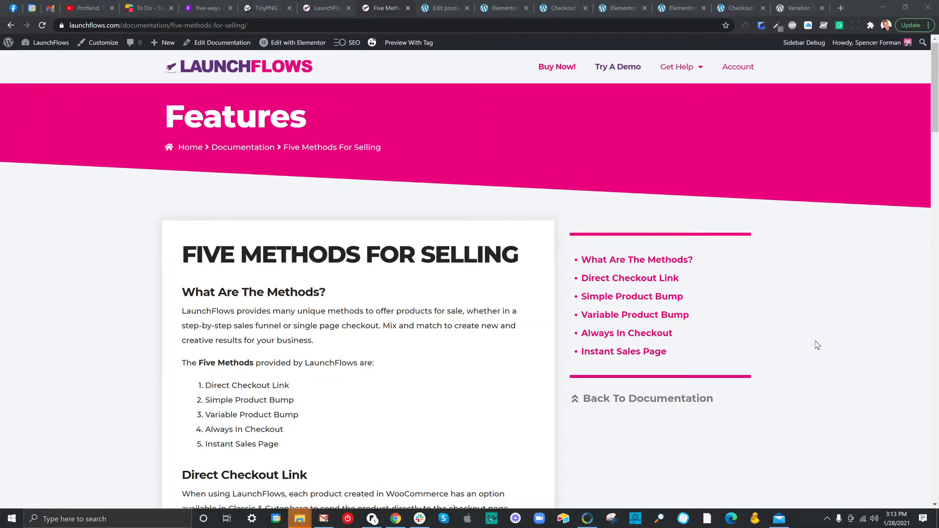
pyautogui.moveTo(831, 311)
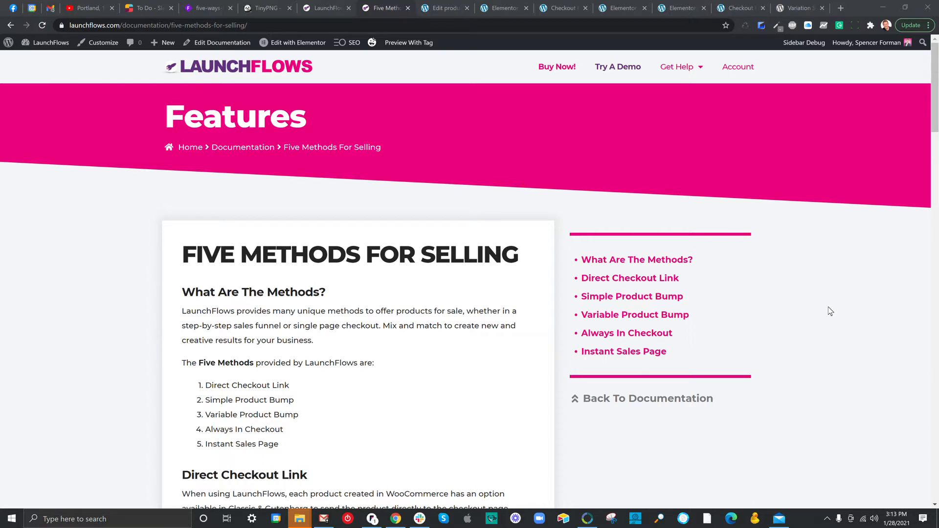
pyautogui.moveTo(823, 329)
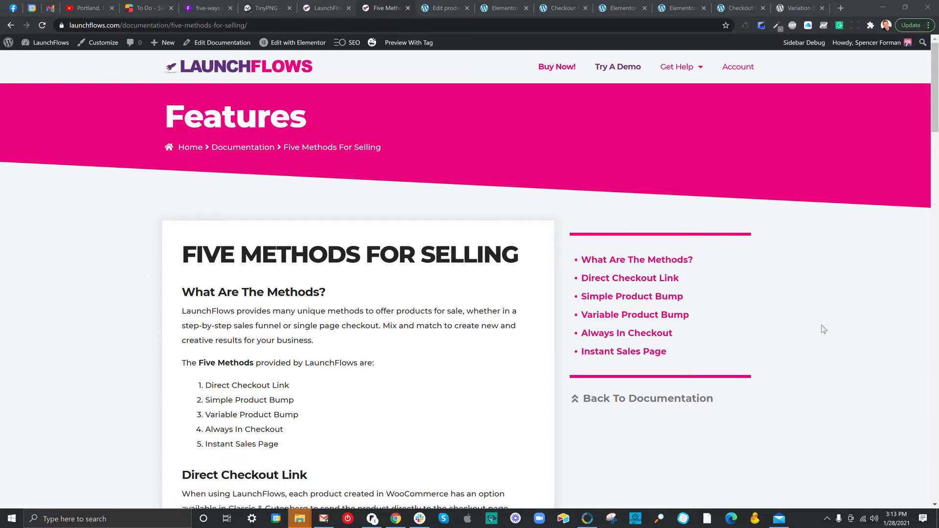
pyautogui.moveTo(839, 326)
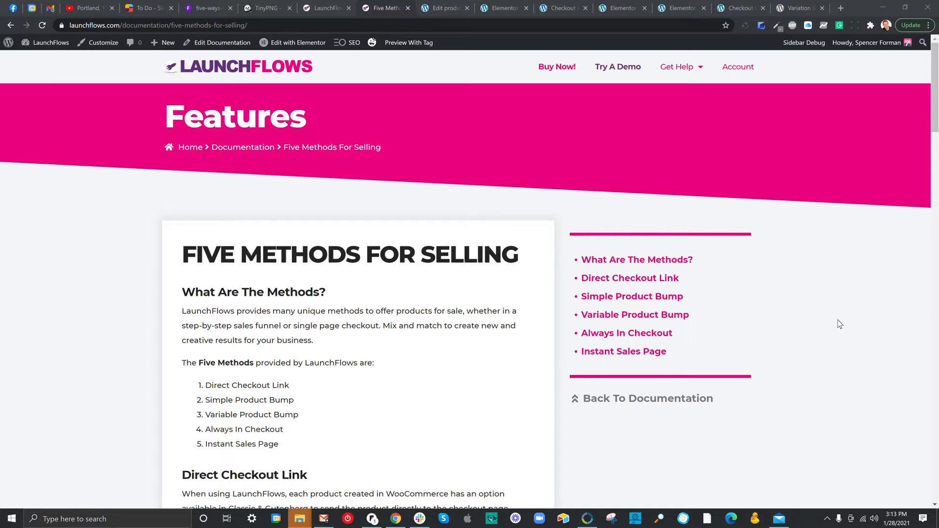
pyautogui.moveTo(816, 344)
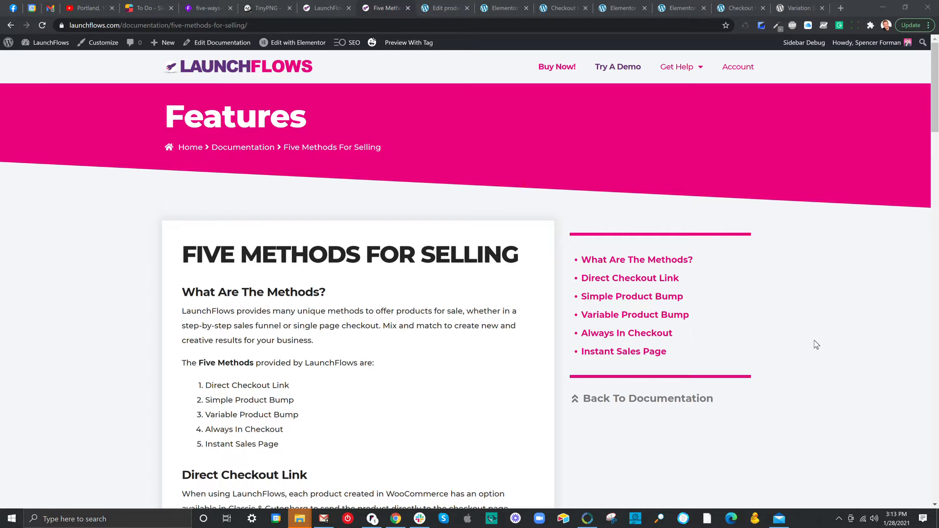
pyautogui.moveTo(819, 330)
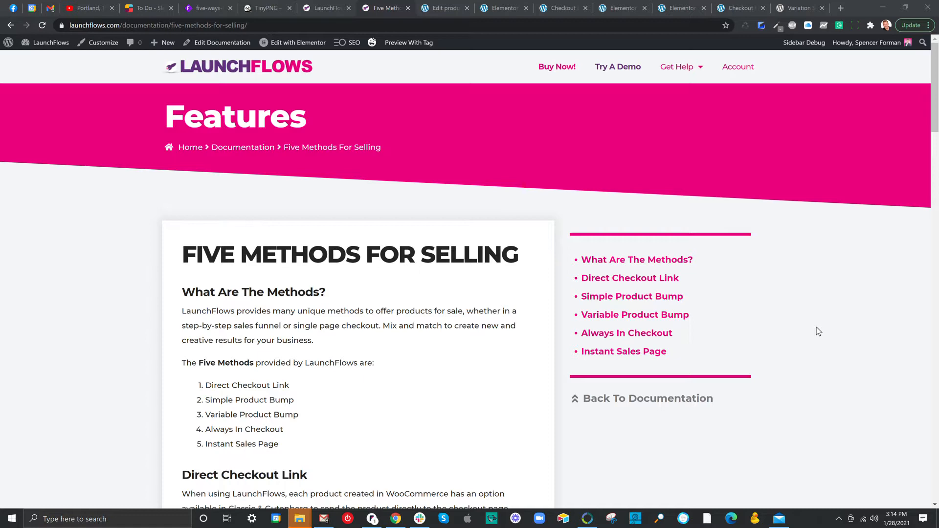
# - Scroll the LaunchFlows guide until the whole Direct Checkout Link section and screenshot are readable
pyautogui.scroll(-3)
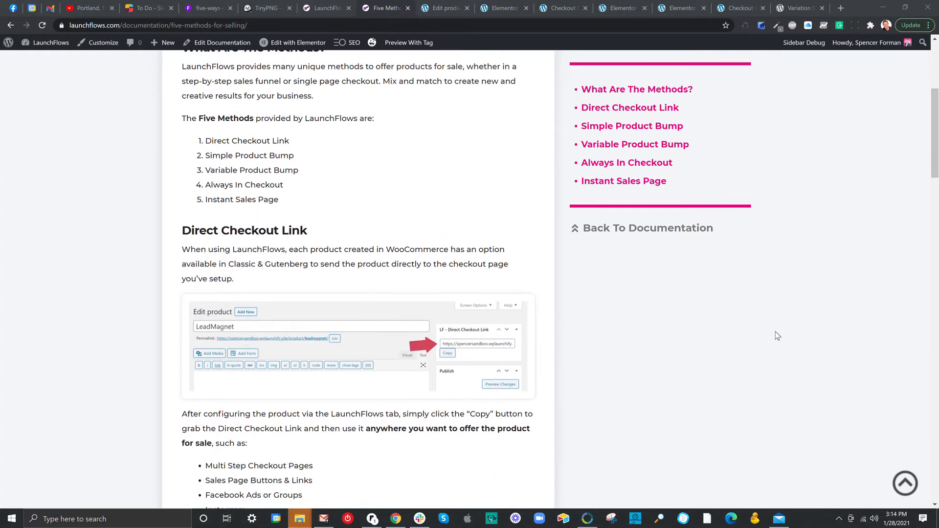
pyautogui.scroll(-3)
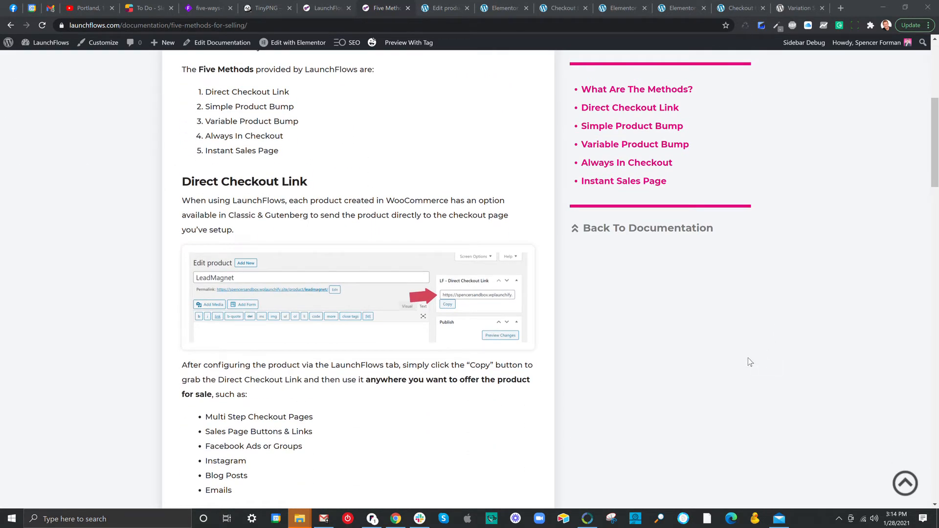
pyautogui.scroll(-3)
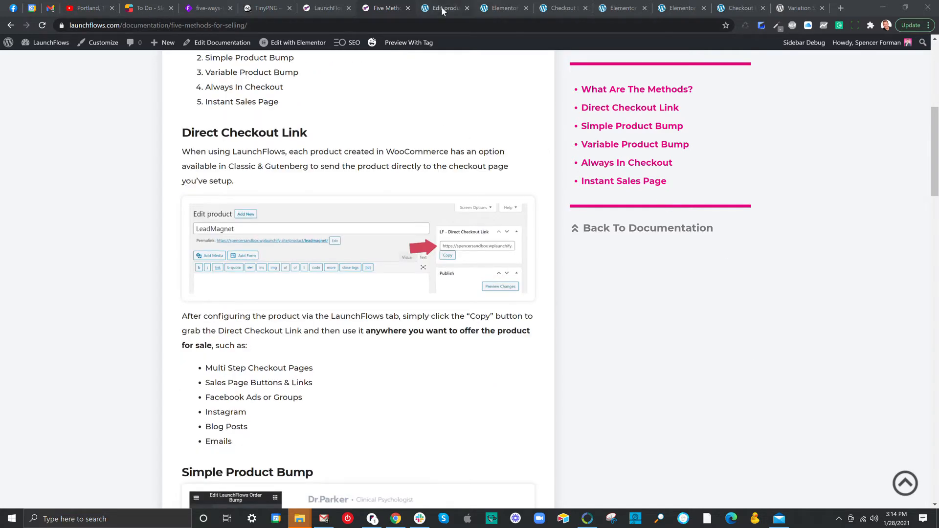
# - In LeadMagnet's LaunchFlows tab, highlight Select Checkout Page, Next Step Link and the lf-next-step-link shortcode
pyautogui.click(441, 8)
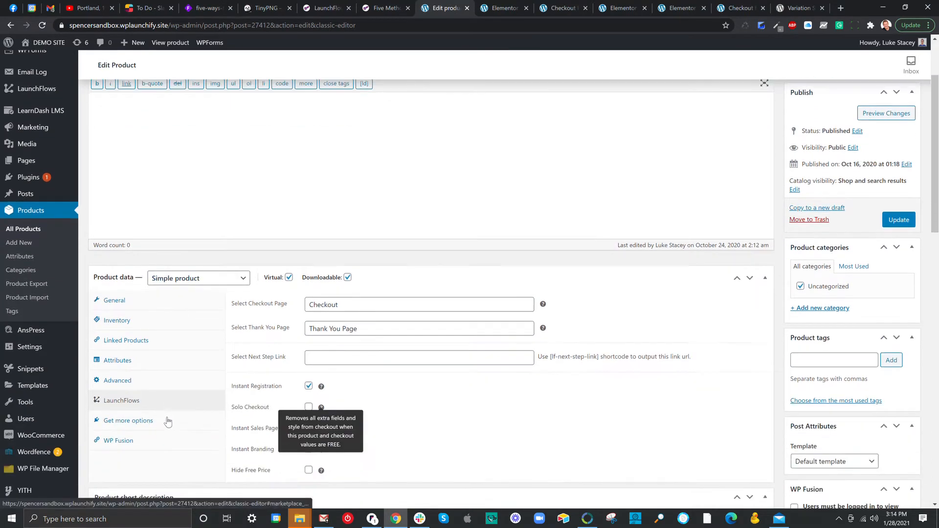
pyautogui.scroll(-3)
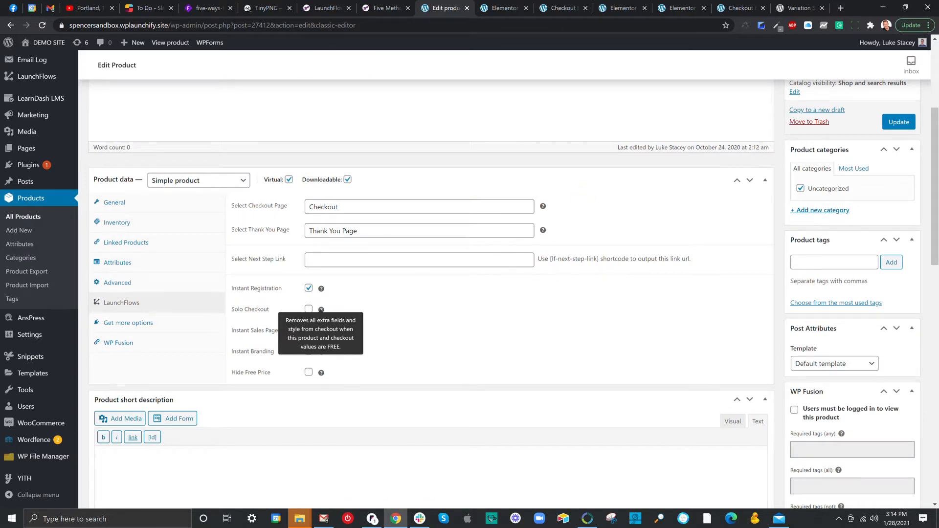
pyautogui.doubleClick(259, 206)
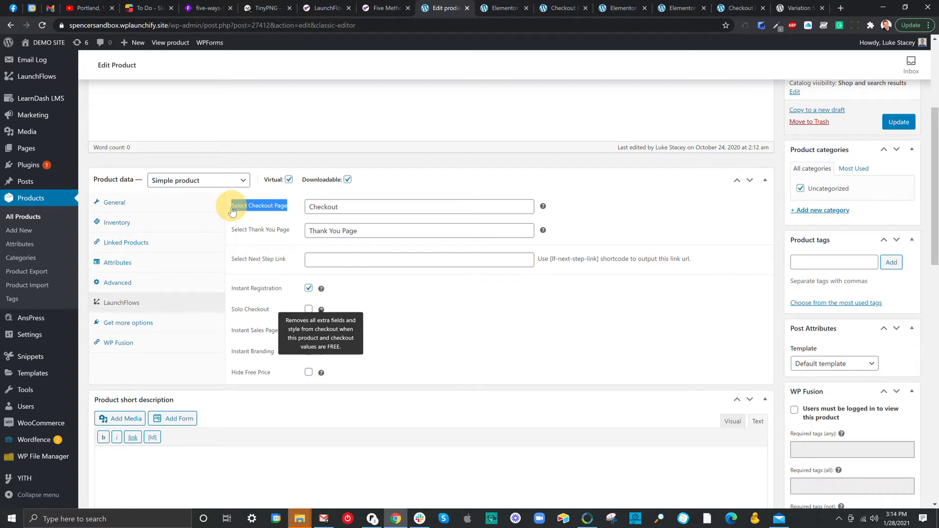
pyautogui.moveTo(235, 230)
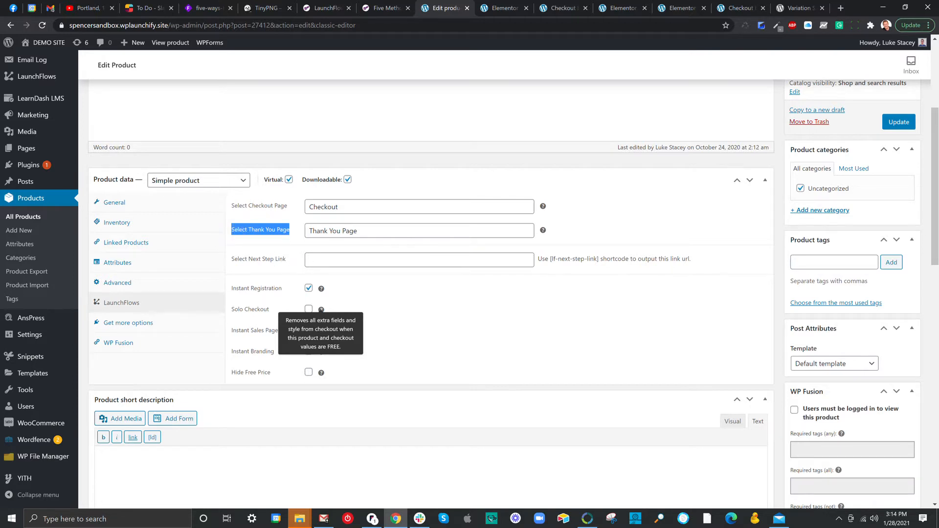
pyautogui.click(419, 260)
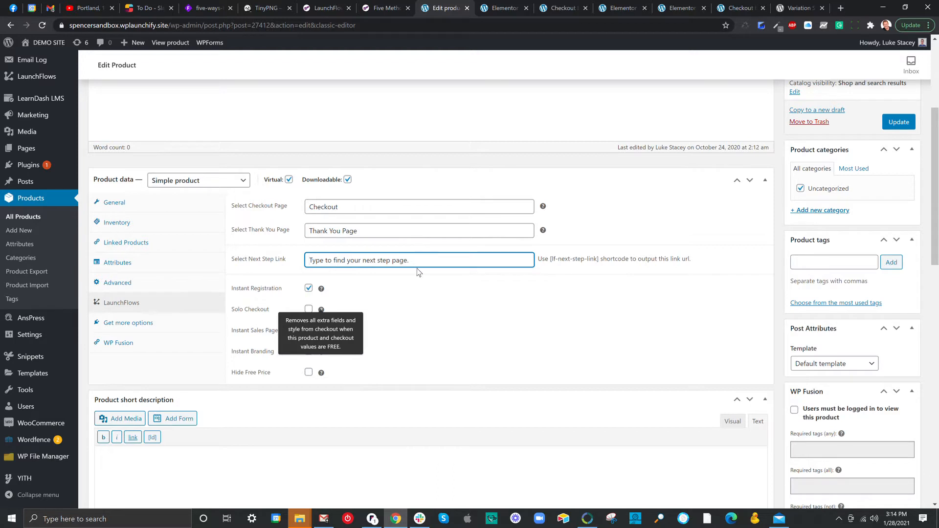
pyautogui.moveTo(330, 307)
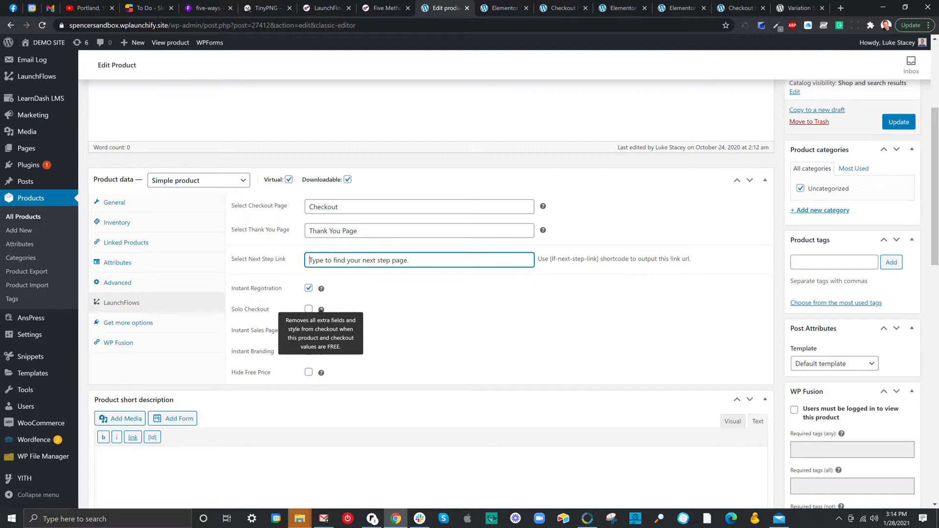
pyautogui.doubleClick(580, 259)
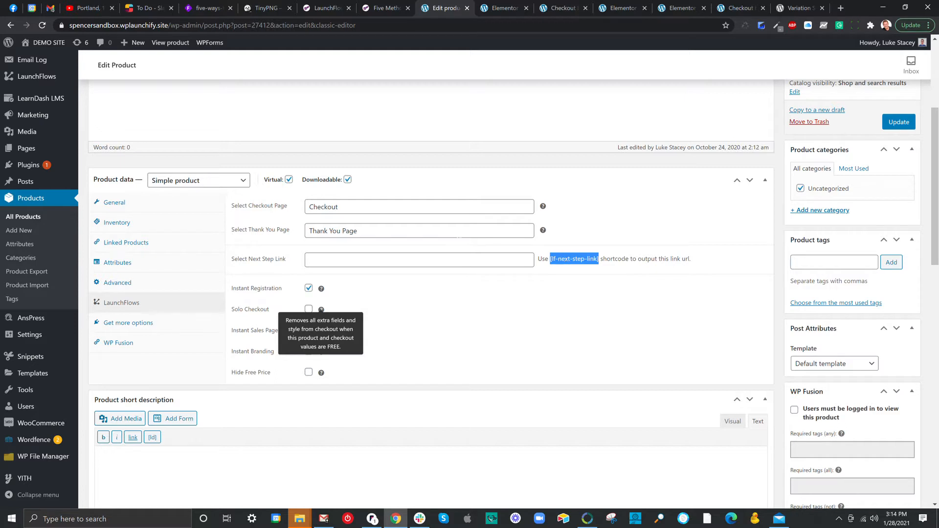
pyautogui.moveTo(245, 222)
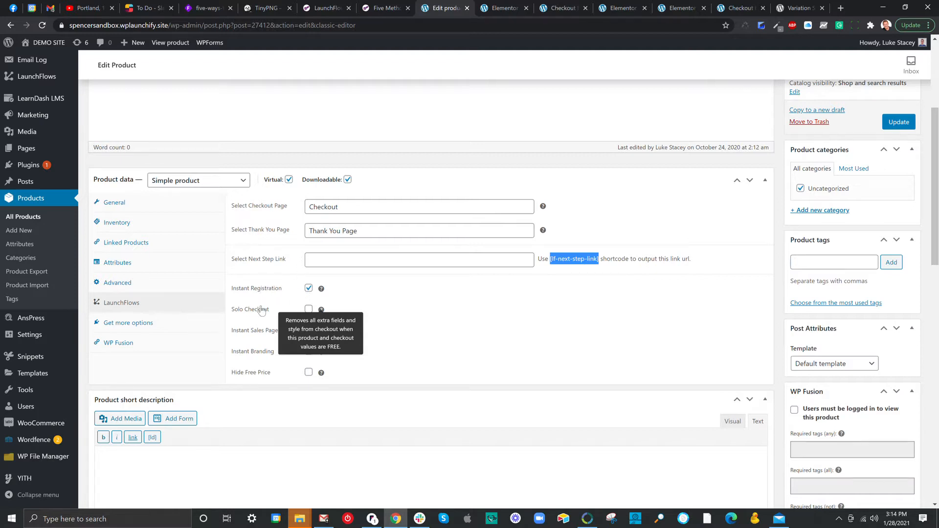
pyautogui.moveTo(384, 328)
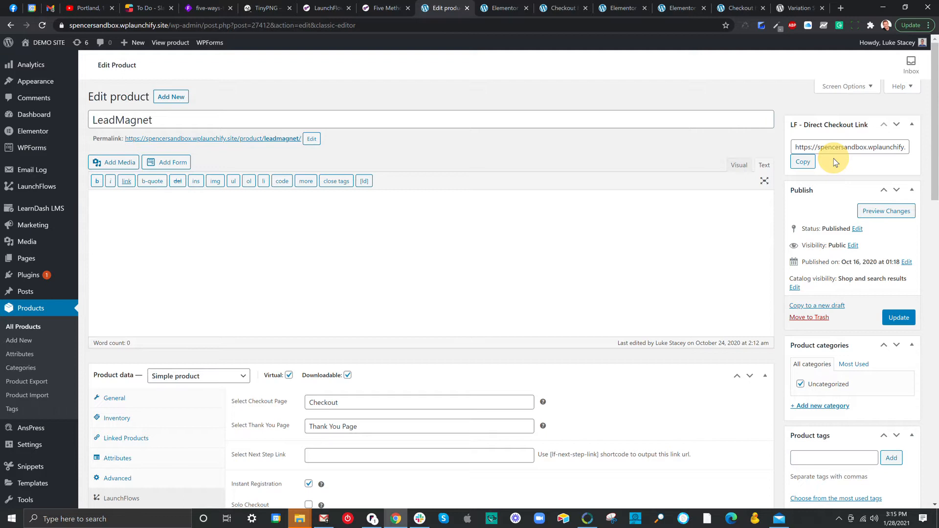
# - Copy the LeadMagnet product's LF Direct Checkout Link URL
pyautogui.click(802, 162)
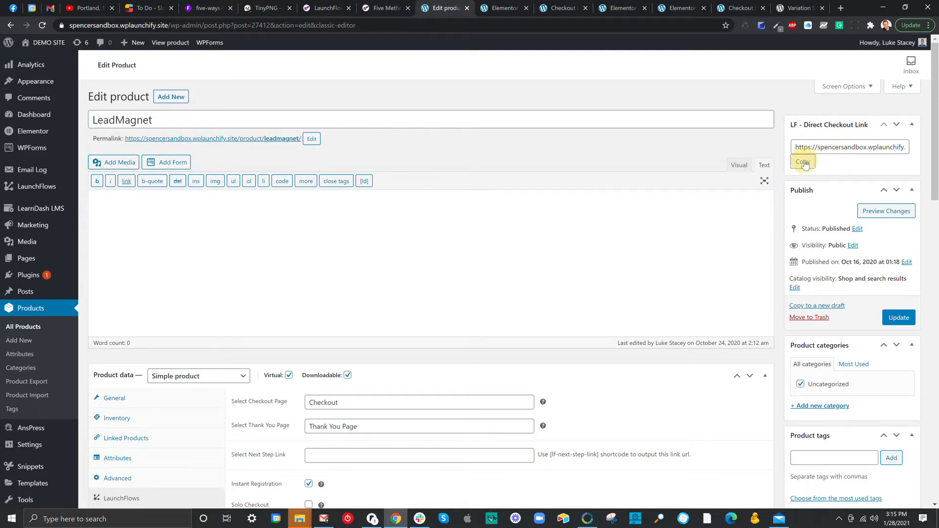
pyautogui.click(802, 161)
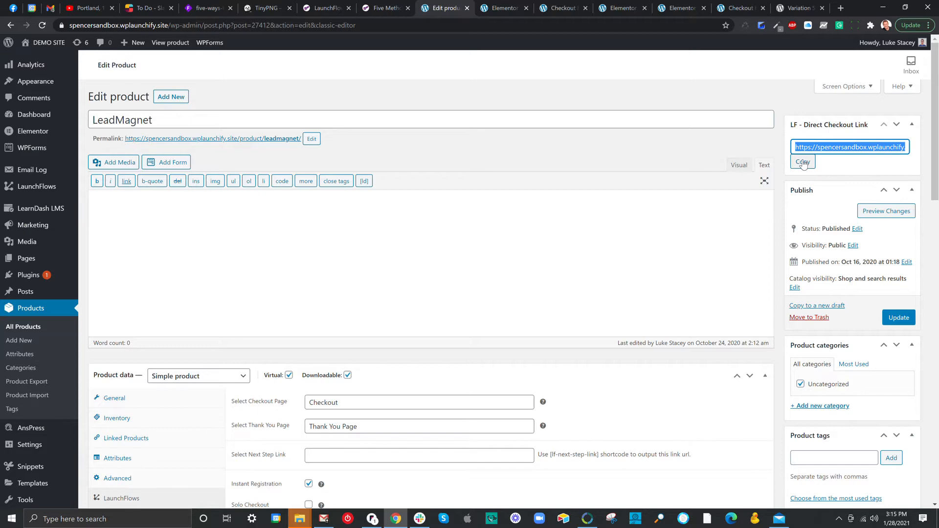
# - Return to the Five Methods guide and scroll to the Simple Product Bump section
pyautogui.click(383, 7)
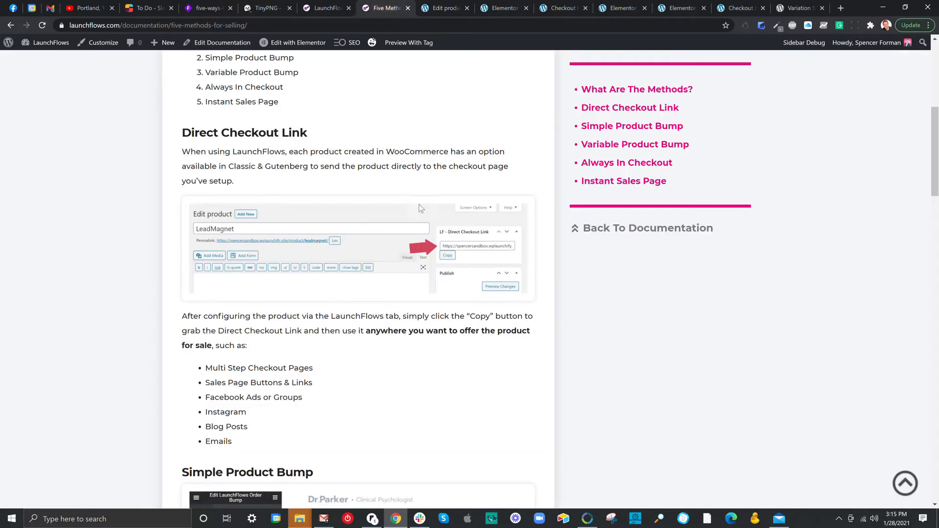
pyautogui.moveTo(318, 372)
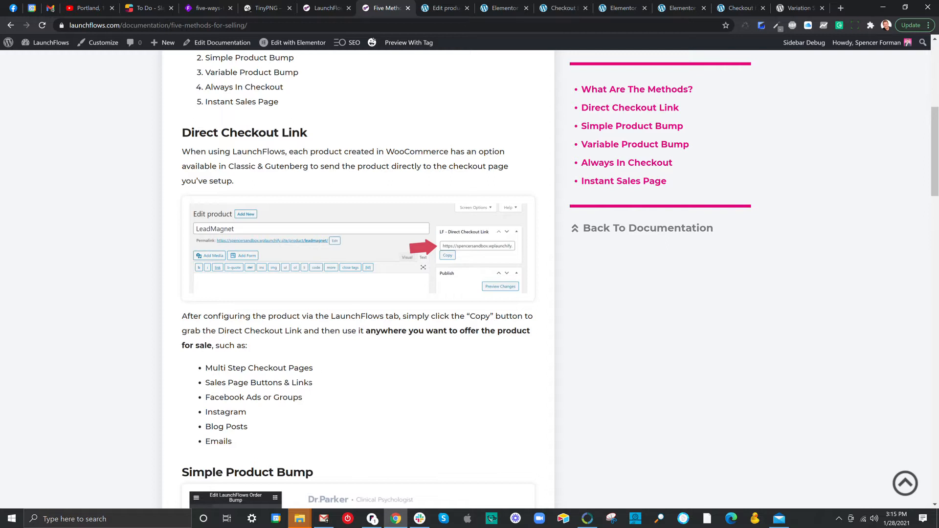
pyautogui.moveTo(308, 402)
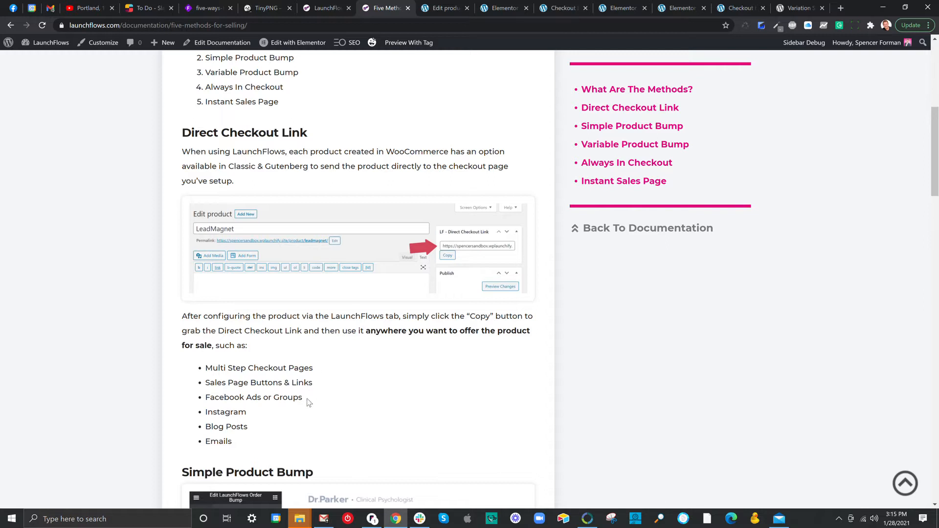
pyautogui.moveTo(306, 403)
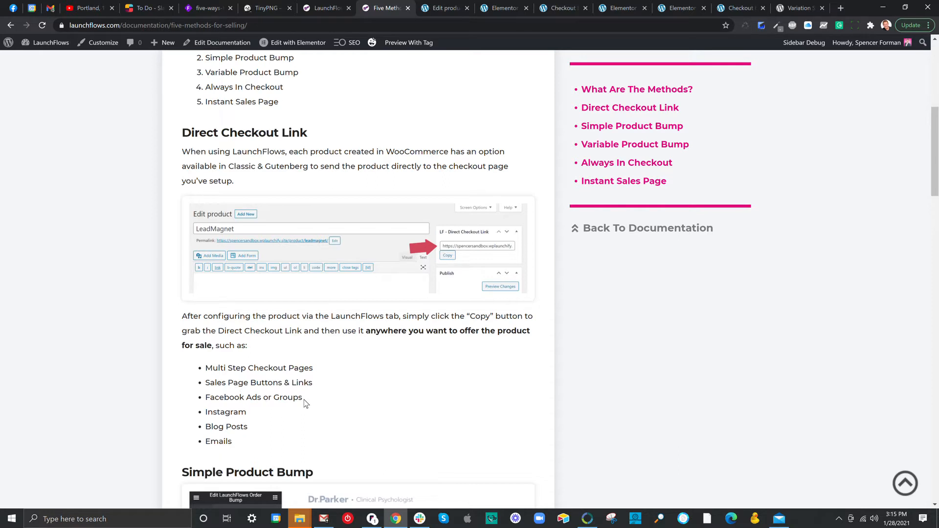
pyautogui.moveTo(242, 442)
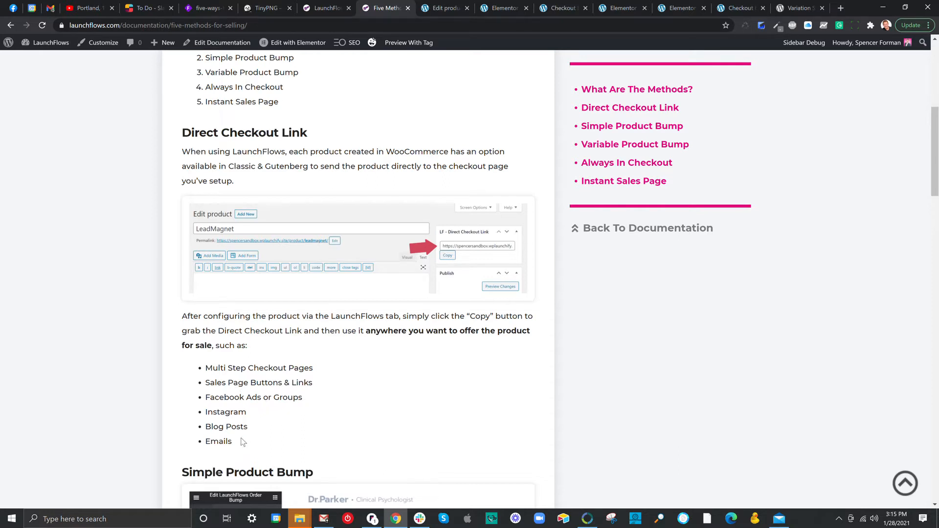
pyautogui.moveTo(236, 446)
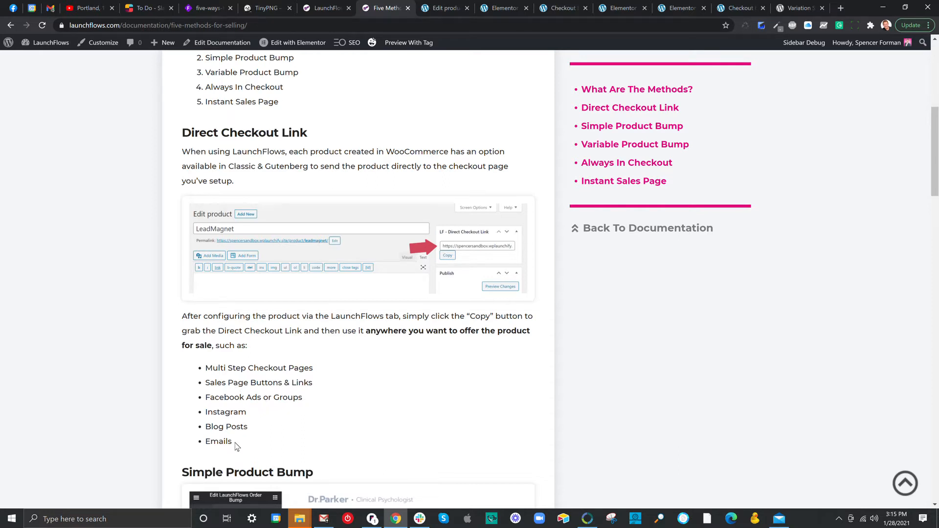
pyautogui.moveTo(488, 356)
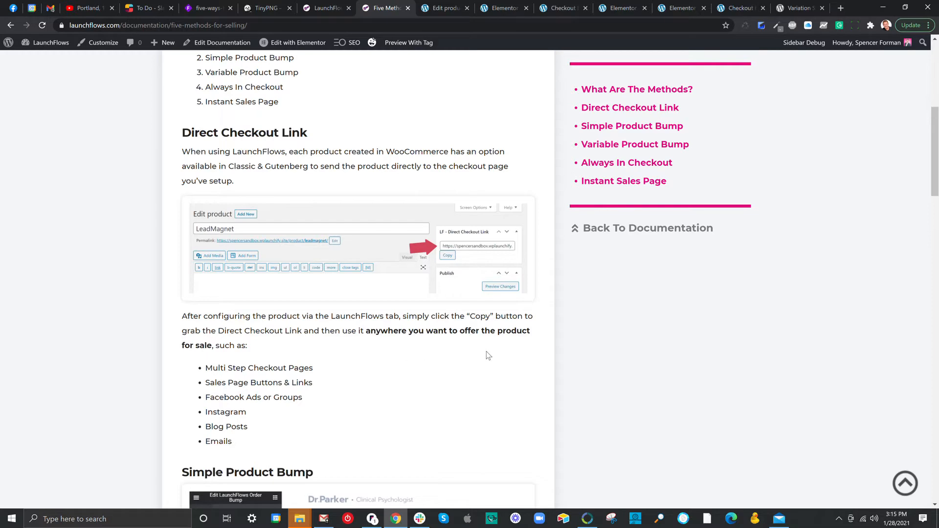
pyautogui.scroll(-3)
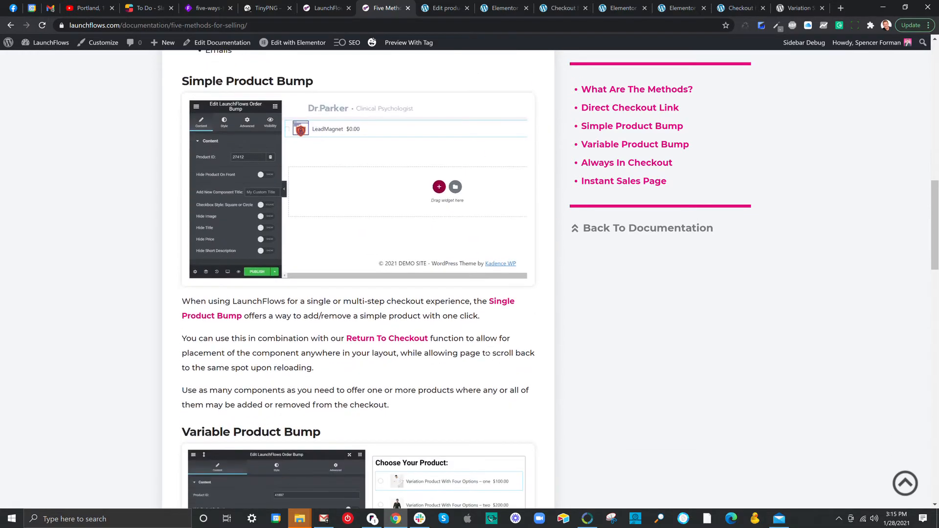
pyautogui.moveTo(634, 389)
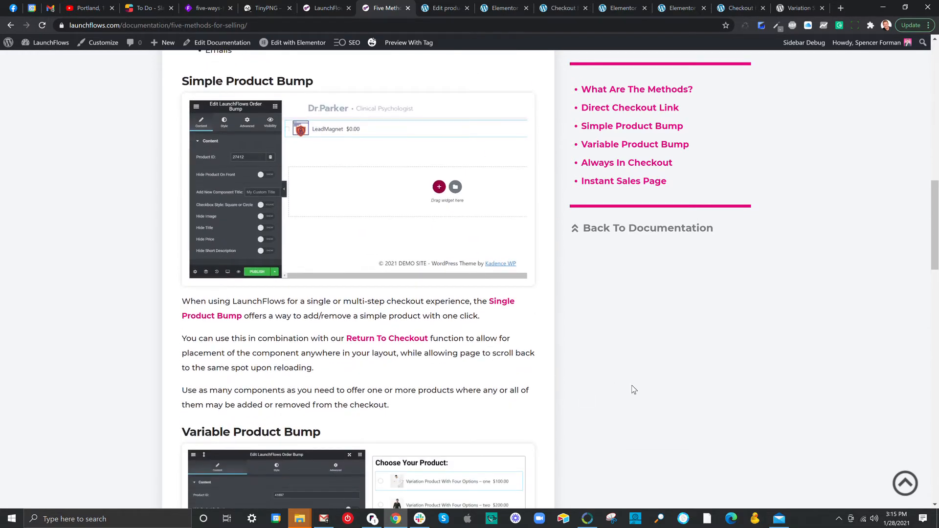
pyautogui.moveTo(610, 357)
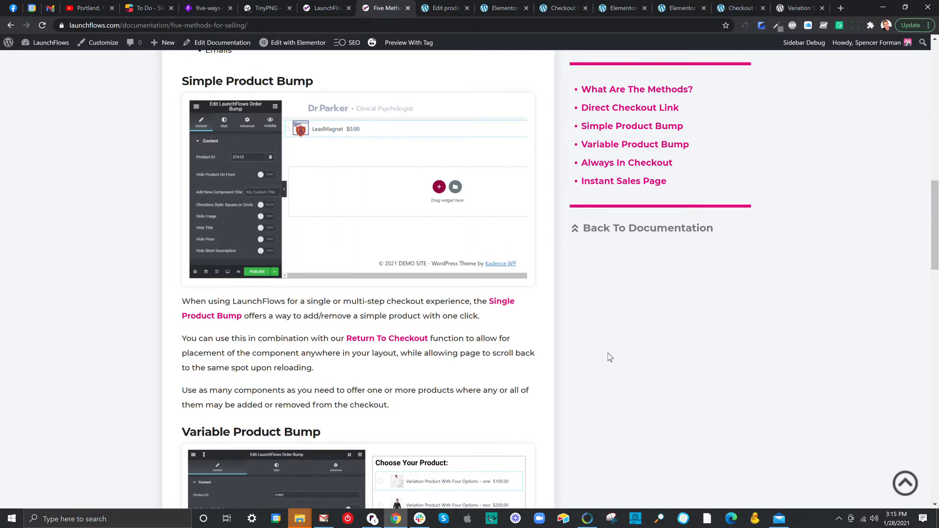
pyautogui.moveTo(626, 338)
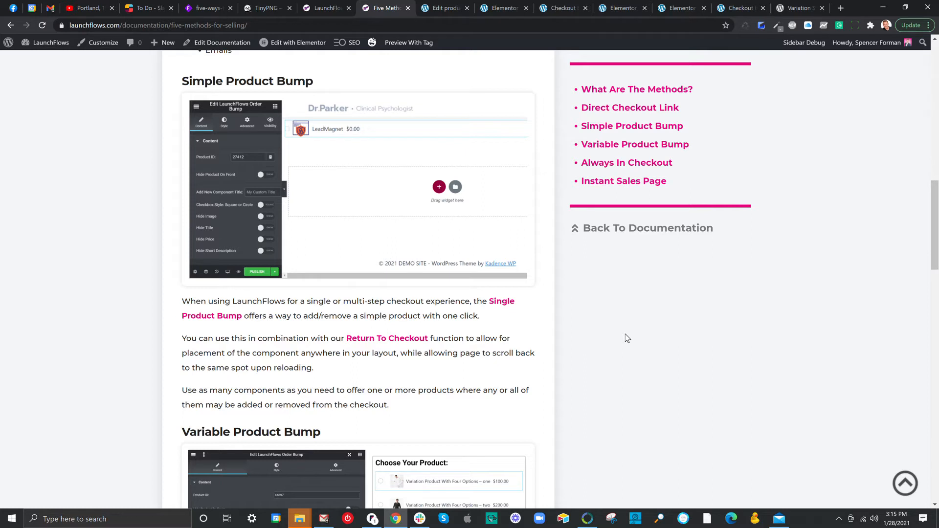
pyautogui.moveTo(629, 333)
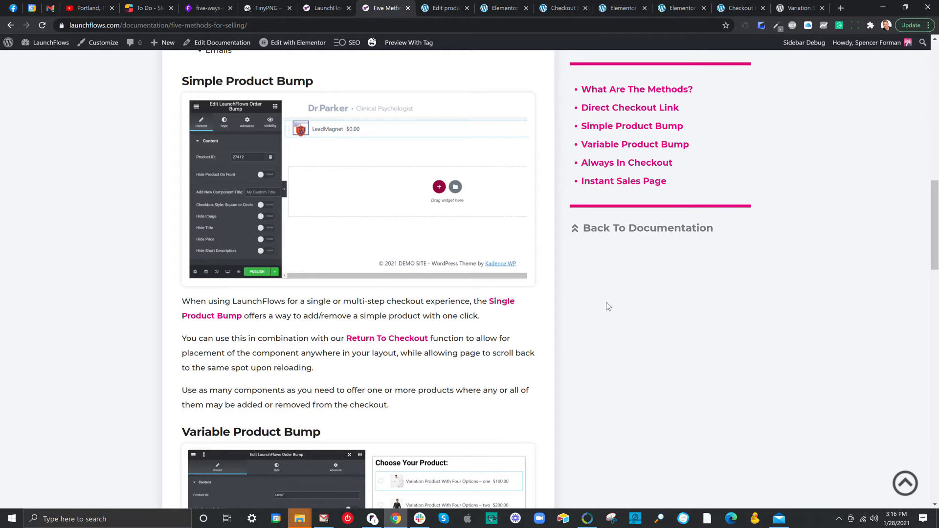
pyautogui.moveTo(607, 304)
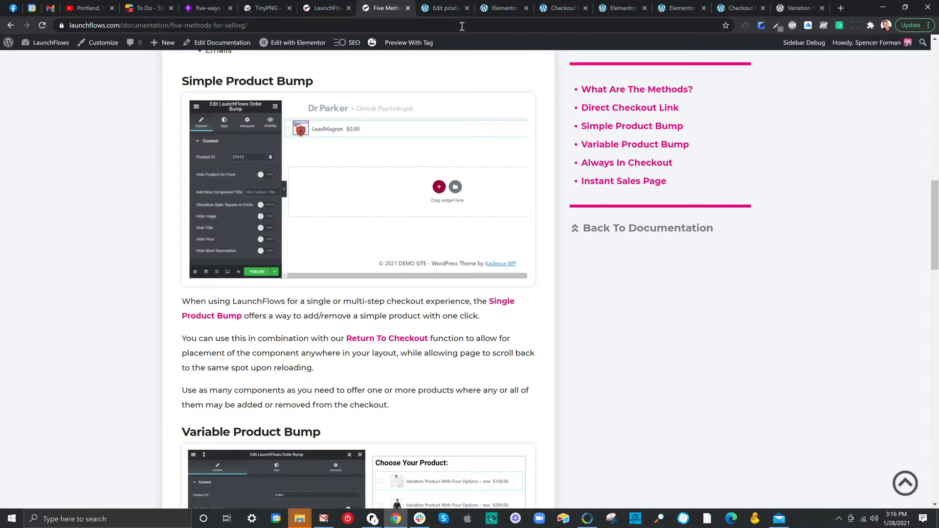
pyautogui.moveTo(506, 8)
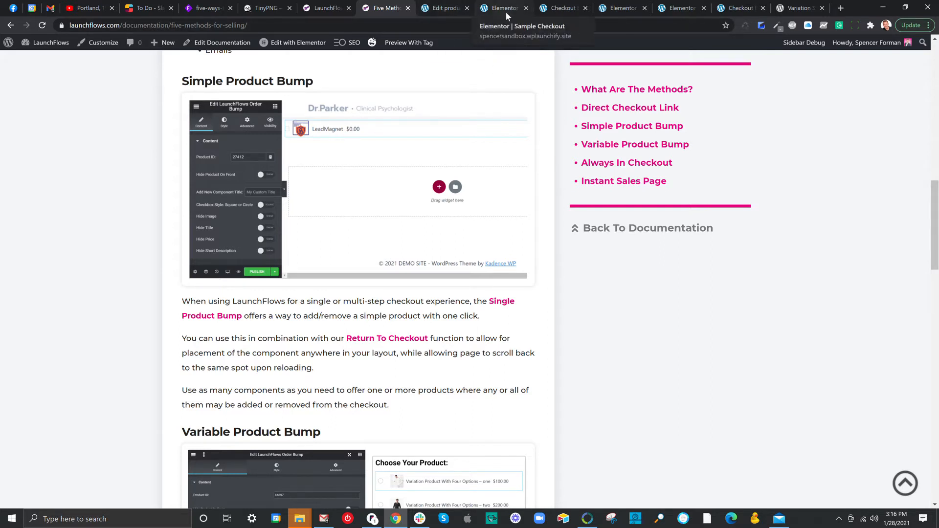
# - Set the Sample Checkout page's Page Layout to LaunchFlows Full Width in Elementor
pyautogui.click(559, 8)
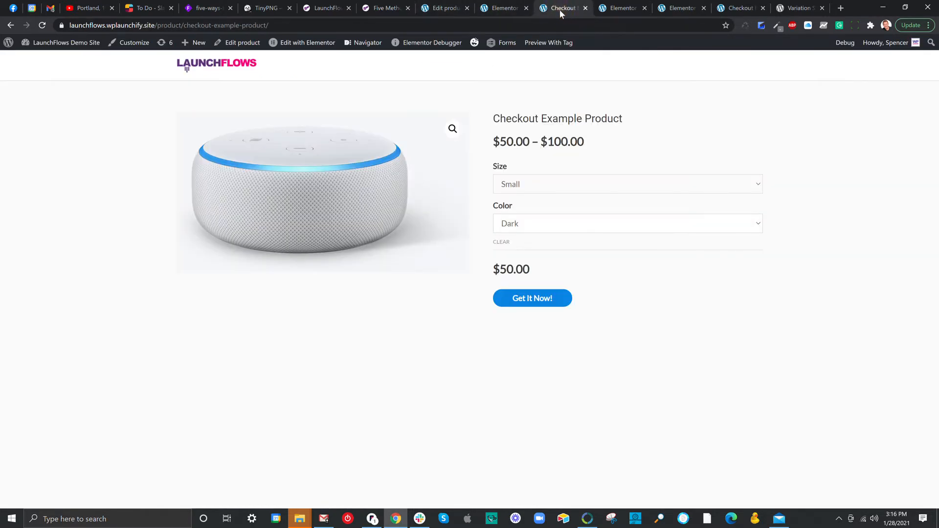
pyautogui.click(500, 8)
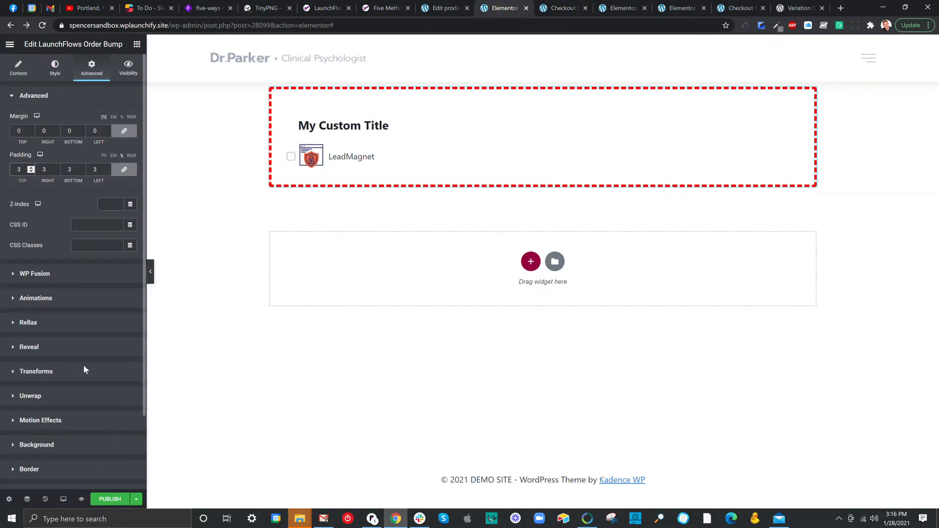
pyautogui.scroll(-3)
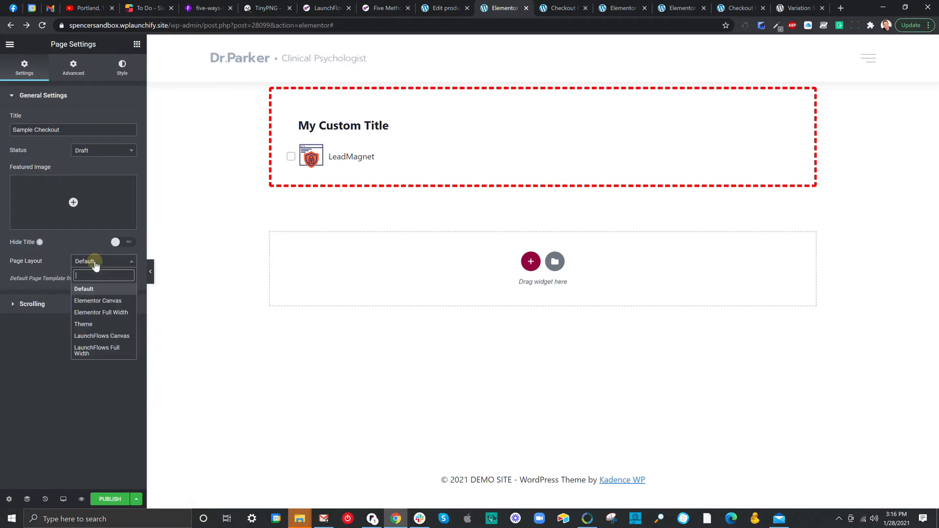
pyautogui.click(96, 350)
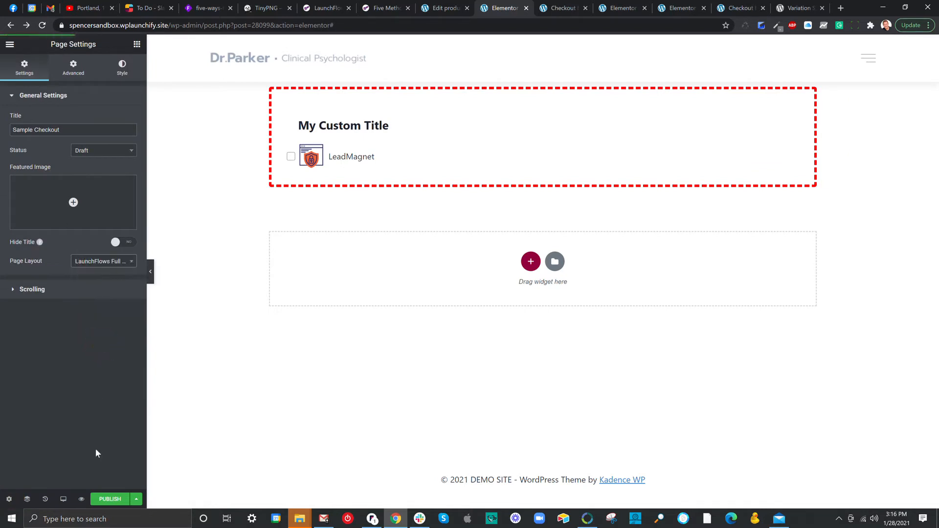
pyautogui.moveTo(307, 356)
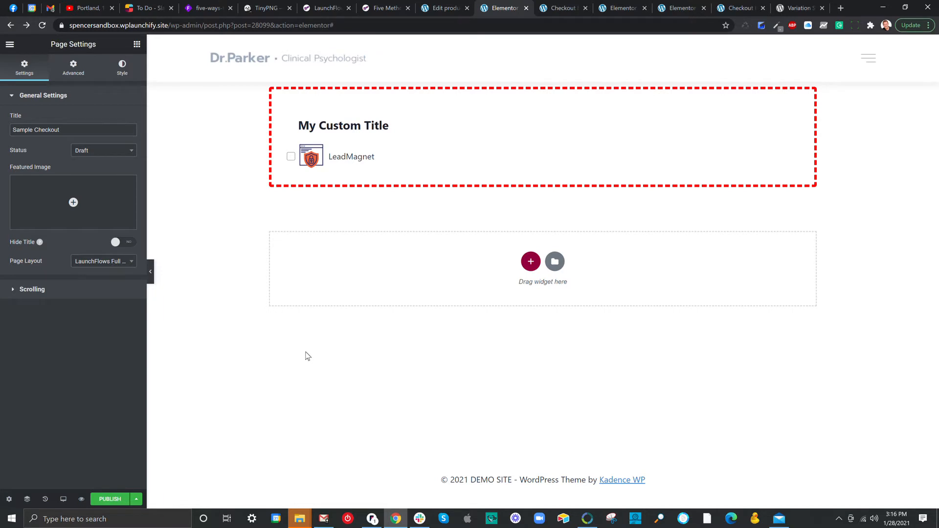
pyautogui.click(443, 8)
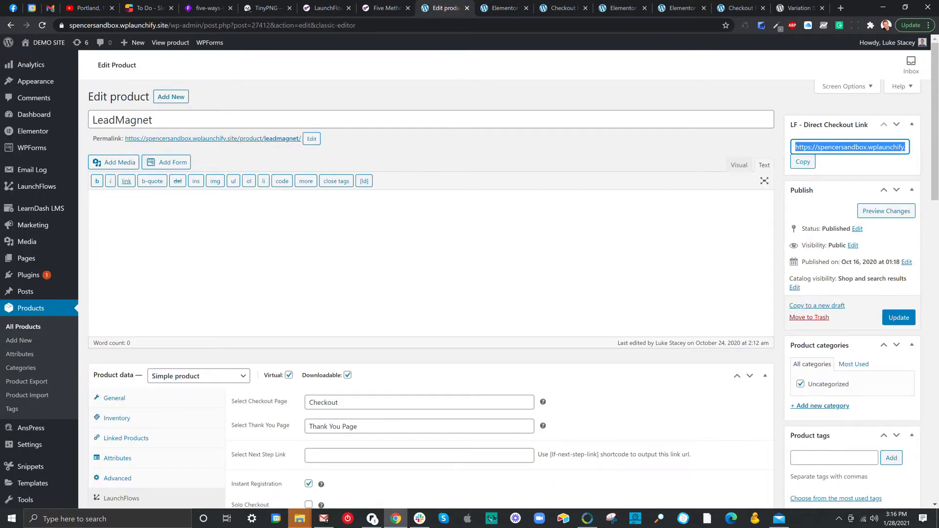
pyautogui.moveTo(229, 344)
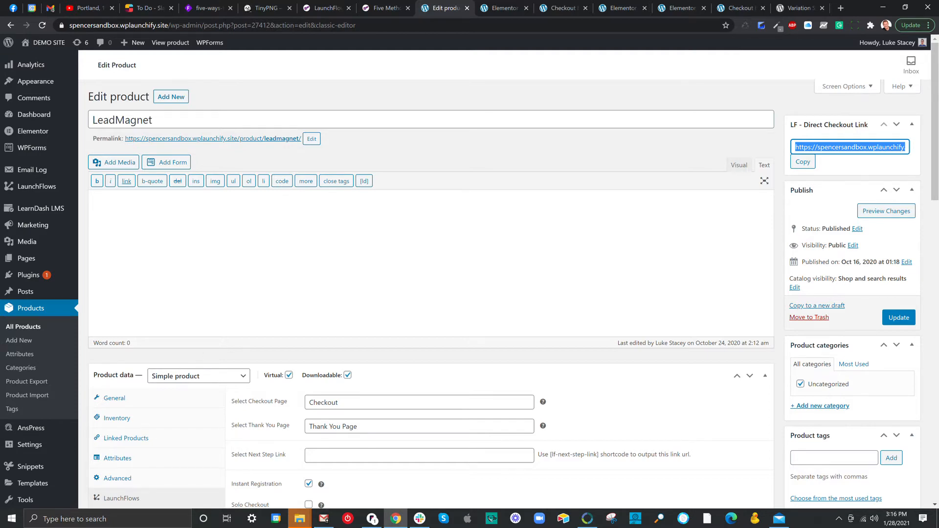
pyautogui.scroll(-3)
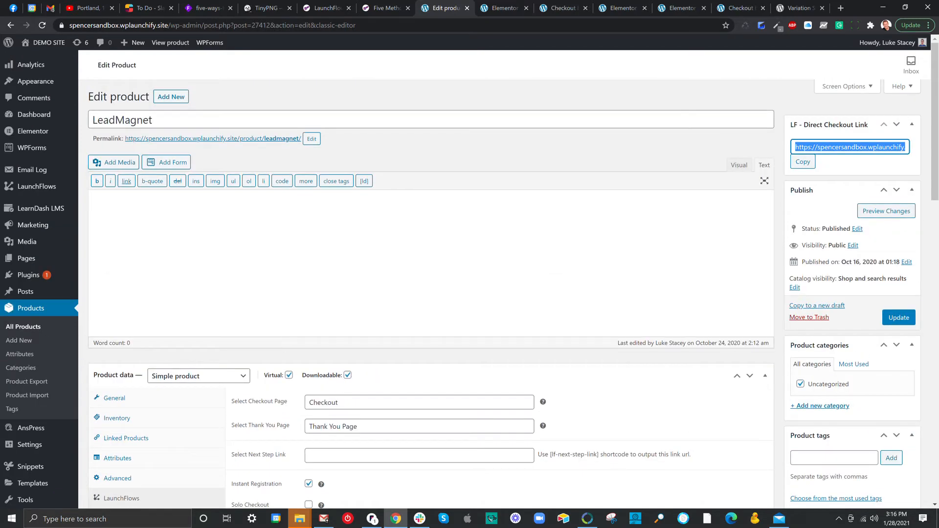
pyautogui.scroll(-3)
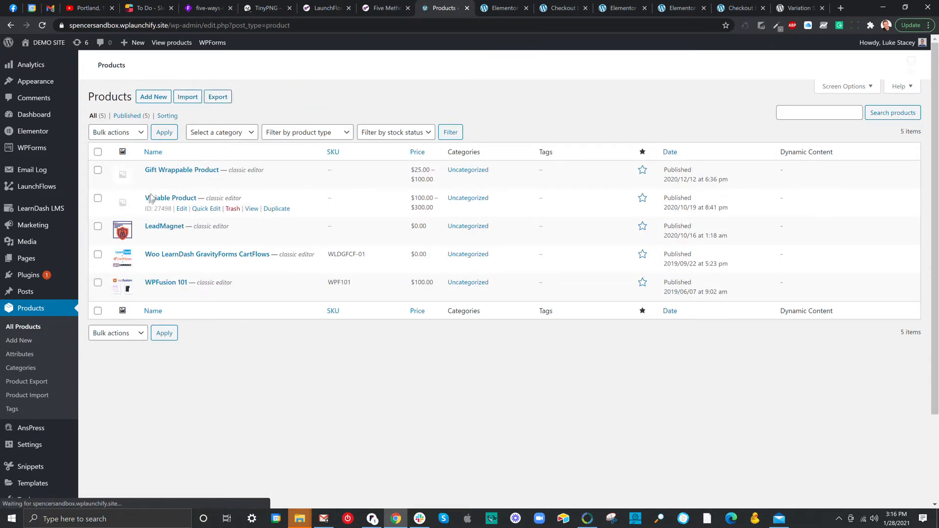
pyautogui.moveTo(164, 226)
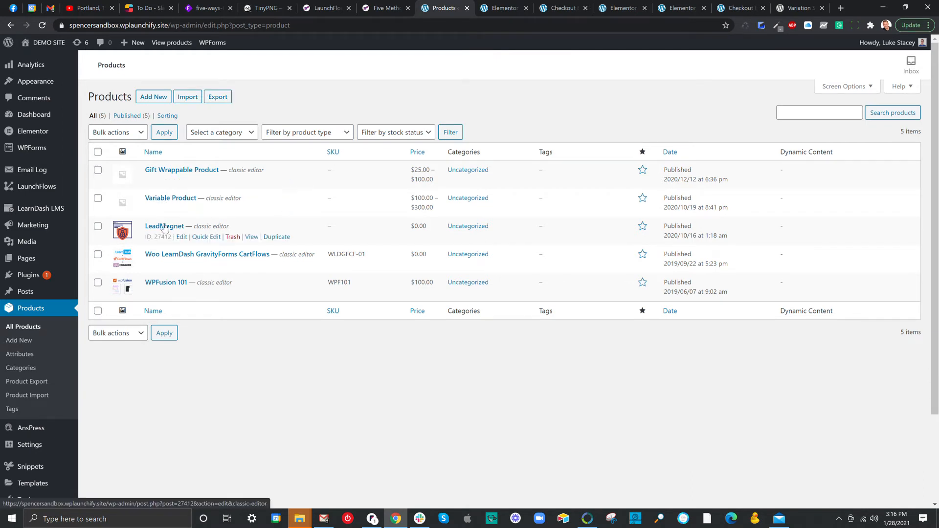
pyautogui.moveTo(303, 195)
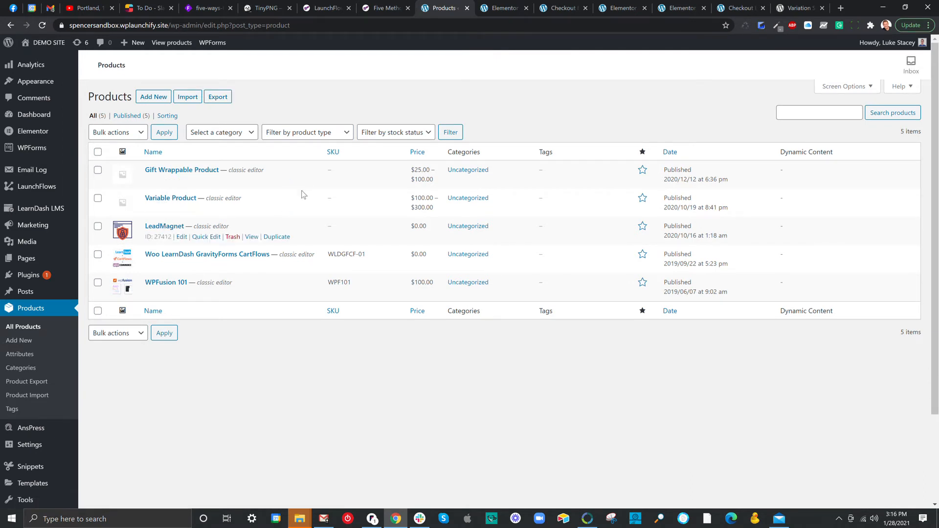
# - Go back to the Sample Checkout page in the Elementor tab
pyautogui.click(505, 9)
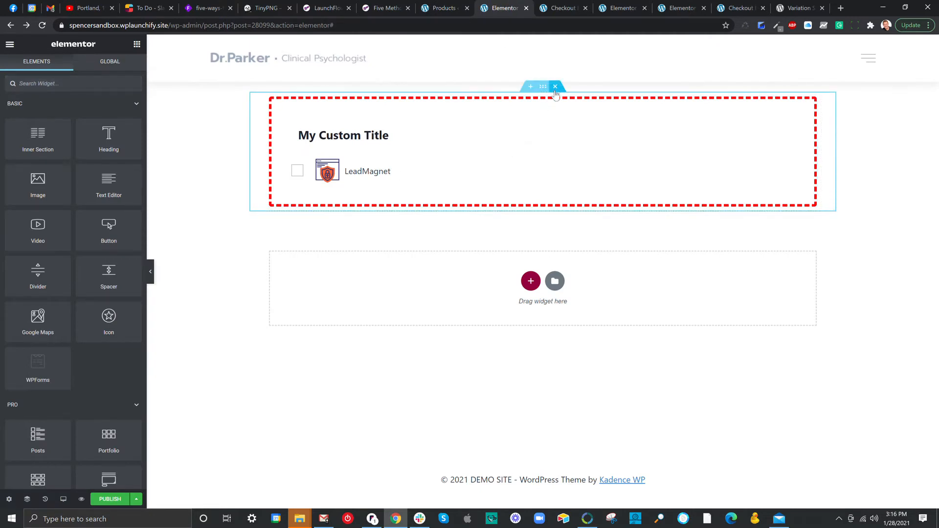
# - Add a LaunchFlows Order Bump widget, found by searching 'launchf', with product ID 27412
pyautogui.click(555, 86)
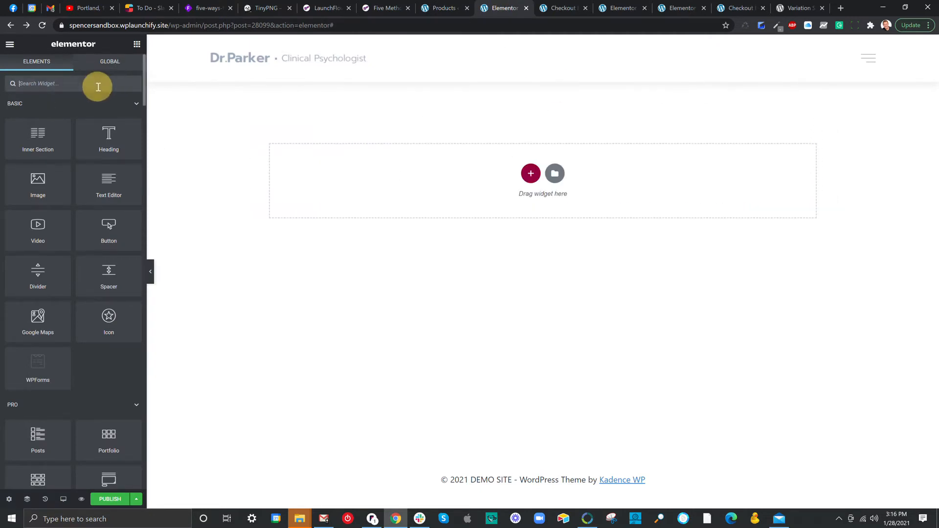
pyautogui.write('launchf')
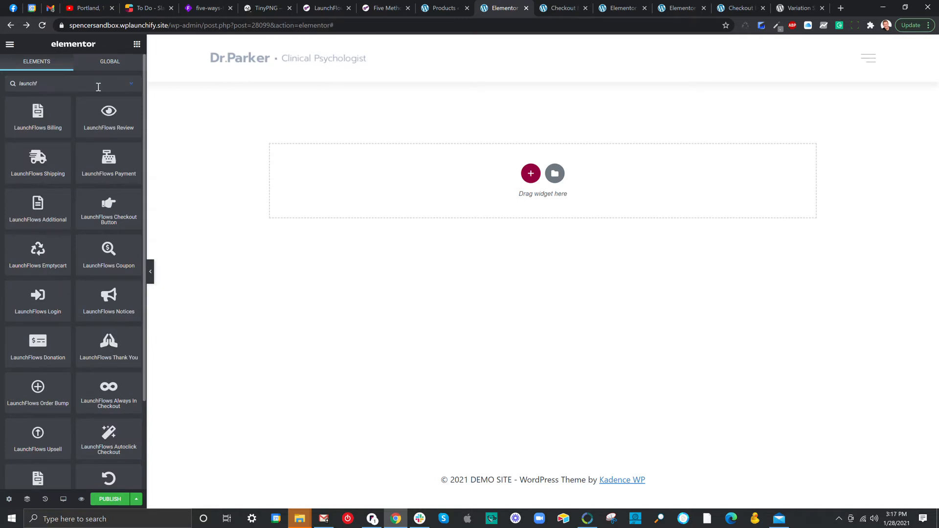
pyautogui.moveTo(37, 386); pyautogui.dragTo(347, 170)
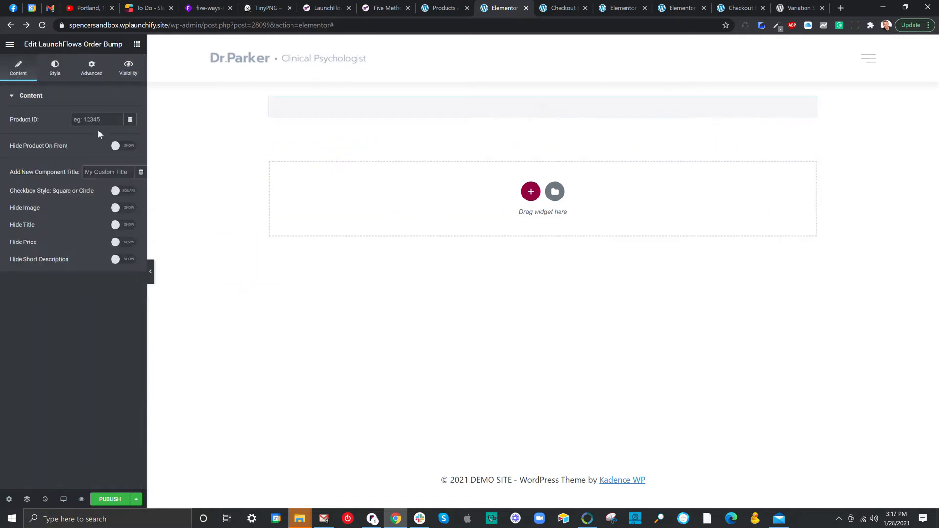
pyautogui.rightClick(95, 119)
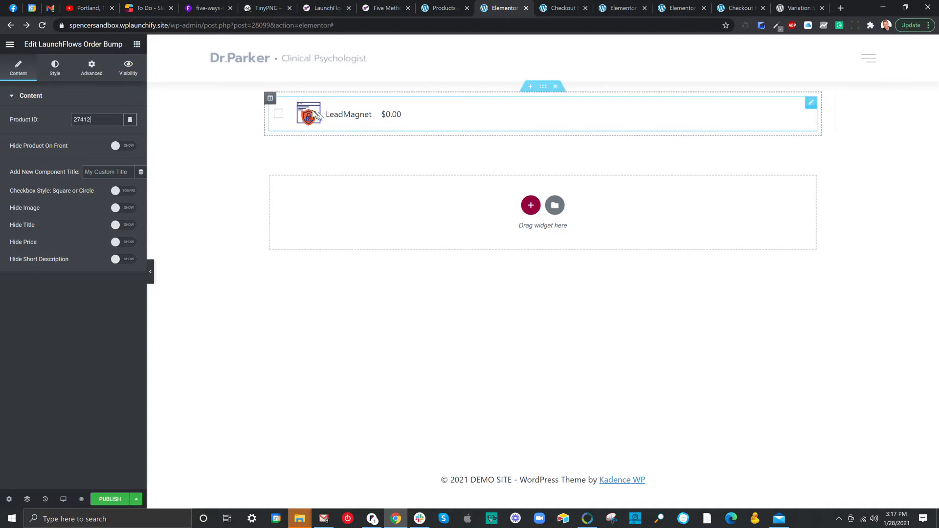
pyautogui.moveTo(347, 144)
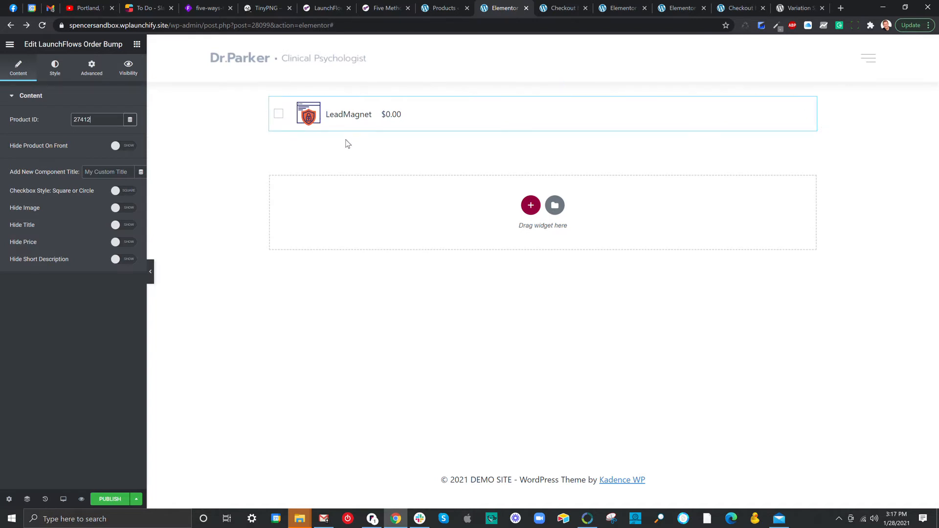
pyautogui.moveTo(65, 240)
pyautogui.write('My Custom Title')
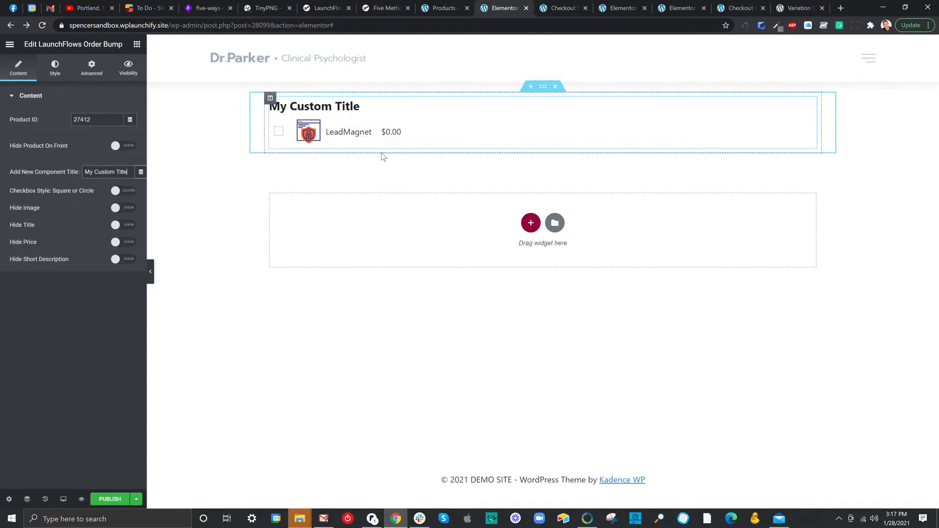
# - Give the order bump a red dashed 5px border with slightly rounded corners
pyautogui.click(91, 68)
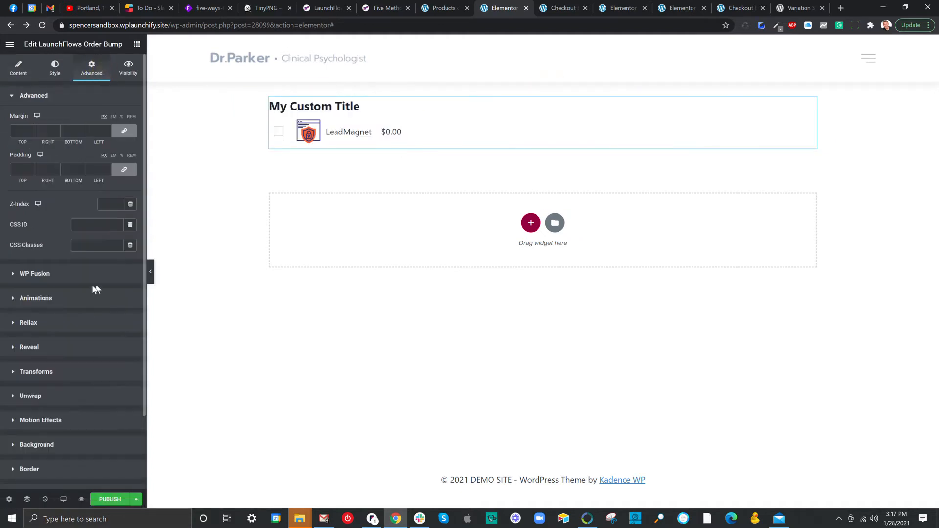
pyautogui.moveTo(42, 471)
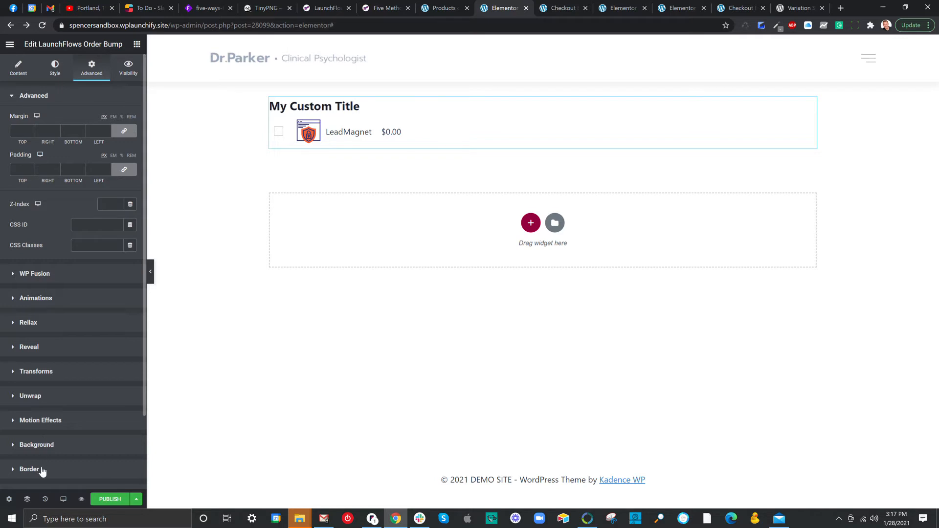
pyautogui.click(29, 469)
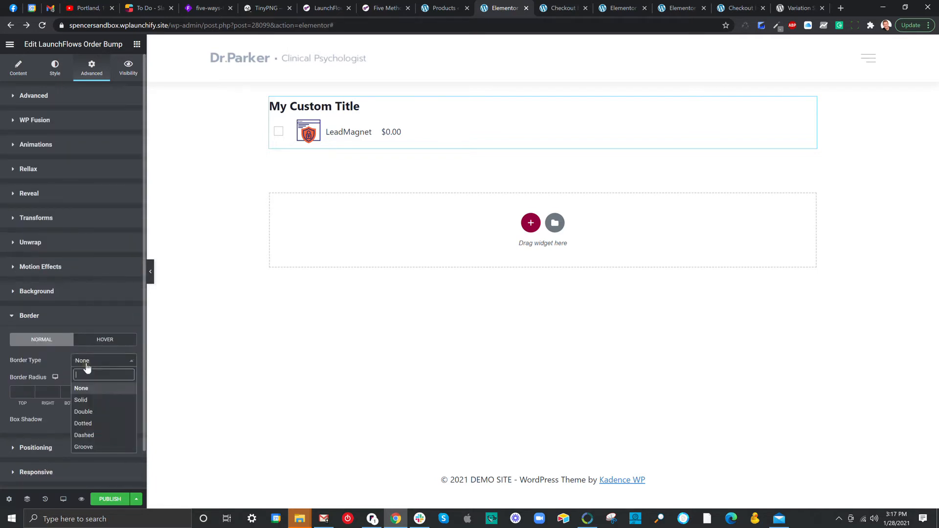
pyautogui.click(84, 434)
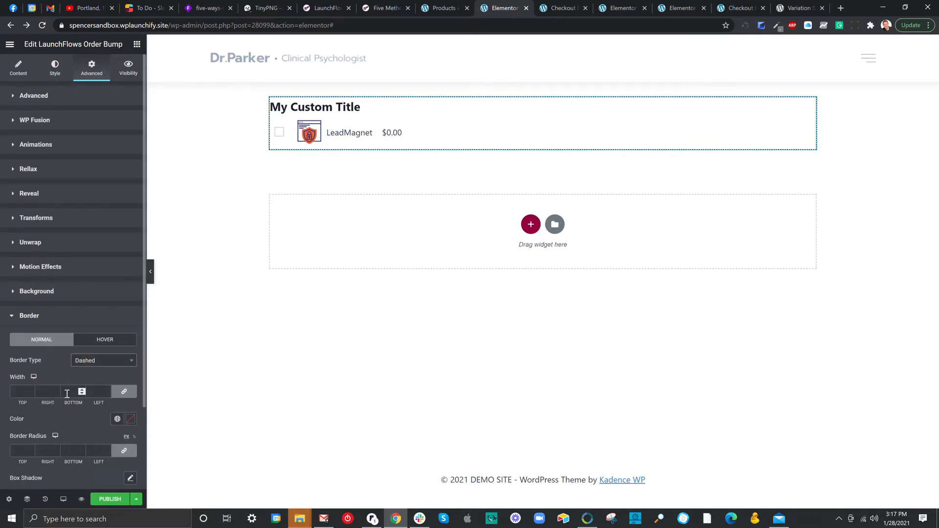
pyautogui.write('5')
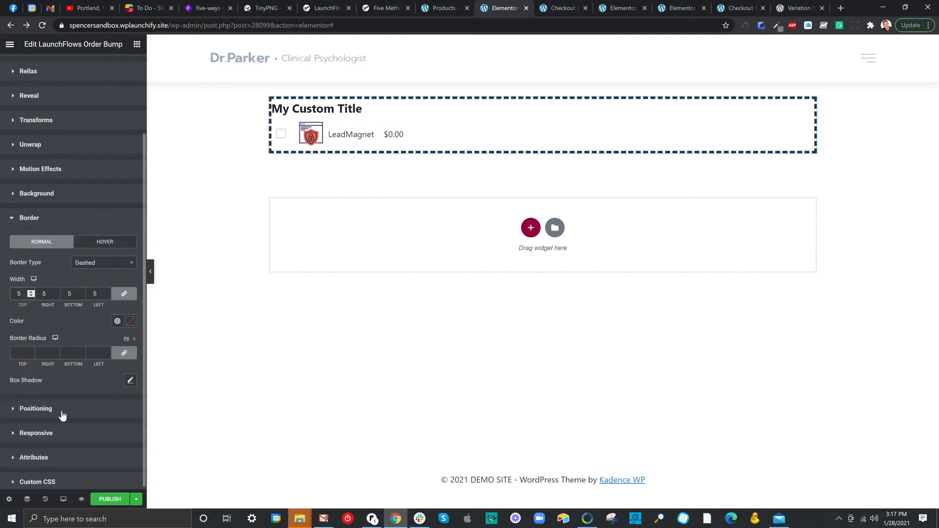
pyautogui.click(130, 321)
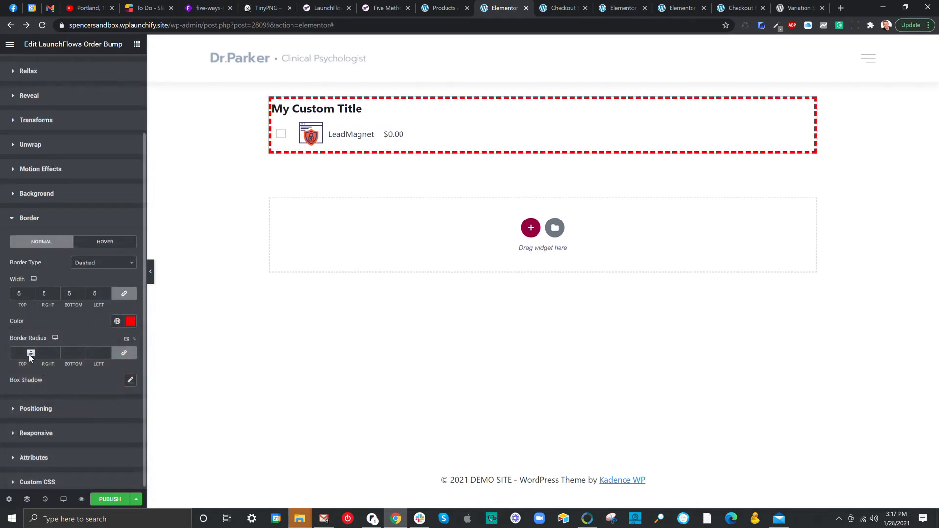
pyautogui.click(22, 352)
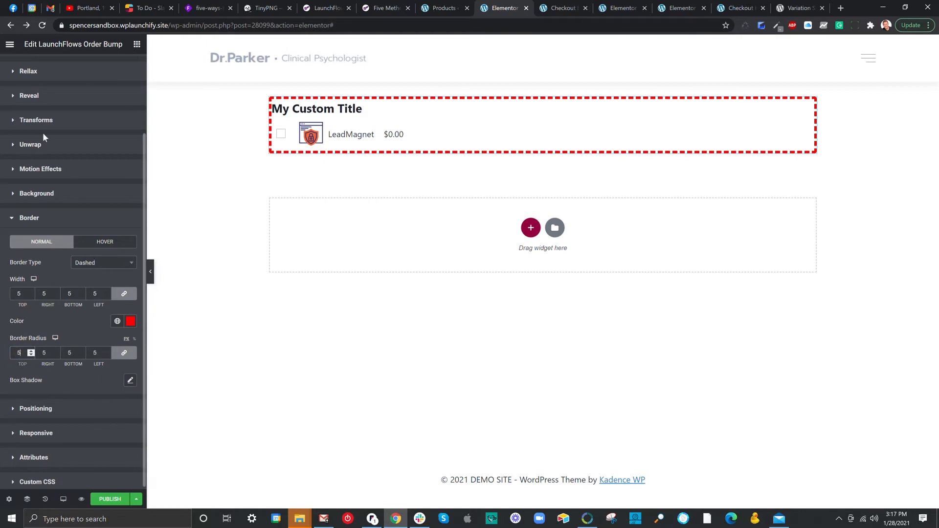
# - Review the widget's title styling, then return to its Advanced settings
pyautogui.click(50, 68)
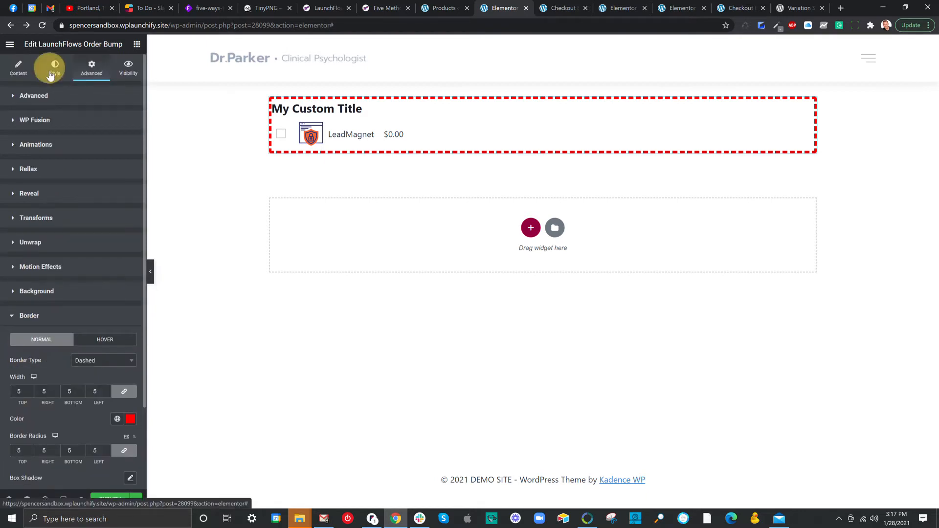
pyautogui.click(54, 68)
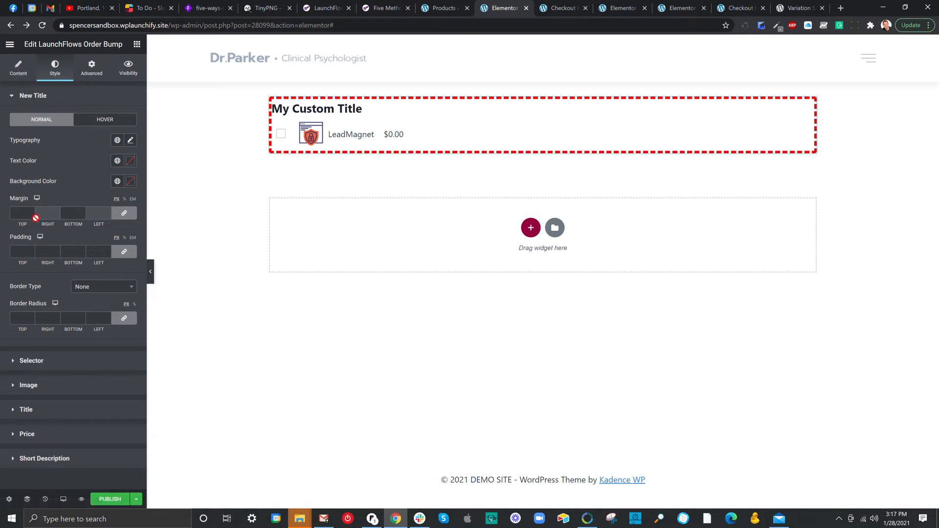
pyautogui.click(91, 67)
pyautogui.write('2')
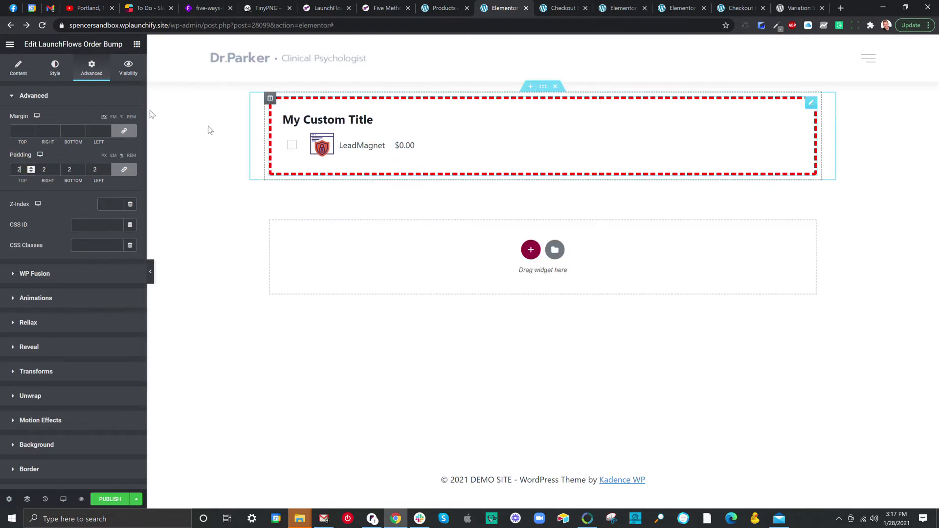
# - Toggle Hide Image on and back off, then turn Hide Price on
pyautogui.click(18, 67)
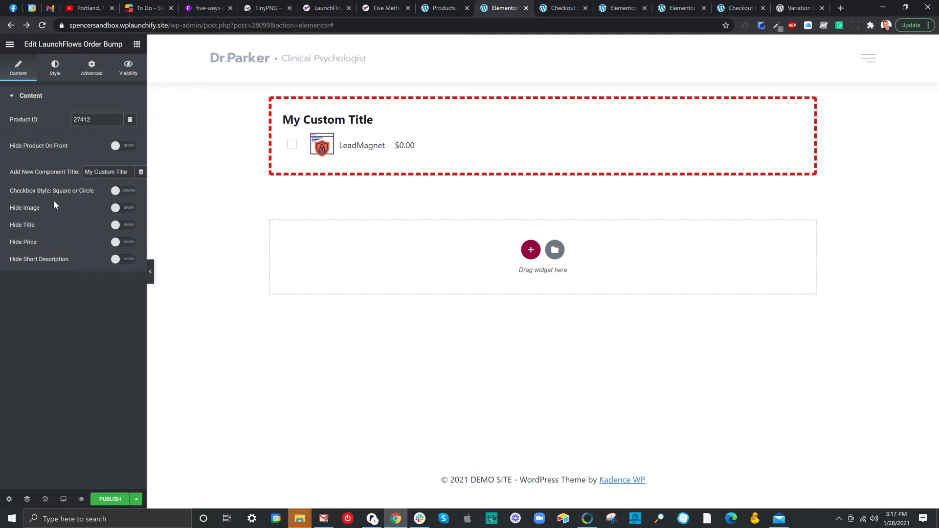
pyautogui.click(122, 208)
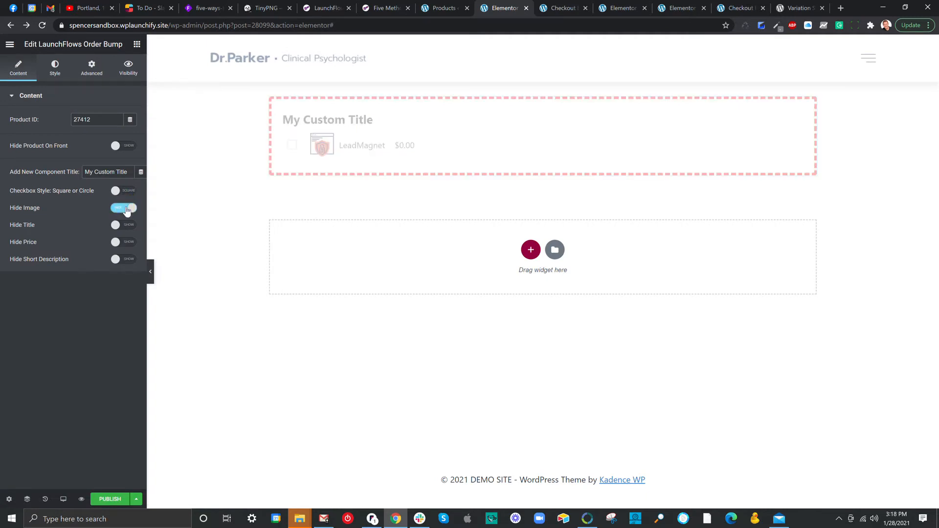
pyautogui.click(123, 208)
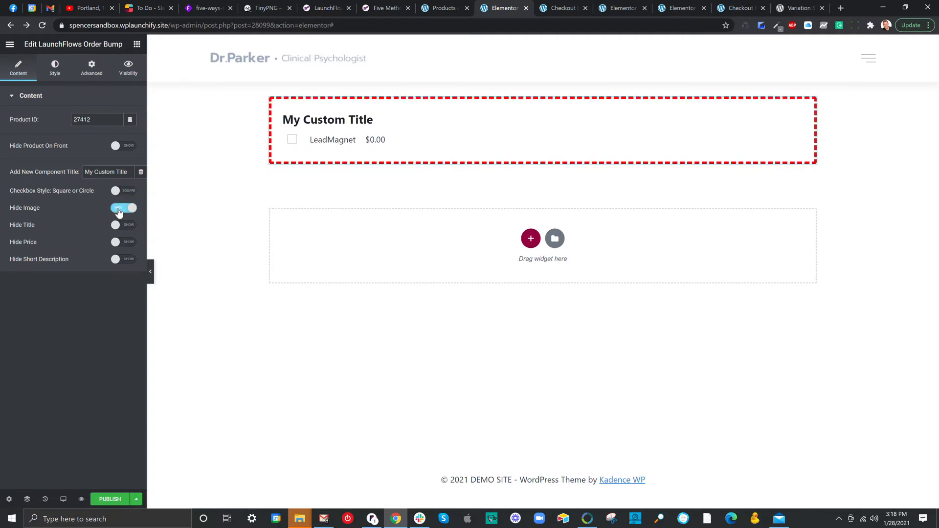
pyautogui.click(123, 207)
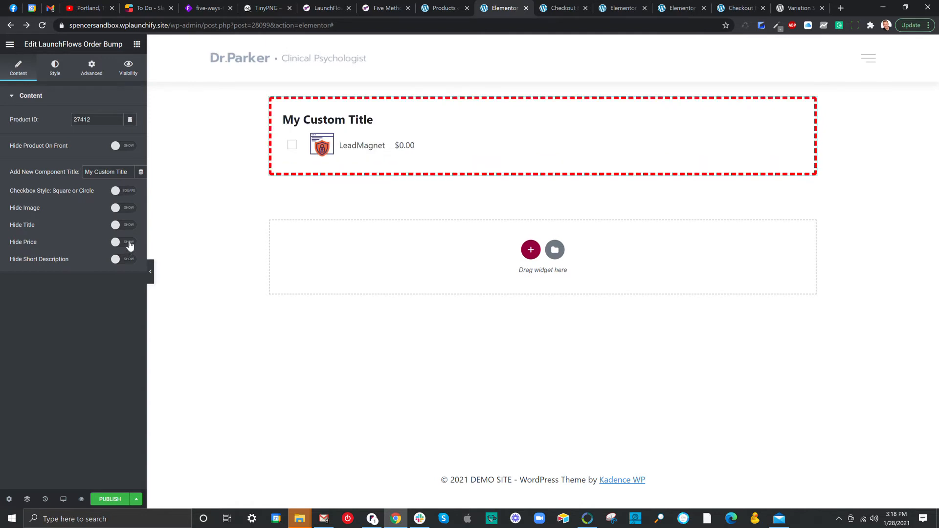
pyautogui.click(122, 242)
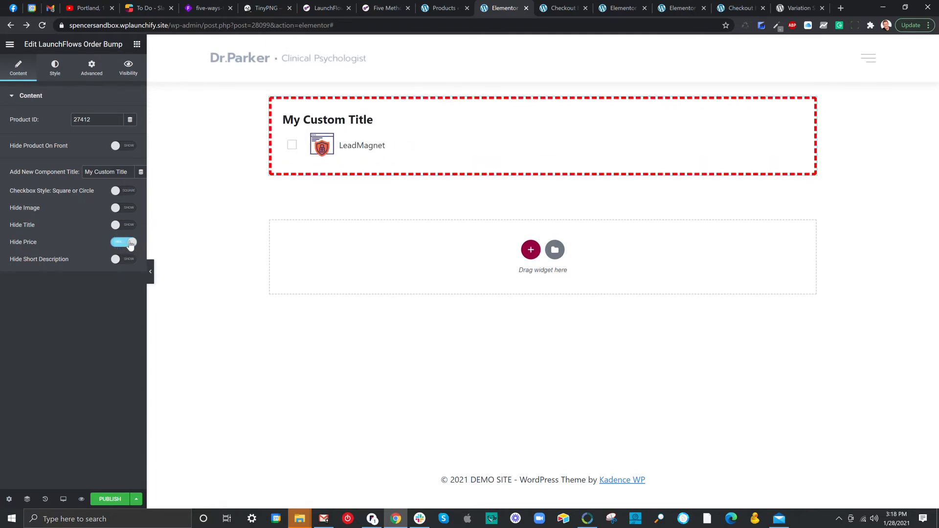
pyautogui.click(124, 242)
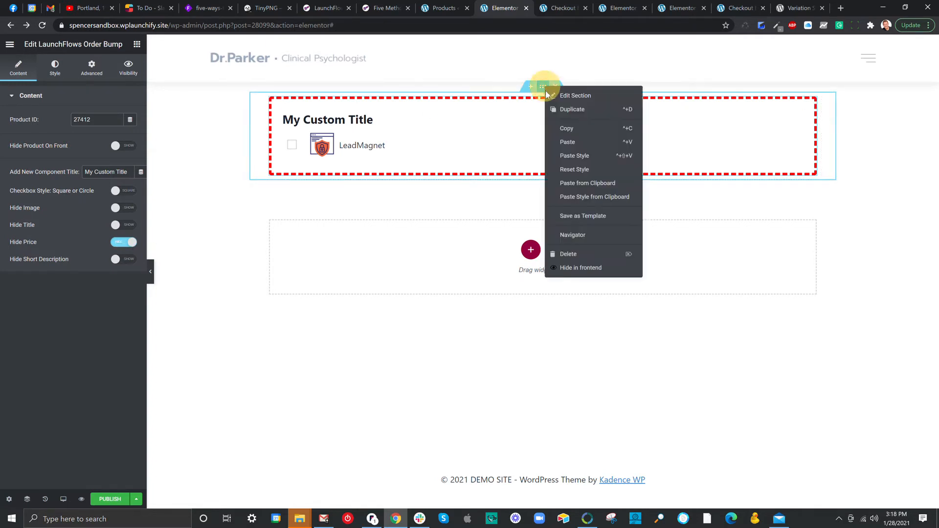
# - Duplicate the LeadMagnet order bump section and look up the other product's ID, 24942
pyautogui.click(575, 96)
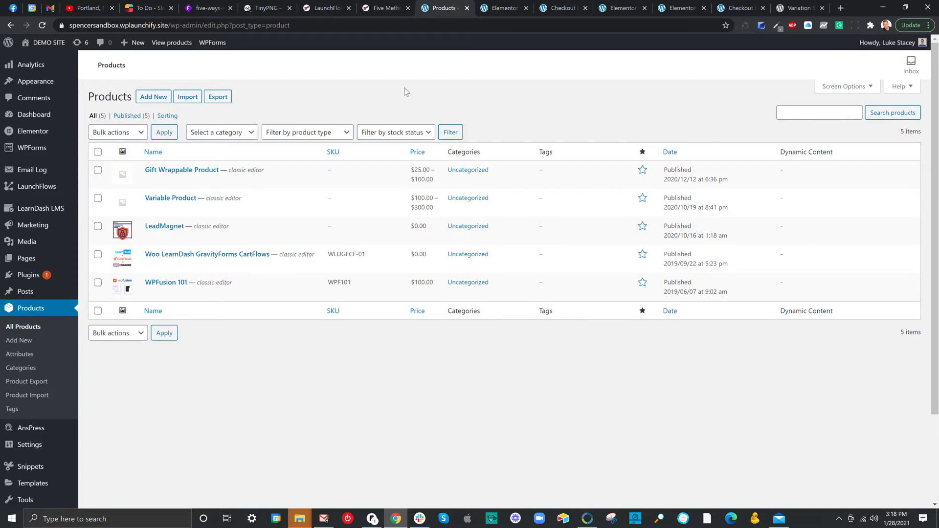
pyautogui.click(502, 8)
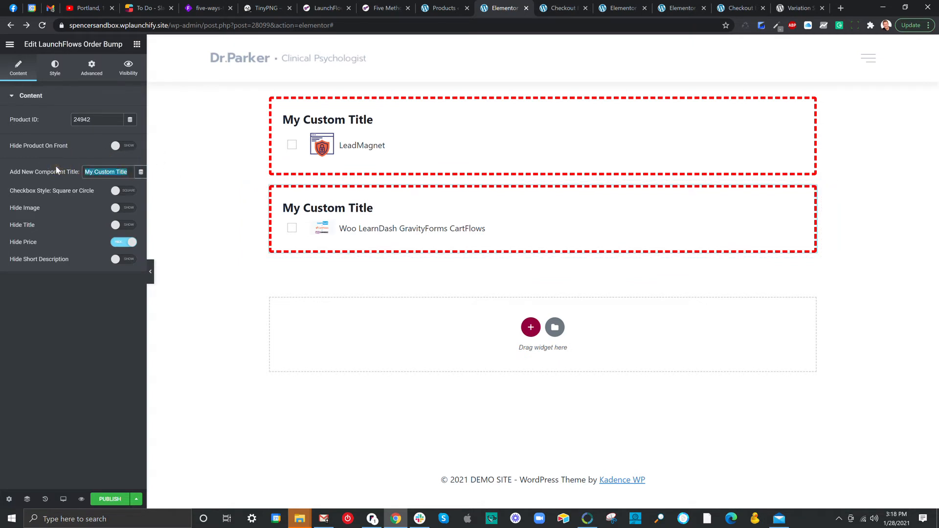
pyautogui.moveTo(102, 197)
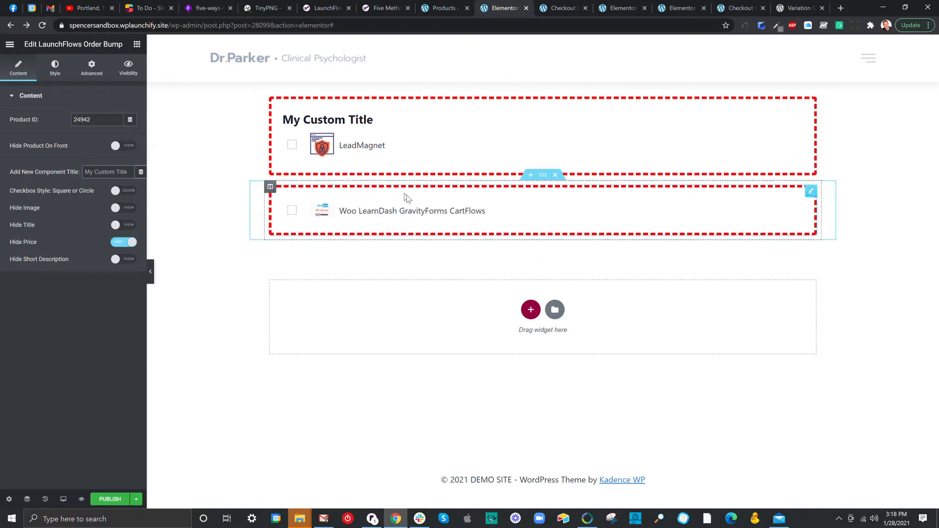
pyautogui.moveTo(455, 181)
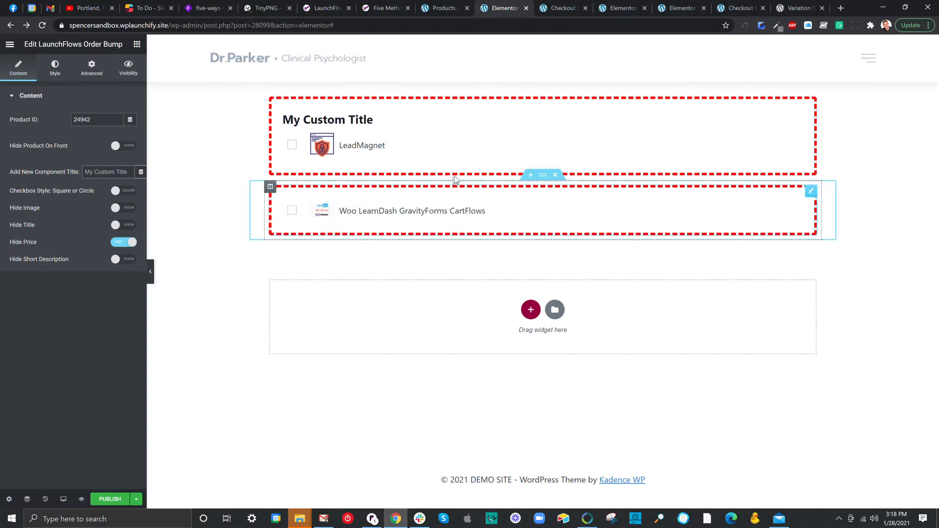
# - Return to the Five Methods documentation and scroll to the Variable Product Bump section
pyautogui.click(383, 8)
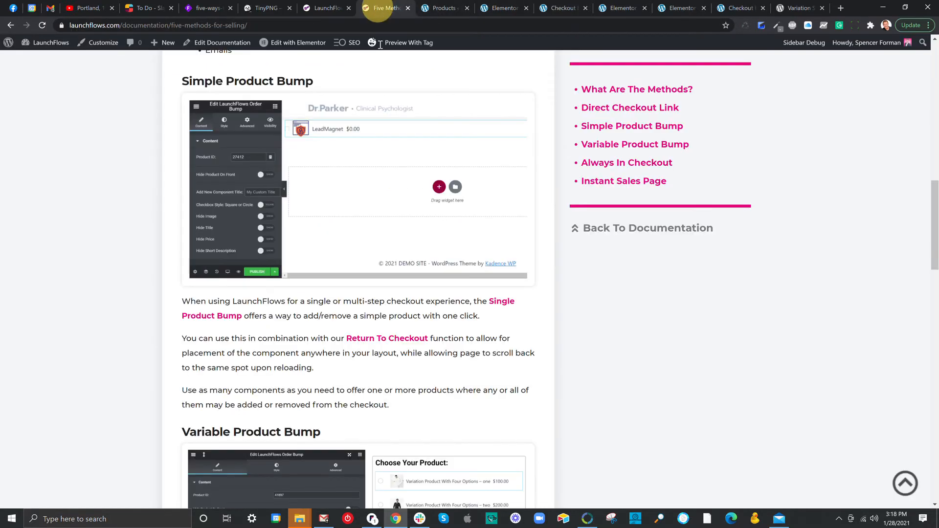
pyautogui.scroll(-3)
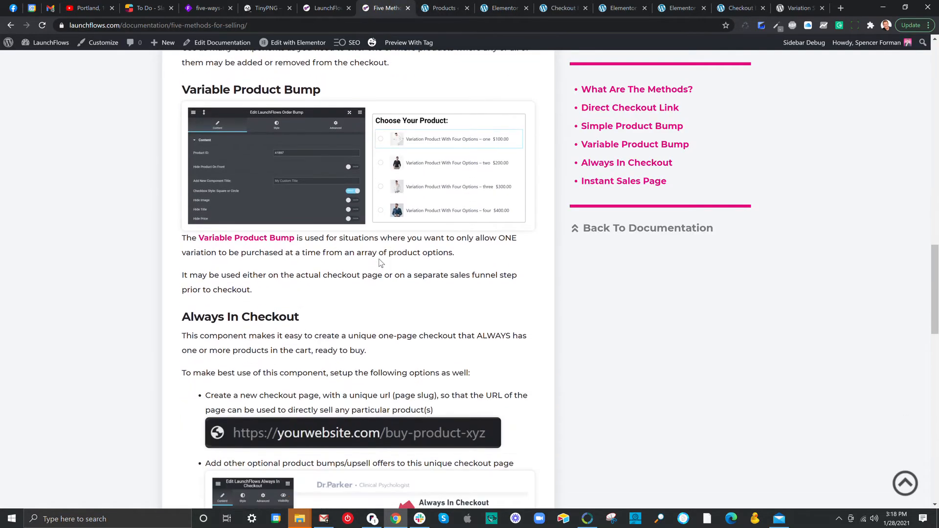
pyautogui.moveTo(431, 238)
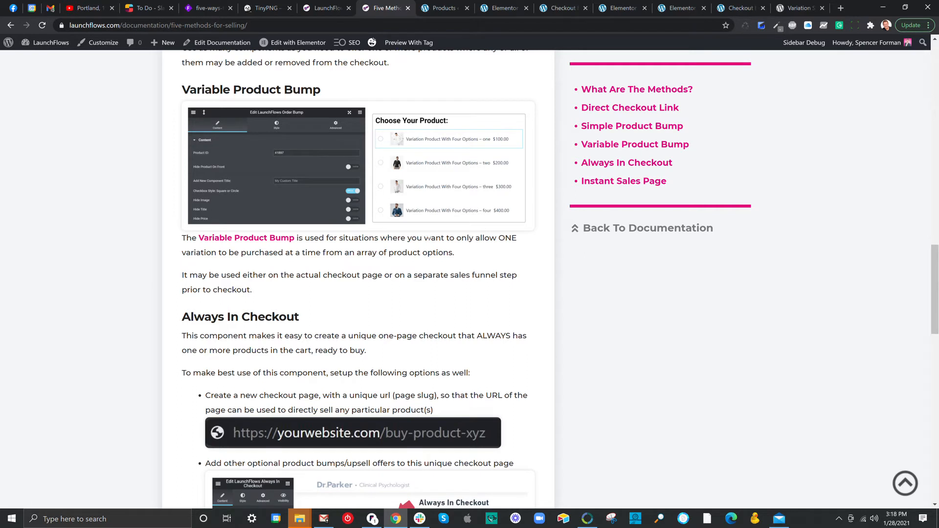
pyautogui.moveTo(442, 229)
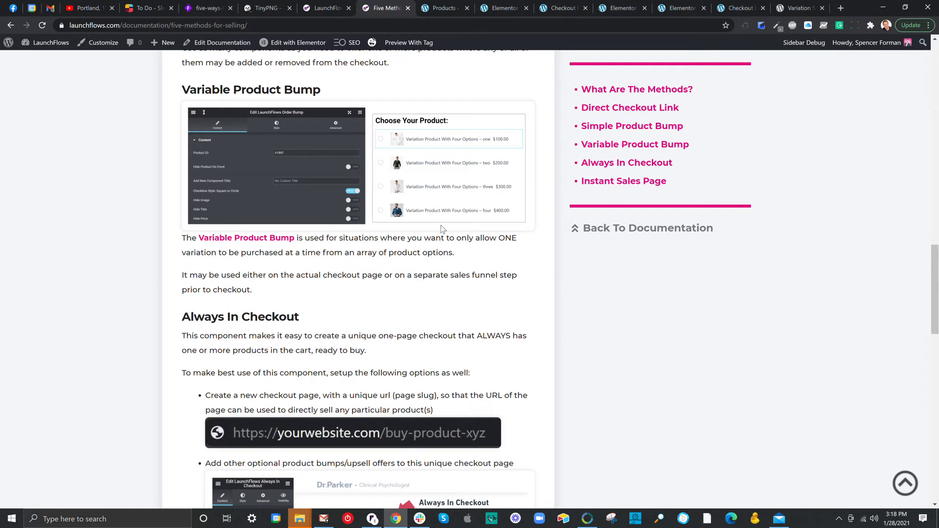
pyautogui.moveTo(447, 204)
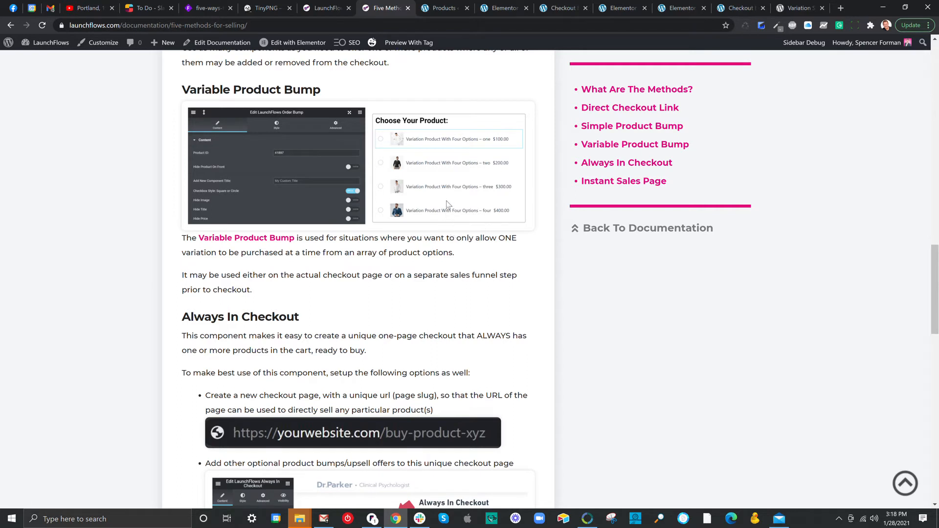
pyautogui.moveTo(443, 217)
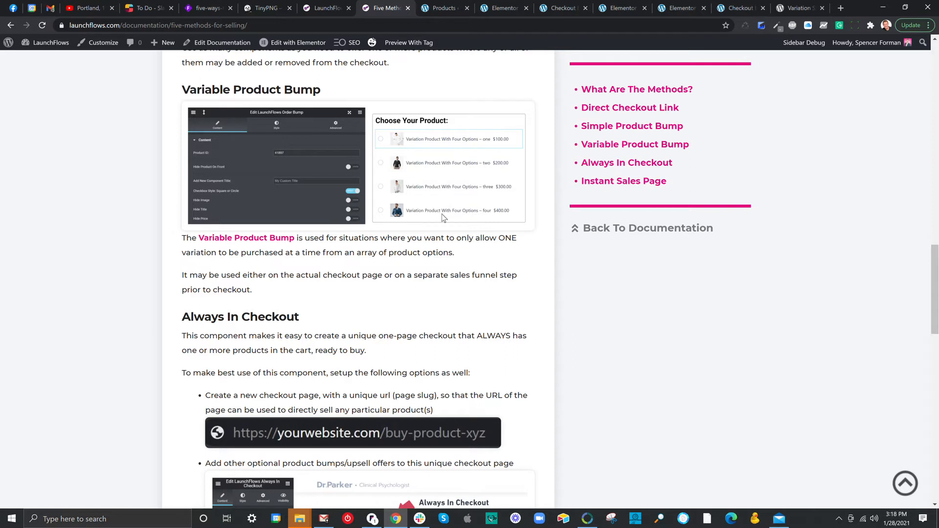
pyautogui.moveTo(498, 123)
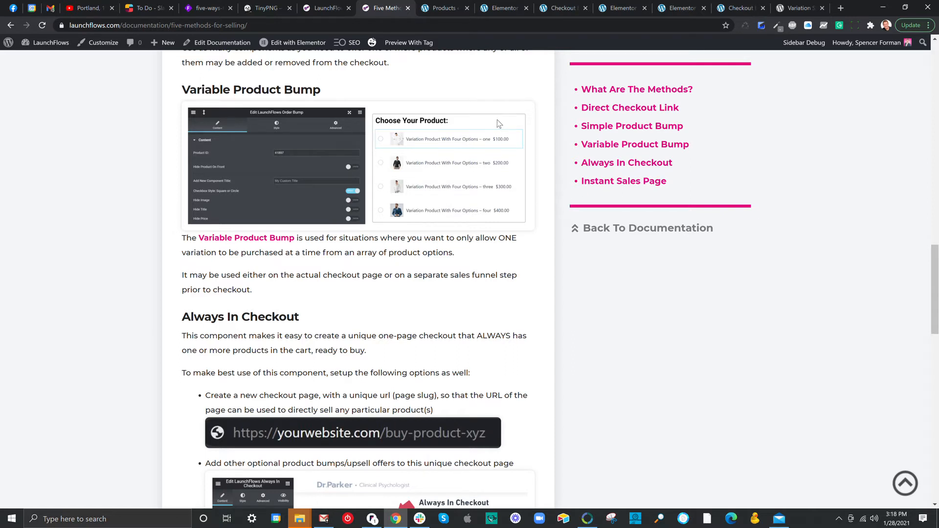
pyautogui.moveTo(507, 48)
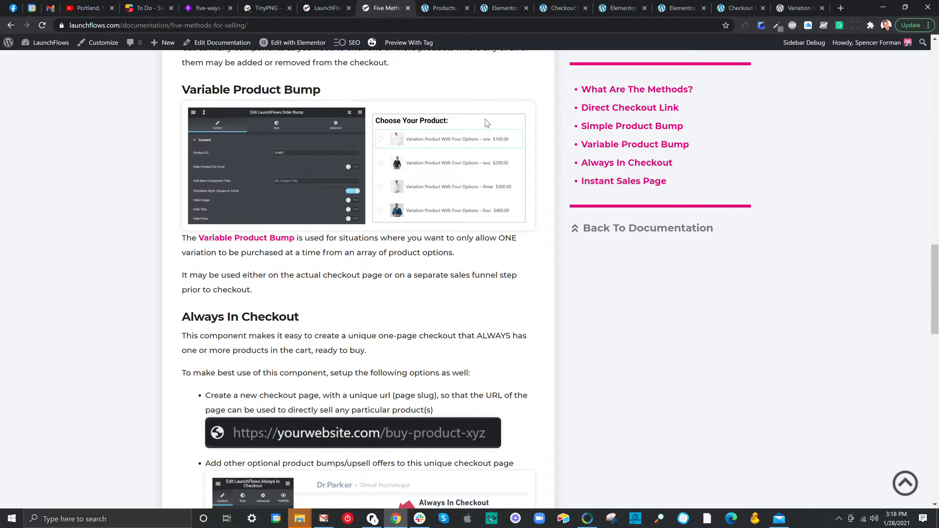
pyautogui.moveTo(414, 158)
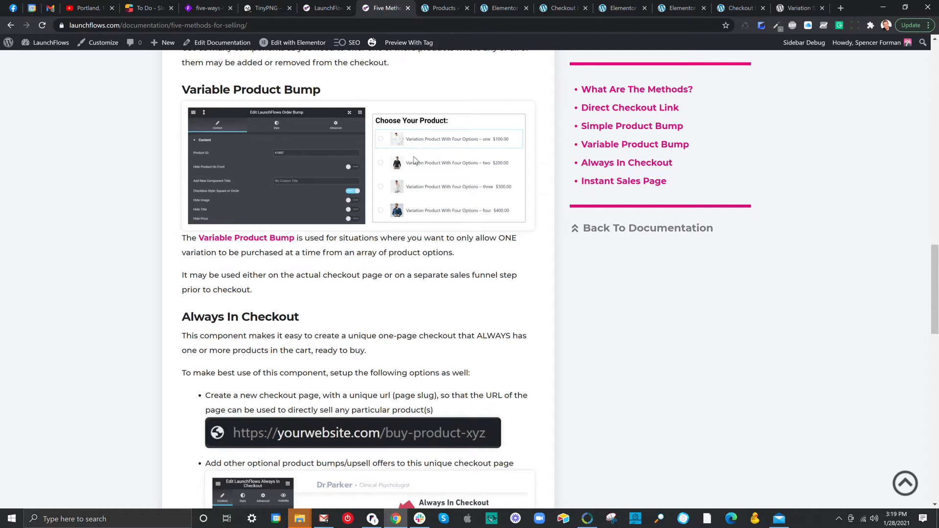
pyautogui.moveTo(432, 153)
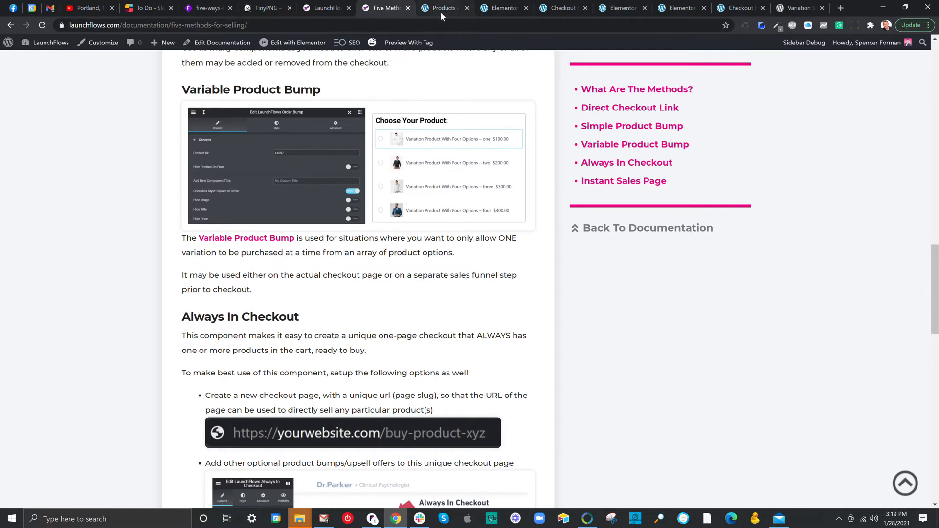
# - From the Products list, open Variable Product (ID 27498) in the WooCommerce editor
pyautogui.click(443, 9)
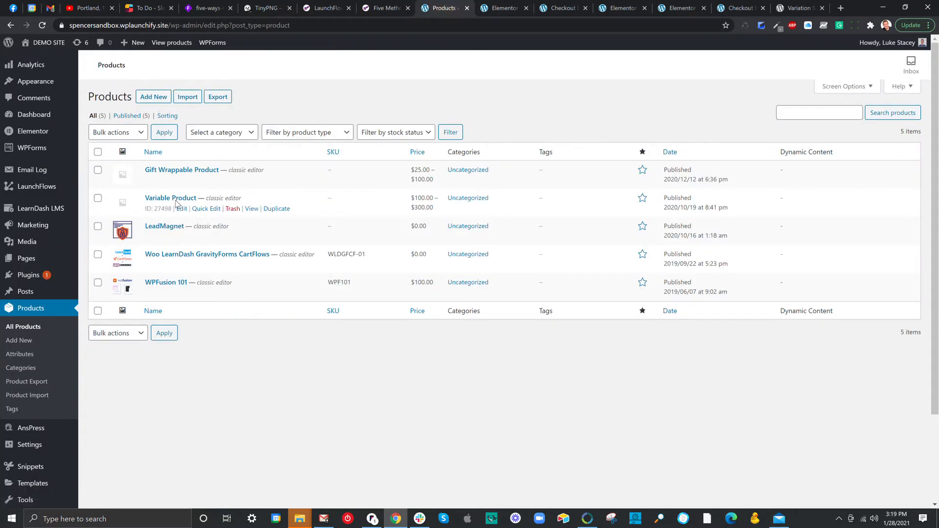
pyautogui.moveTo(181, 210)
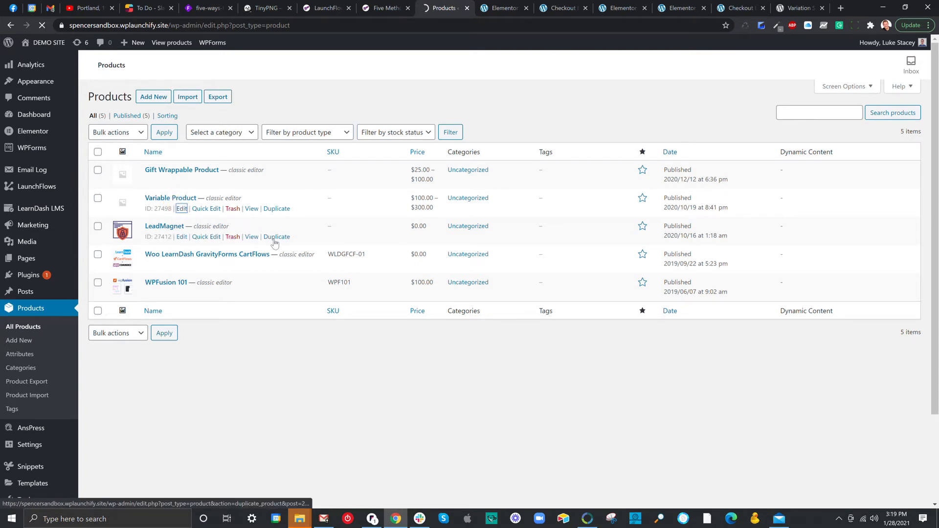
pyautogui.click(181, 208)
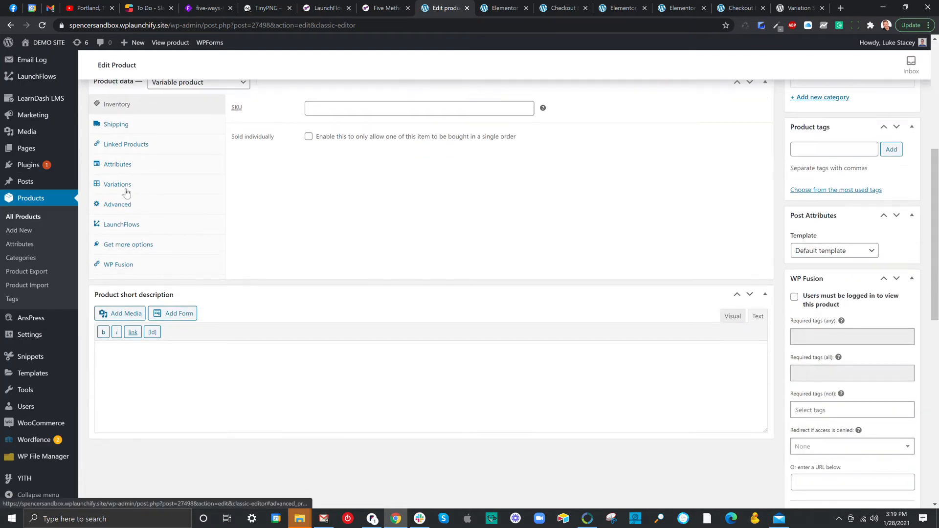
# - Show the variations Small (#27499), Med (#27500) and Large (#27501) in Product data
pyautogui.click(117, 184)
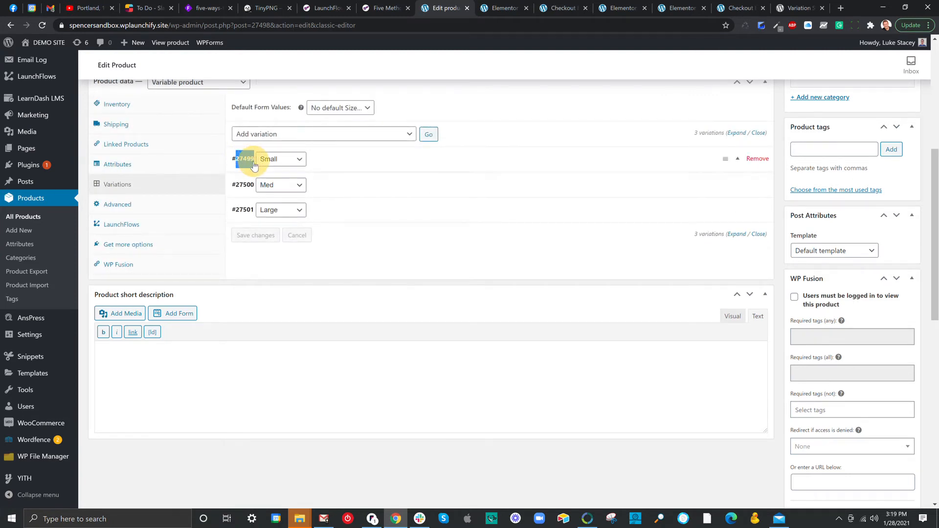
pyautogui.click(243, 159)
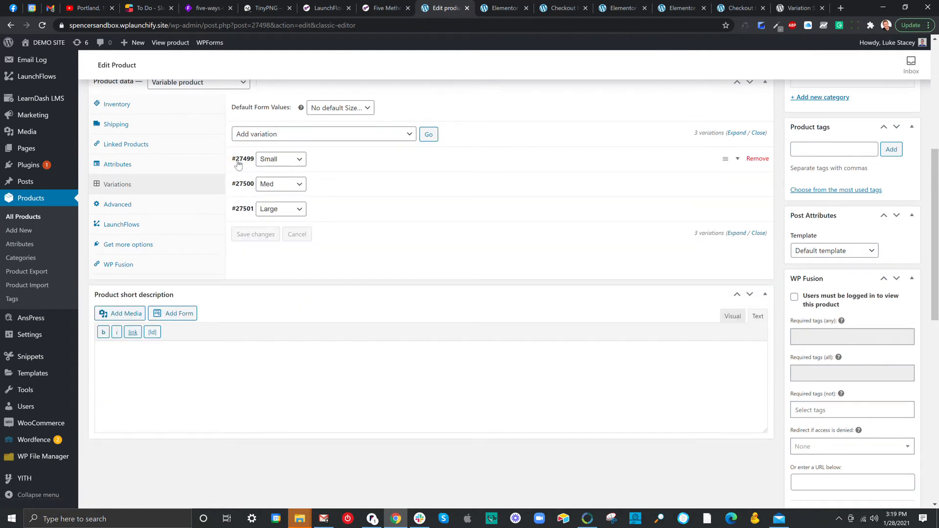
pyautogui.moveTo(250, 164)
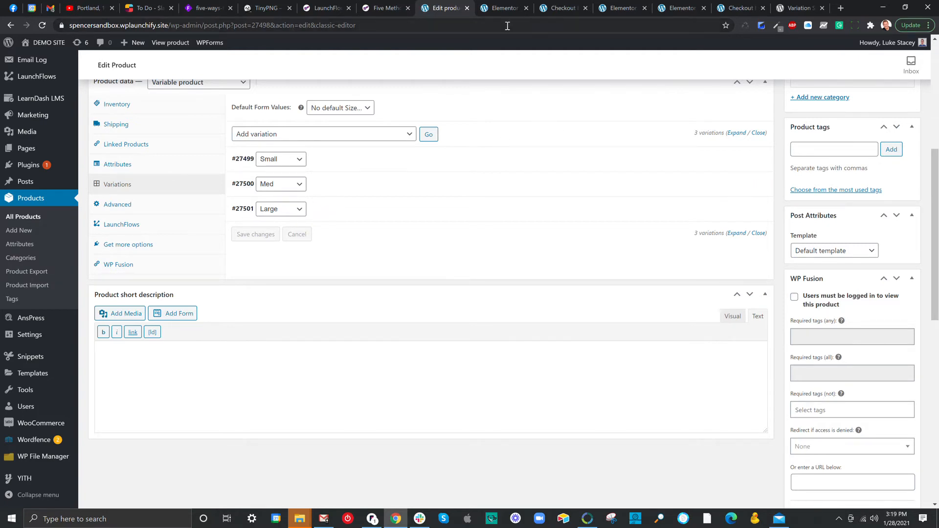
pyautogui.moveTo(506, 8)
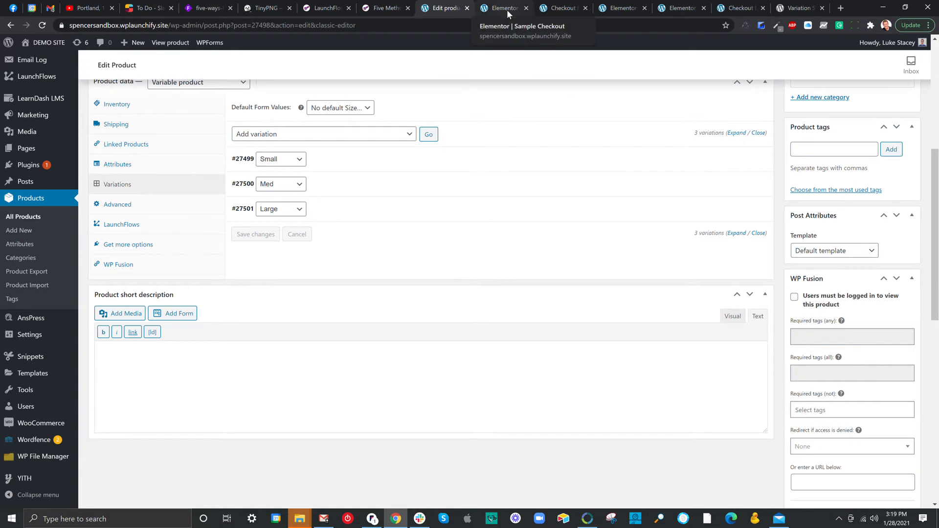
# - In Elementor, set the Woo LearnDash GravityForms CartFlows order bump checkbox to circle style
pyautogui.click(503, 8)
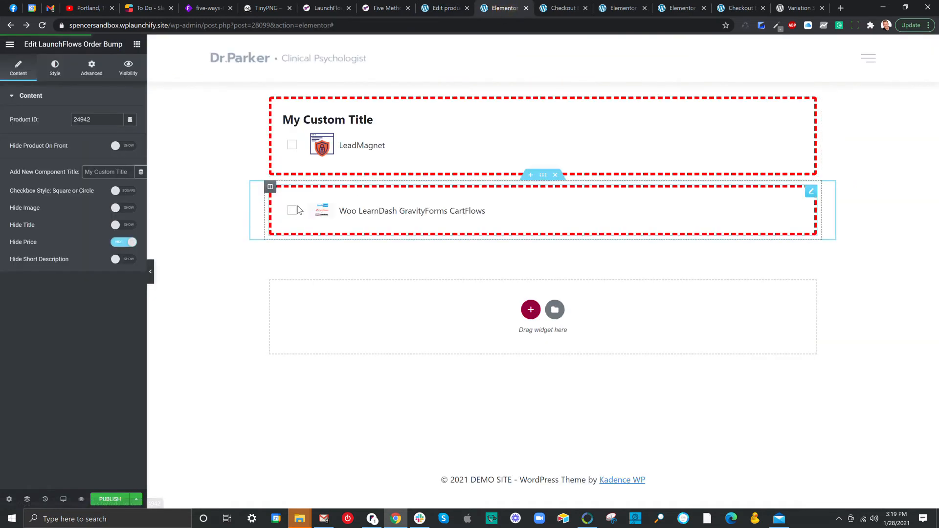
pyautogui.moveTo(292, 212)
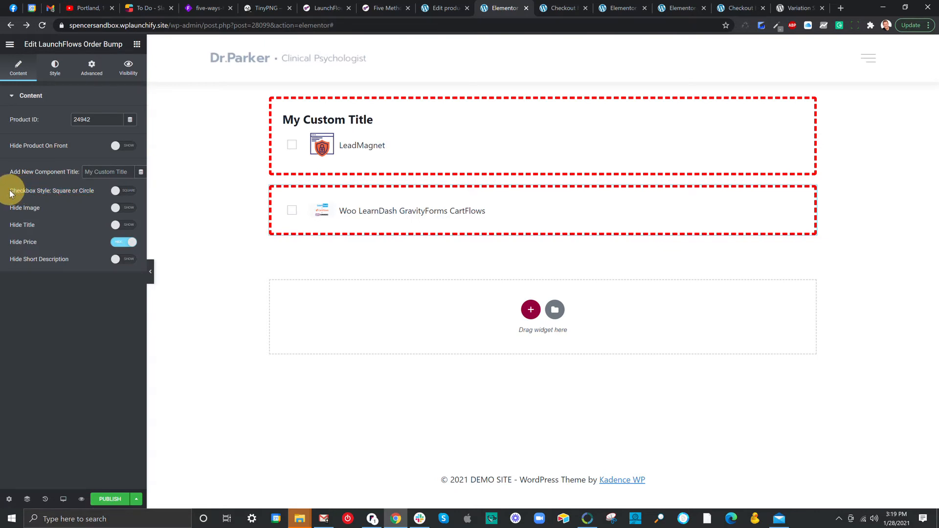
pyautogui.click(124, 190)
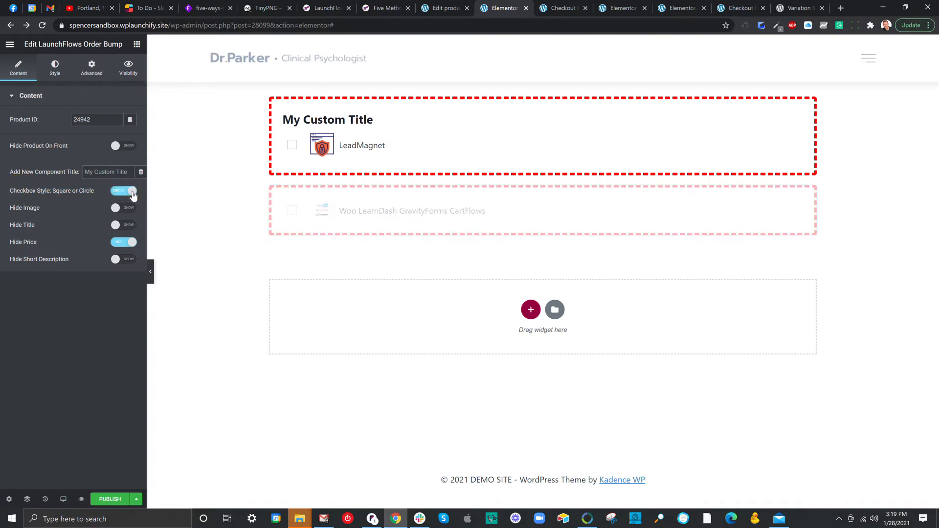
pyautogui.click(123, 191)
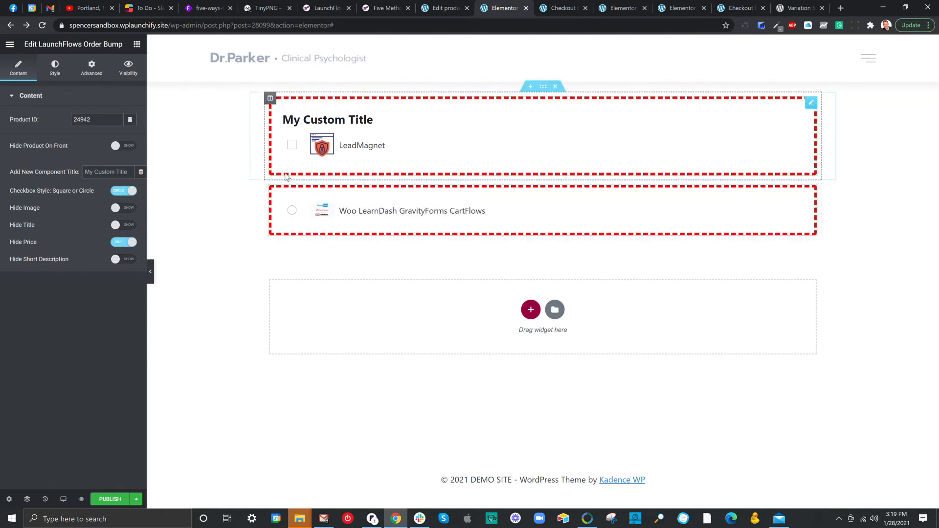
pyautogui.click(292, 213)
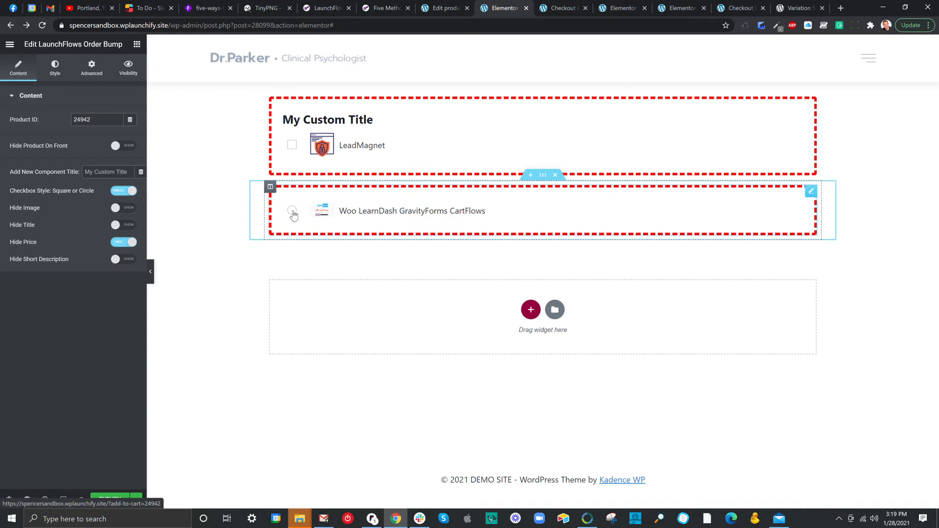
pyautogui.moveTo(295, 218)
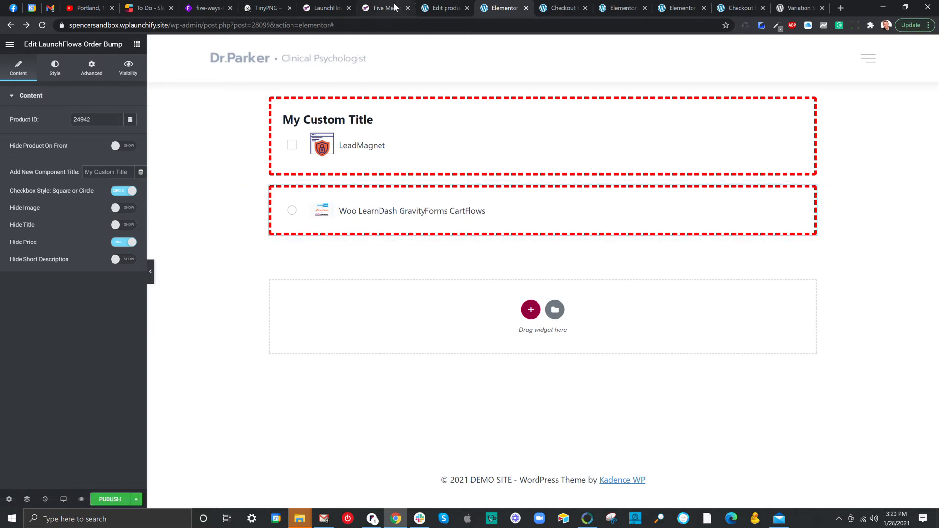
# - Read the Always In Checkout documentation section, then return to the Elementor checkout page
pyautogui.click(382, 8)
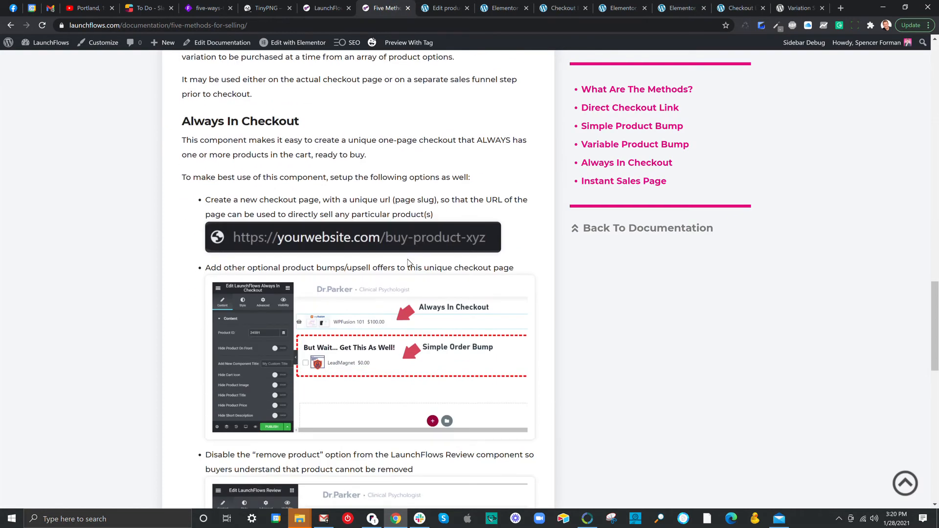
pyautogui.moveTo(413, 241)
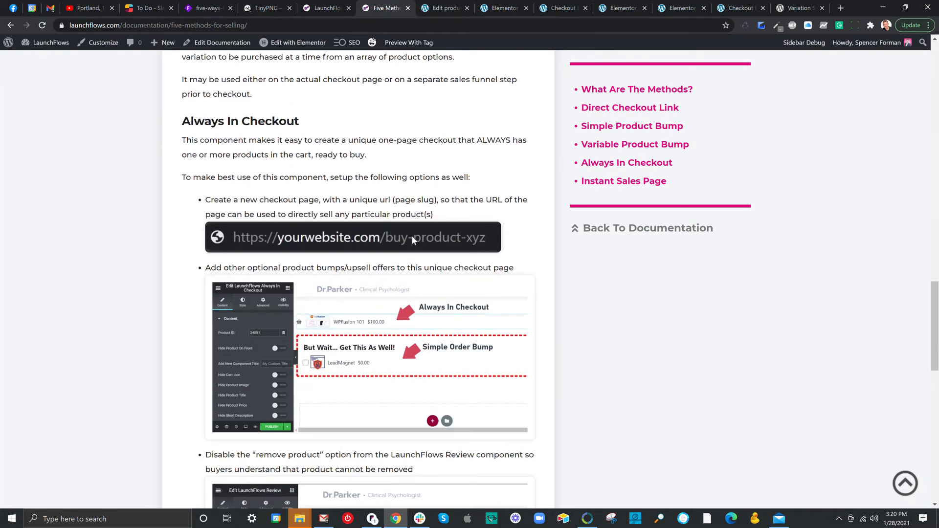
pyautogui.moveTo(406, 242)
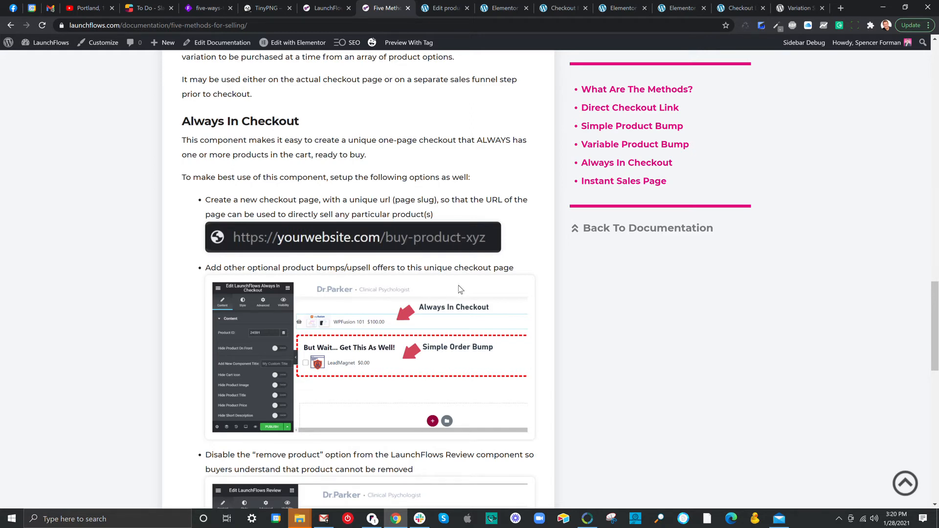
pyautogui.moveTo(465, 286)
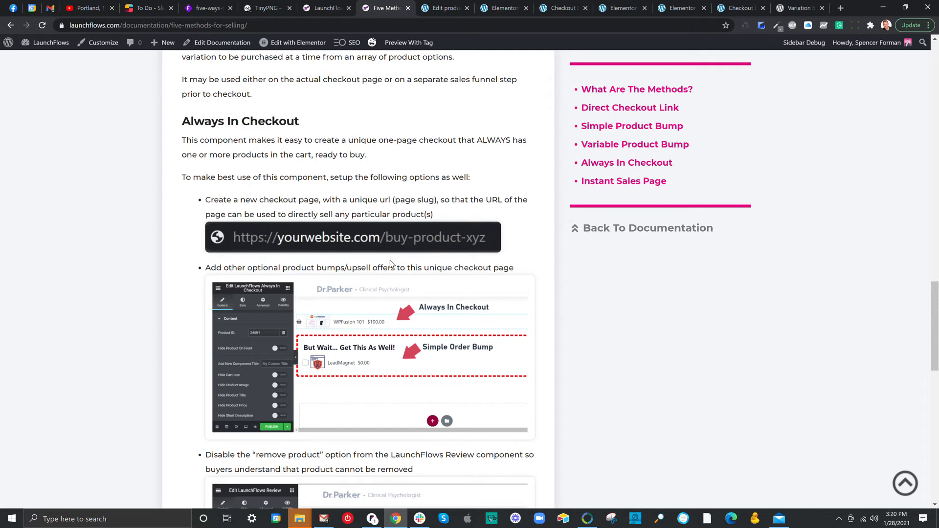
pyautogui.moveTo(398, 243)
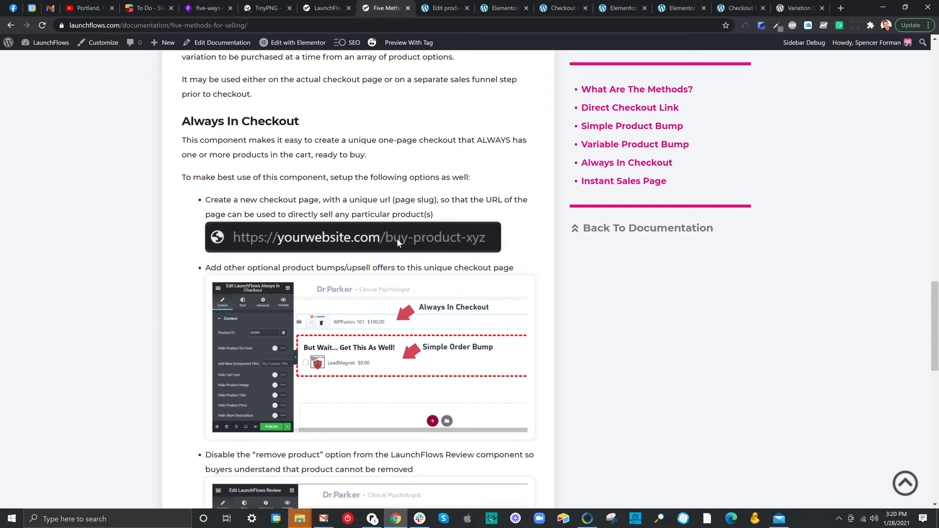
pyautogui.moveTo(486, 244)
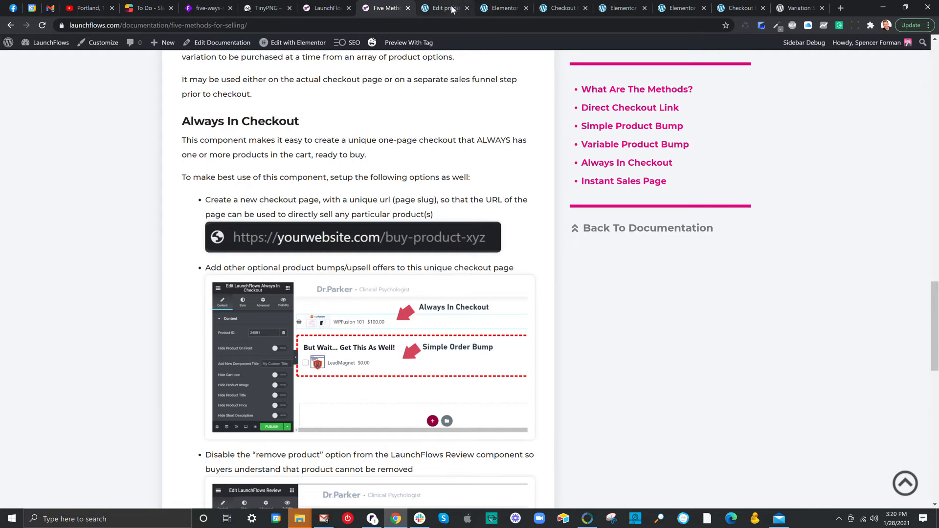
pyautogui.click(499, 9)
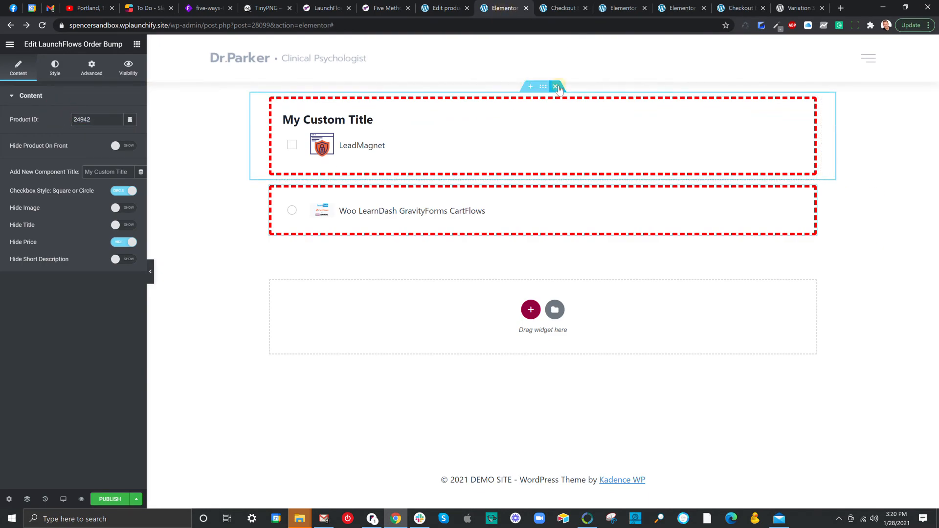
# - Replace the order bumps with an Always In Checkout widget for product 24942, shown on front
pyautogui.click(555, 87)
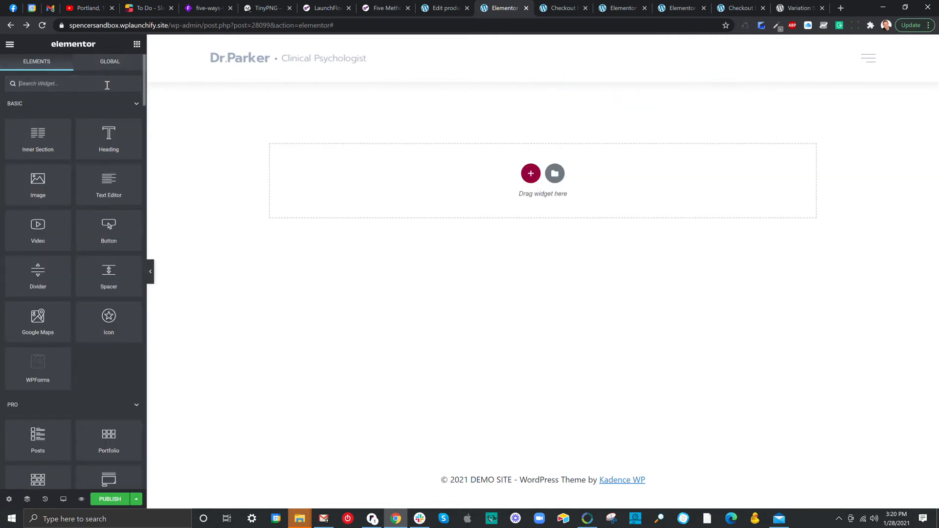
pyautogui.write('launchf')
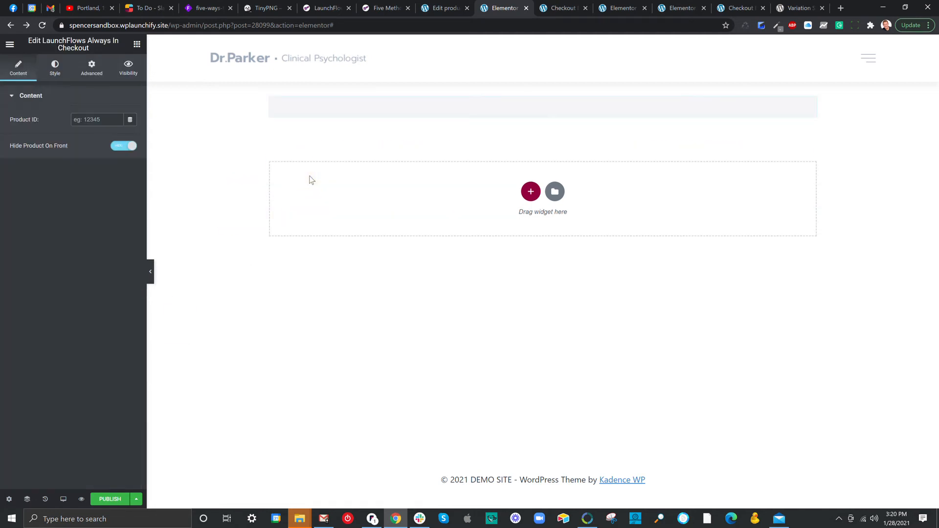
pyautogui.write('24942')
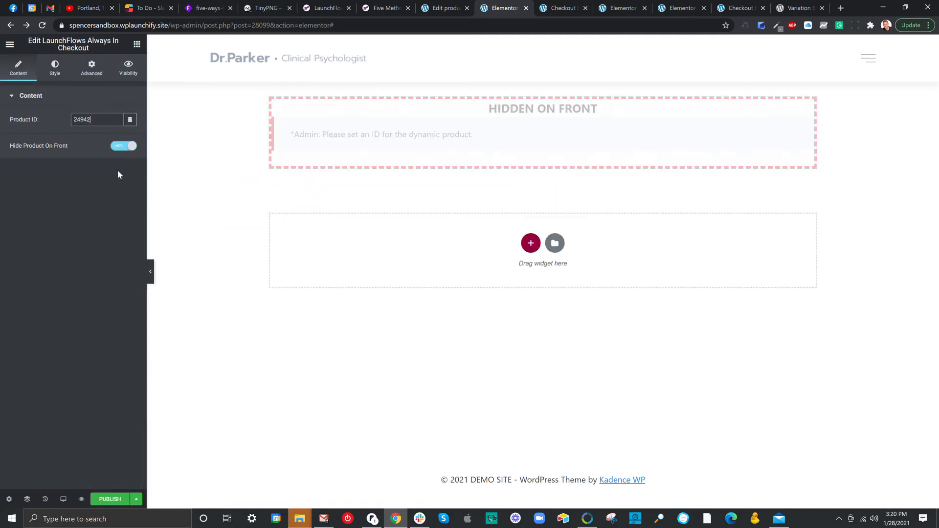
pyautogui.click(123, 146)
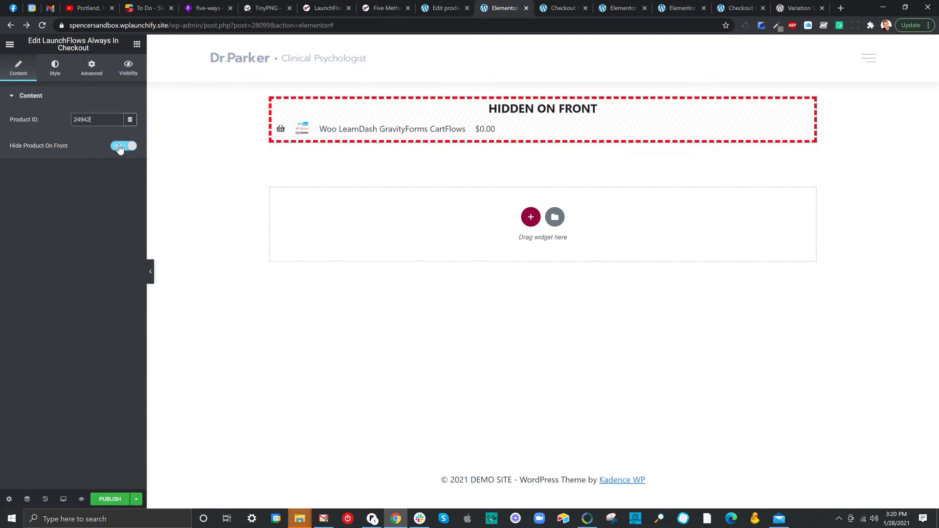
pyautogui.click(124, 145)
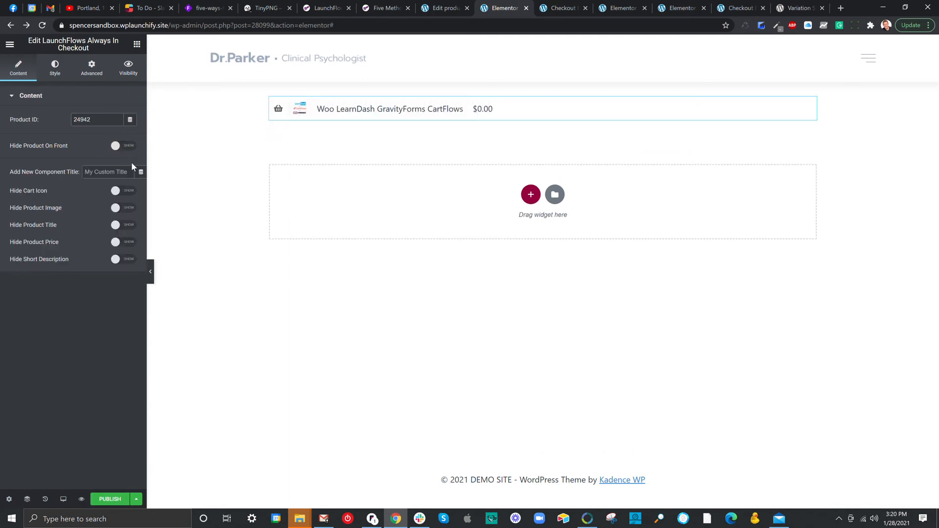
pyautogui.click(389, 109)
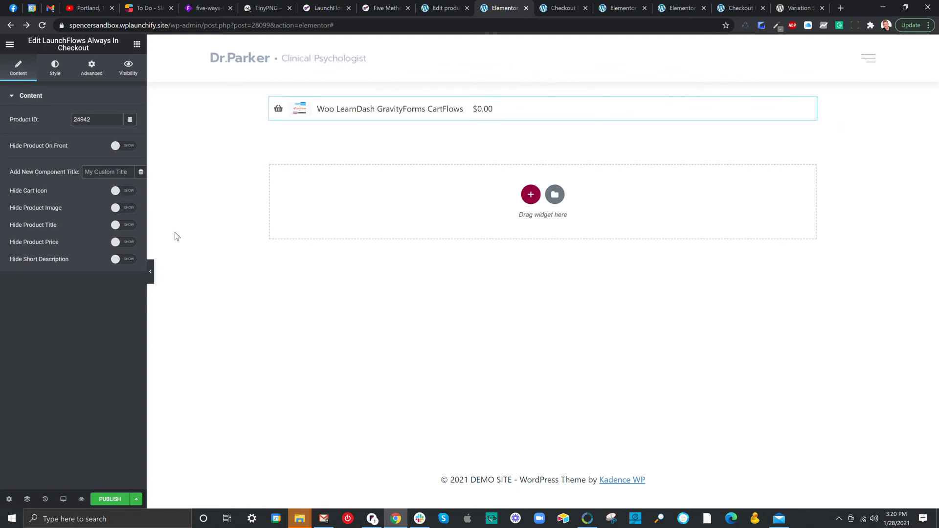
# - Test hiding the cart icon, image, title, price and description, then show them again
pyautogui.click(122, 191)
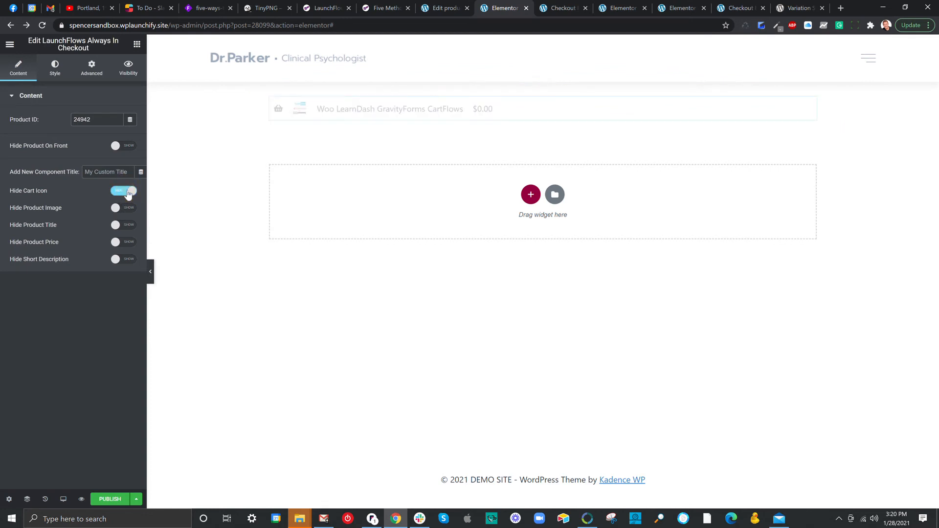
pyautogui.click(122, 191)
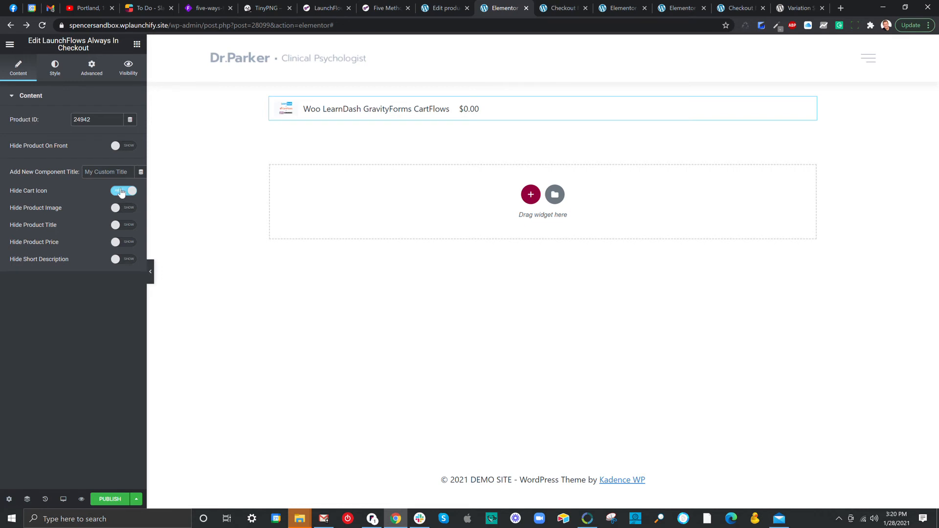
pyautogui.click(123, 207)
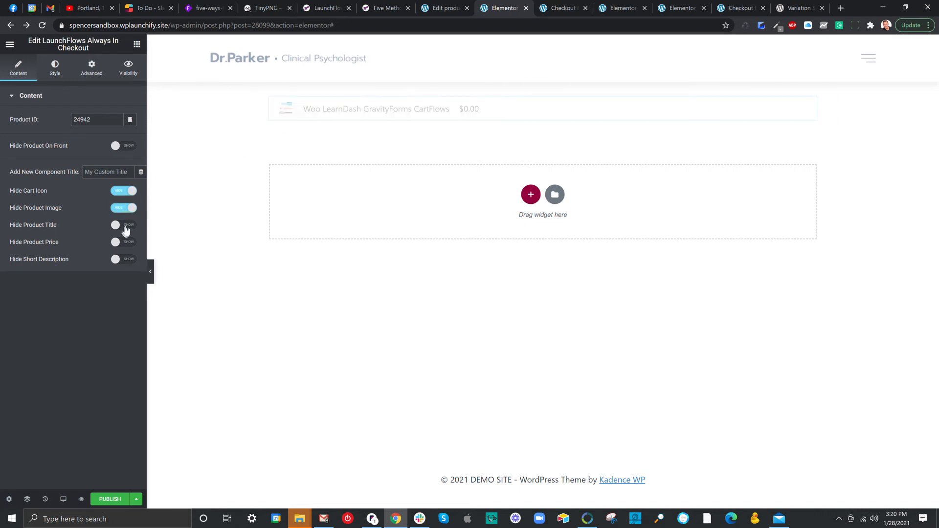
pyautogui.click(124, 259)
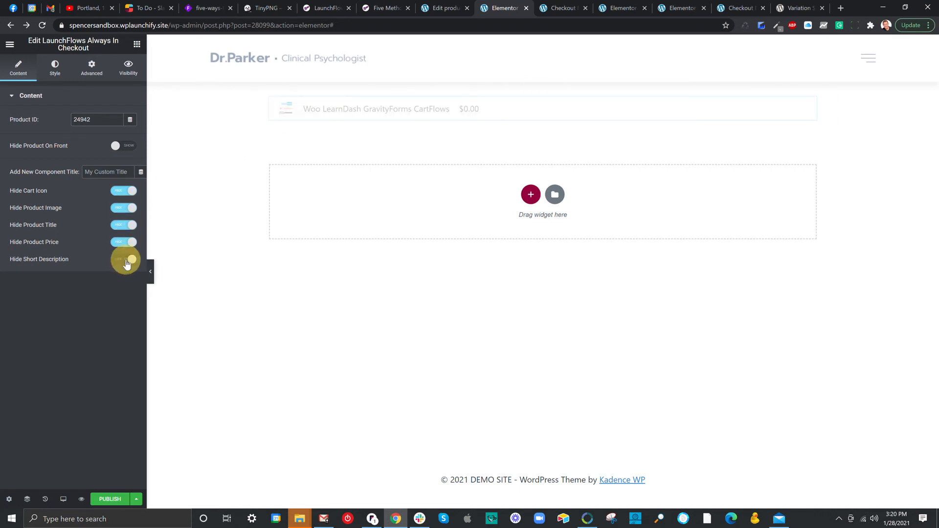
pyautogui.click(124, 259)
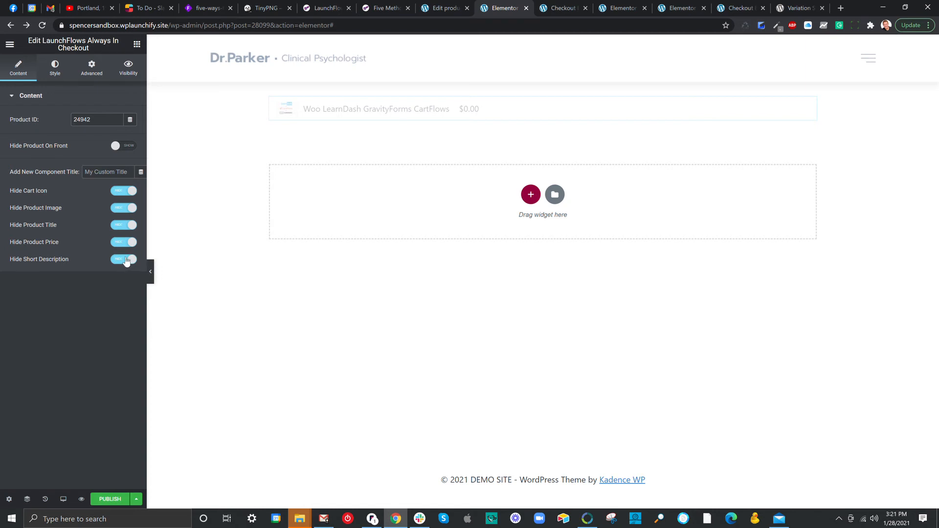
pyautogui.click(123, 260)
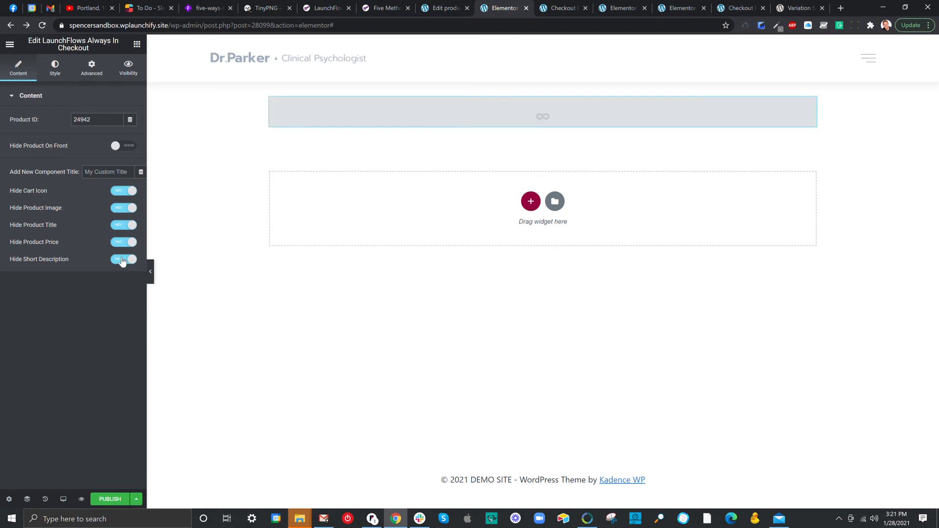
pyautogui.click(123, 259)
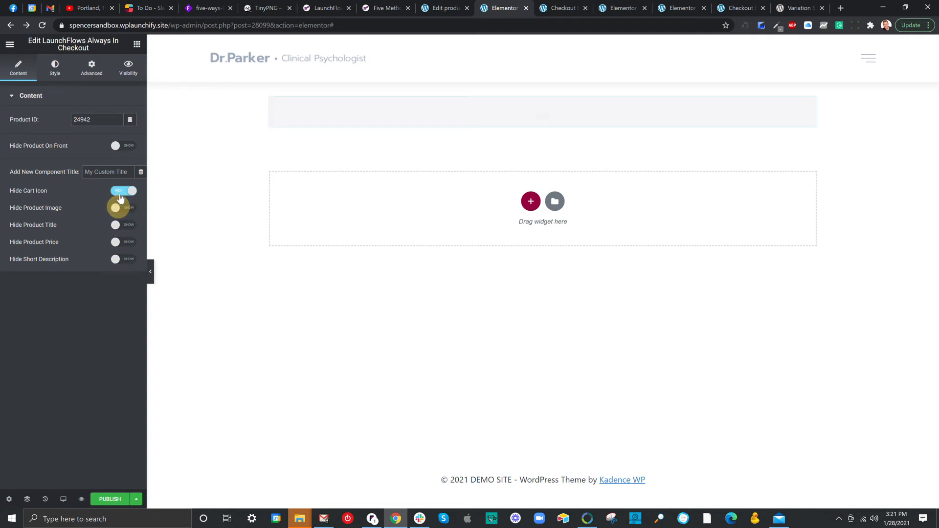
pyautogui.click(123, 191)
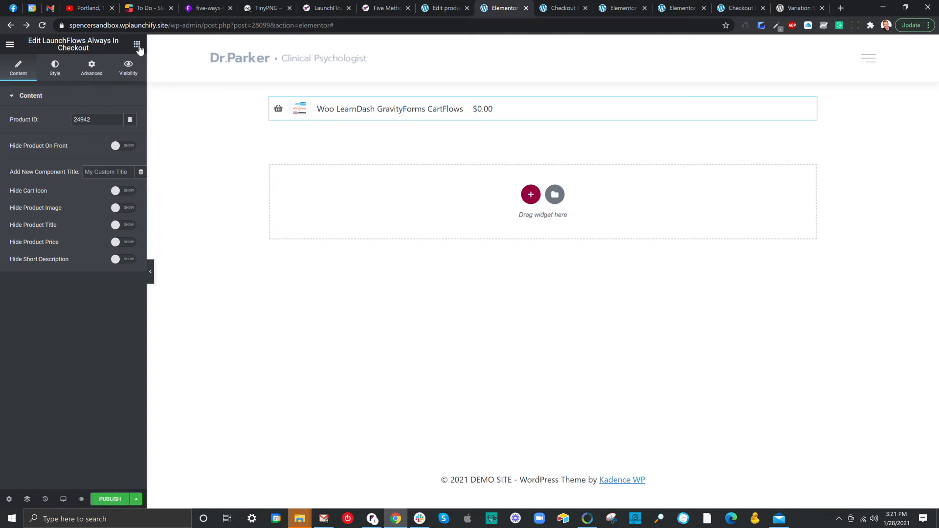
# - Place the LaunchFlows Review widget below the product row with product remove links hidden
pyautogui.click(137, 45)
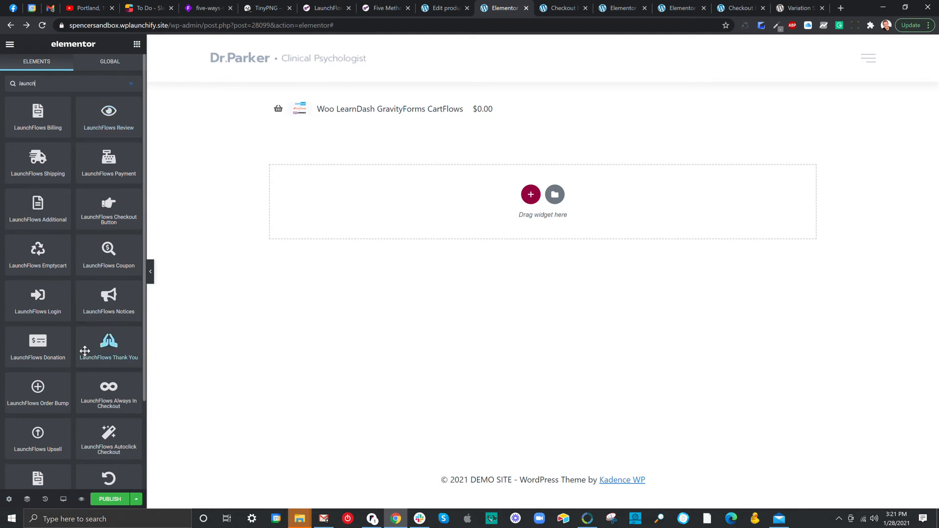
pyautogui.moveTo(111, 373)
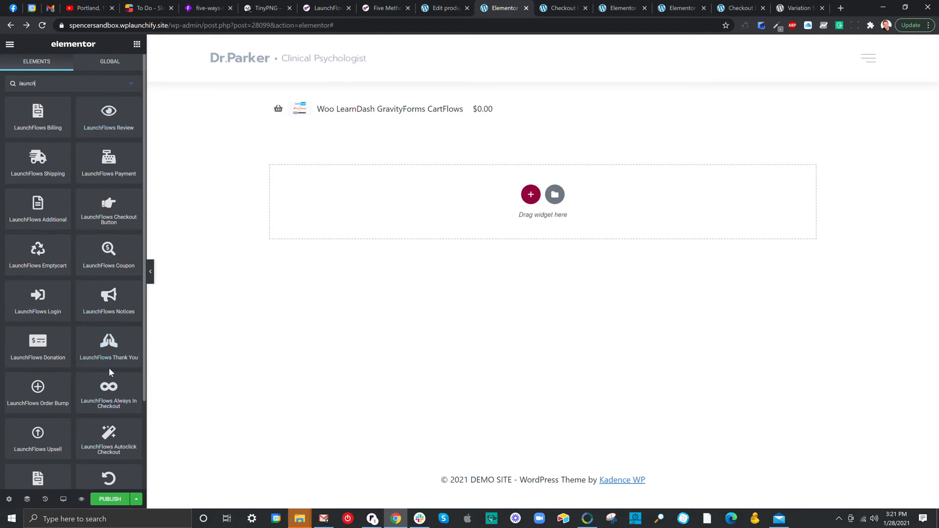
pyautogui.scroll(-3)
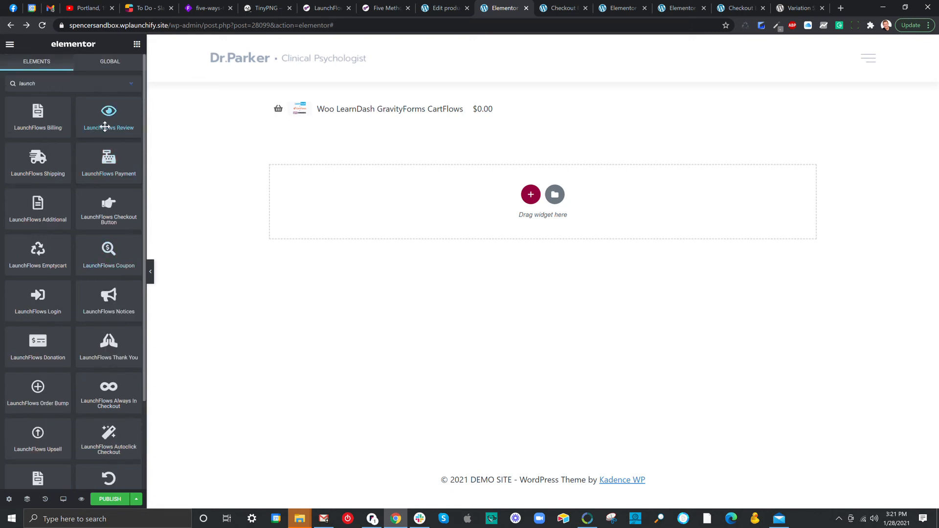
pyautogui.click(108, 112)
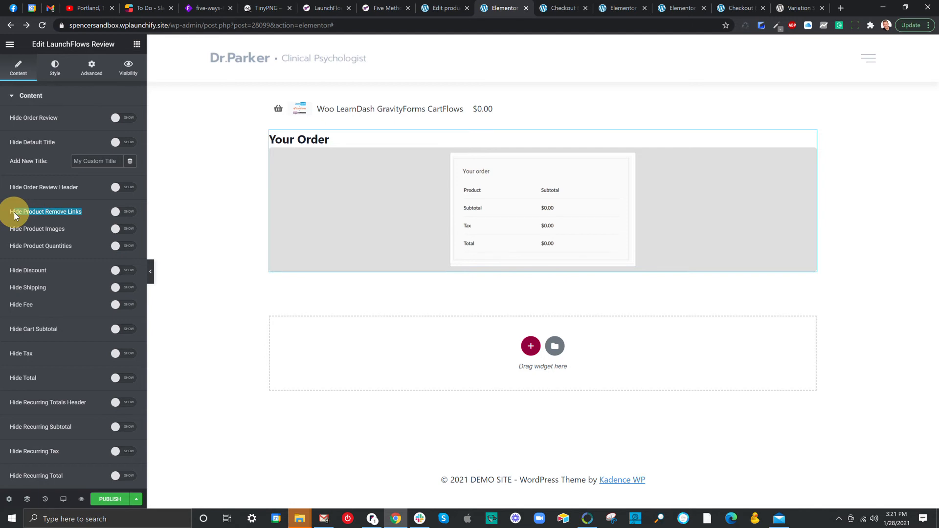
pyautogui.click(123, 211)
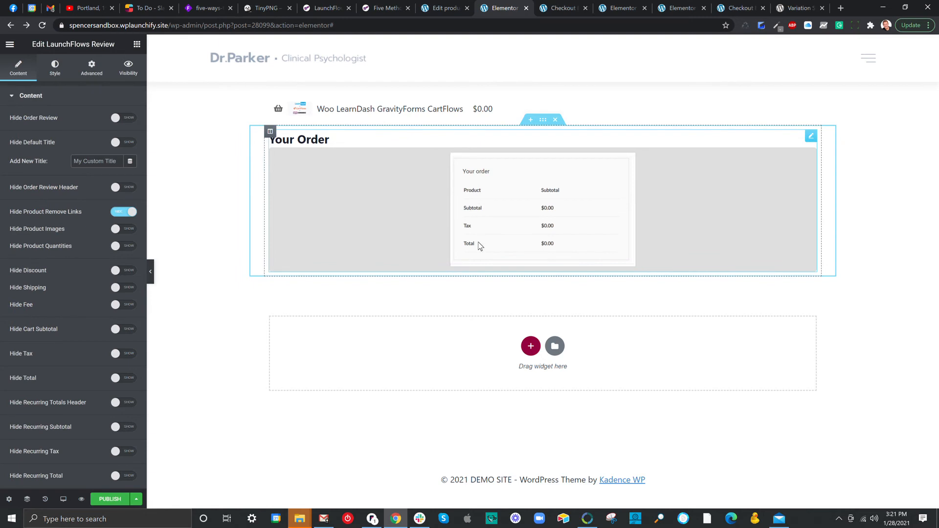
pyautogui.moveTo(453, 218)
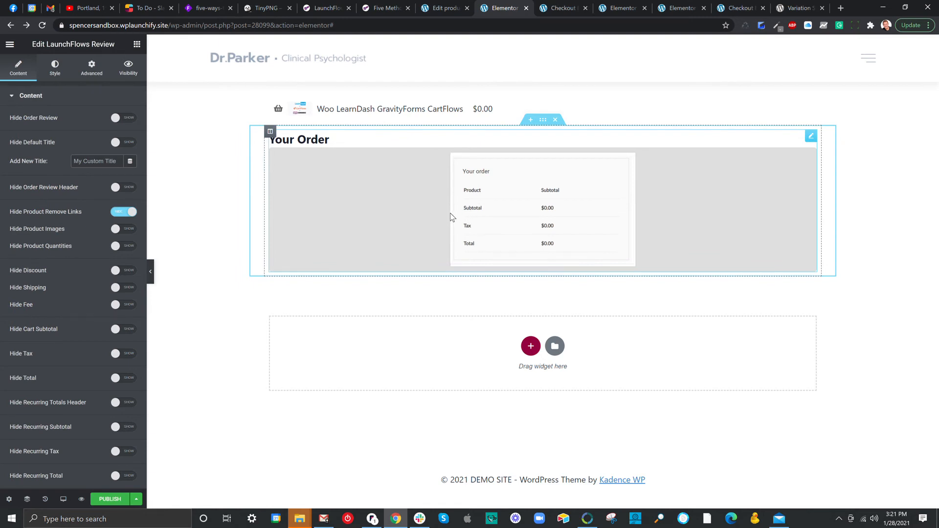
pyautogui.moveTo(456, 220)
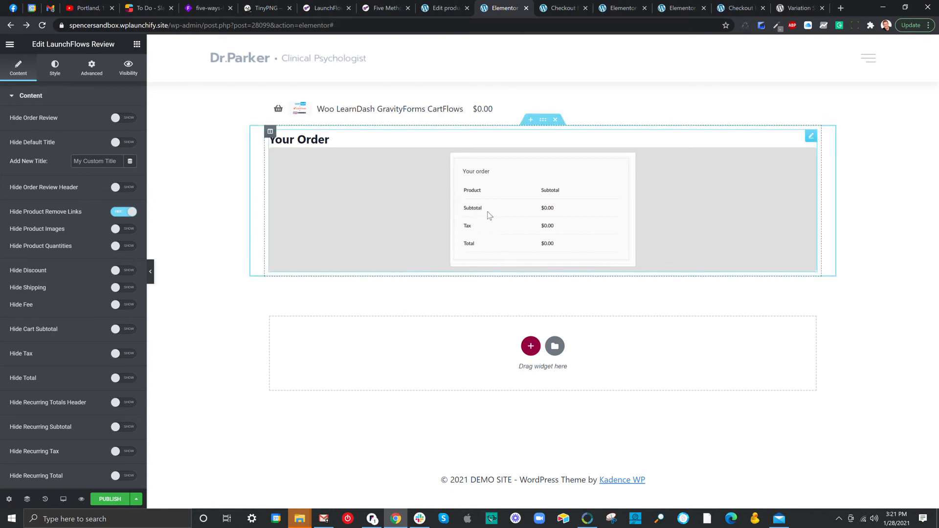
# - Scroll the Five Methods documentation down to the Instant Sales Page section
pyautogui.click(384, 9)
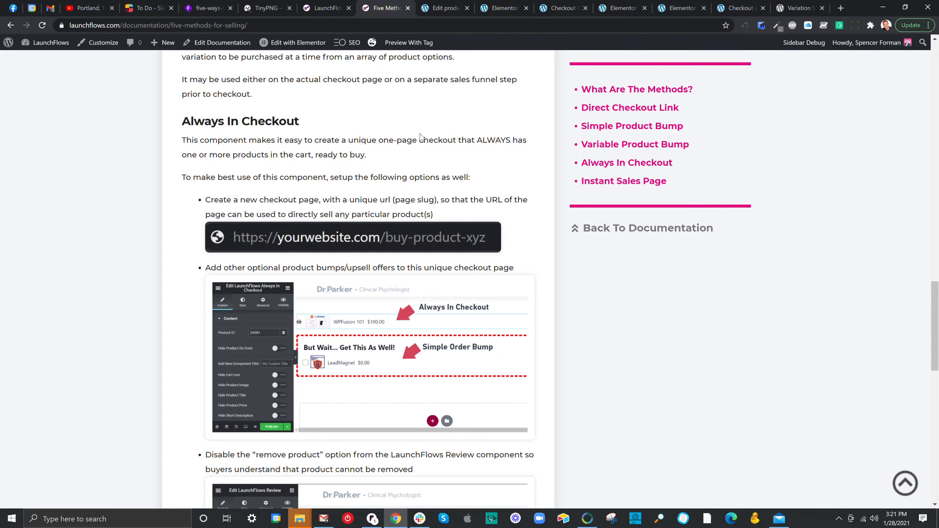
pyautogui.scroll(-3)
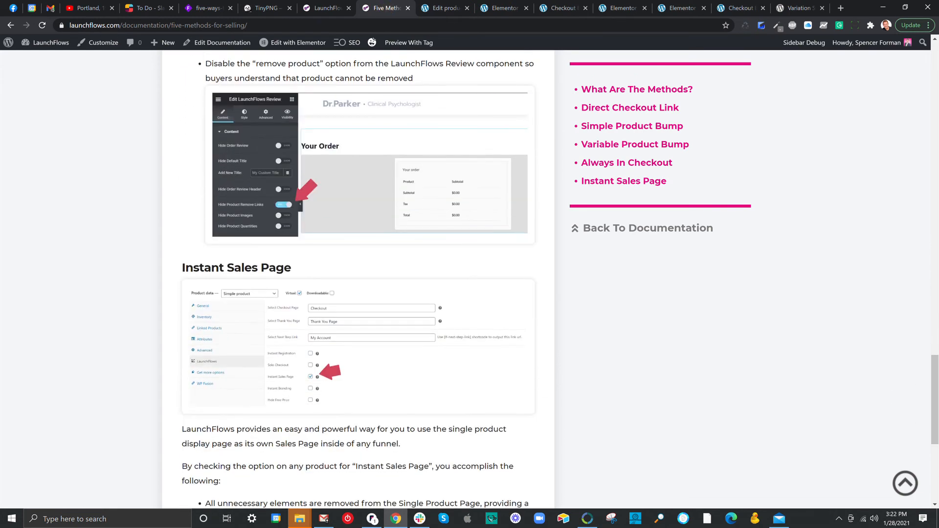
pyautogui.scroll(-3)
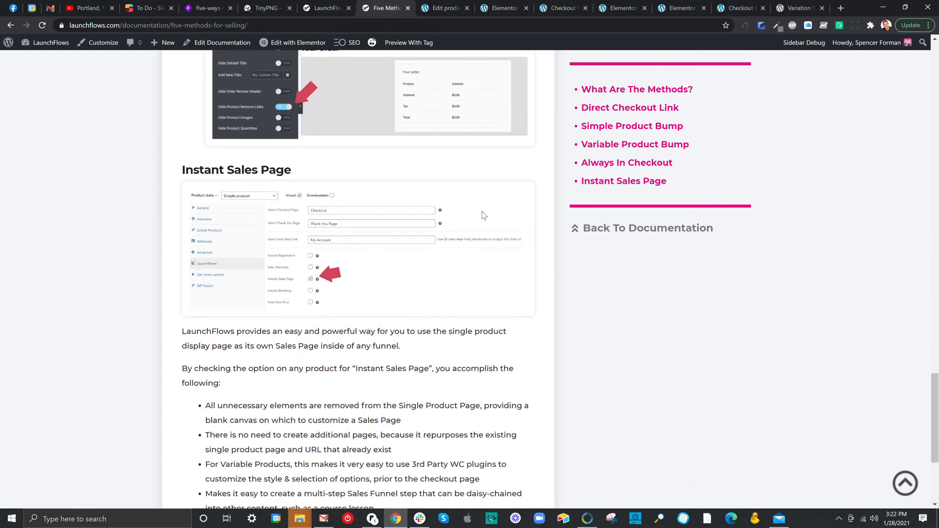
pyautogui.scroll(-3)
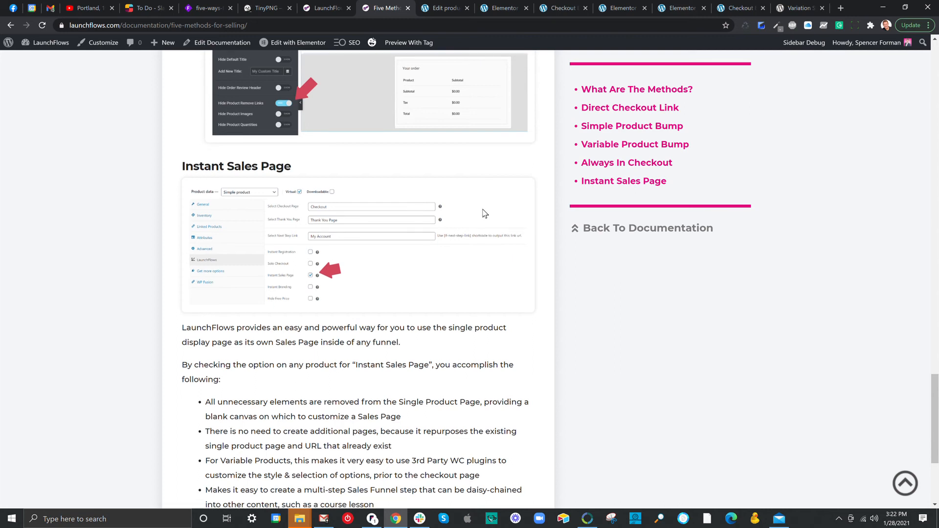
pyautogui.scroll(-3)
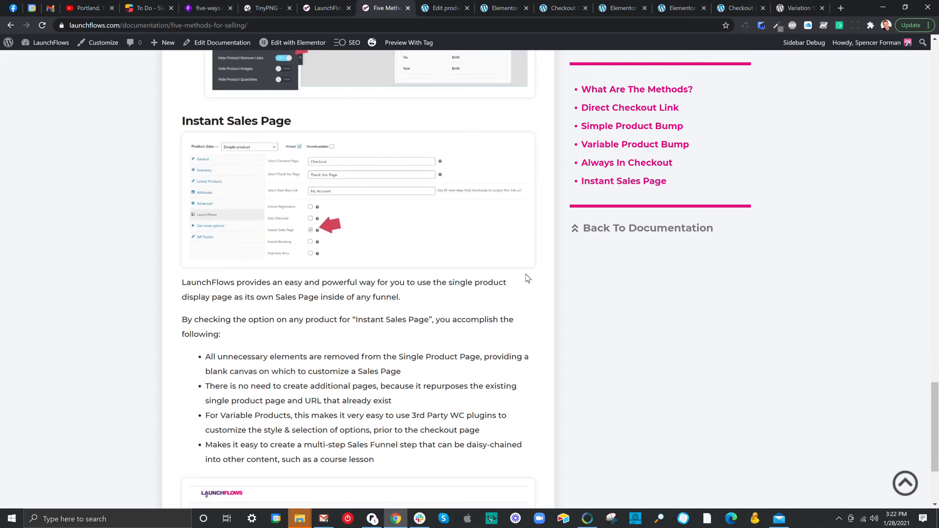
pyautogui.moveTo(536, 318)
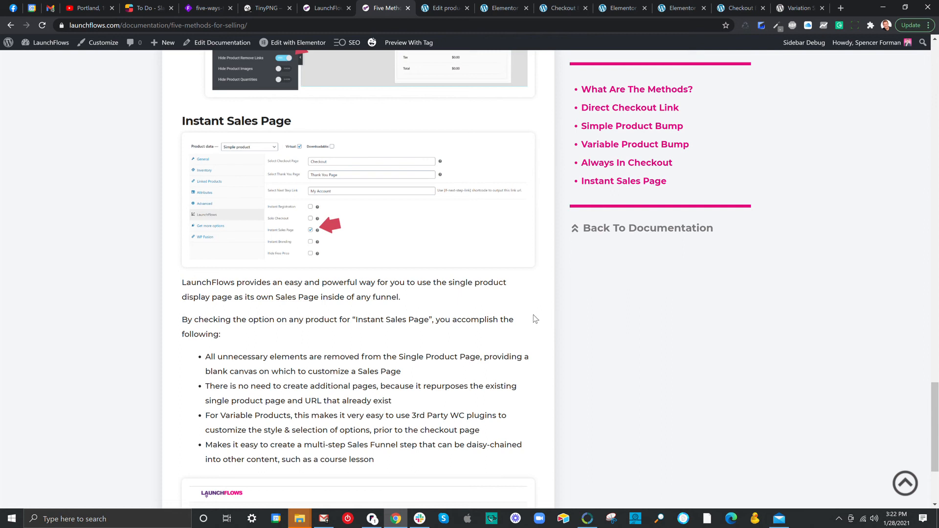
pyautogui.moveTo(519, 316)
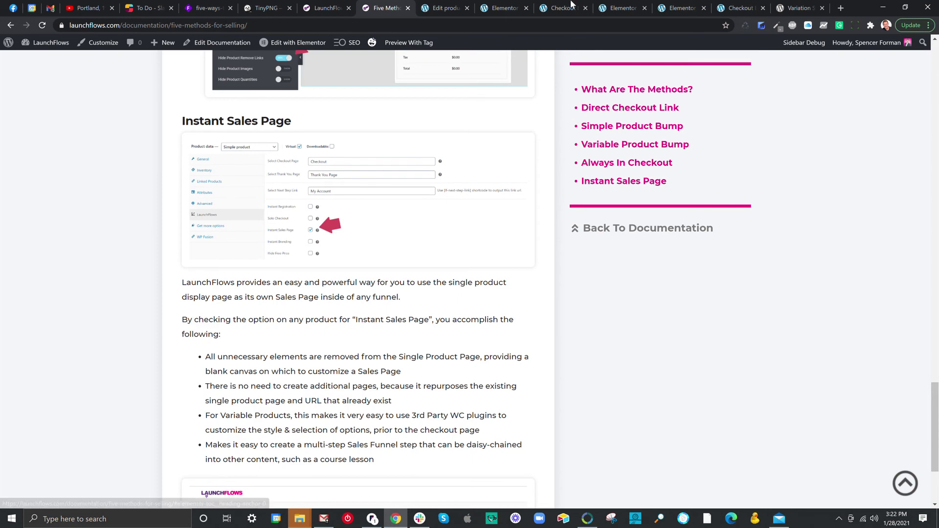
# - Go to All Products, then view the live Checkout Example Product page
pyautogui.click(442, 8)
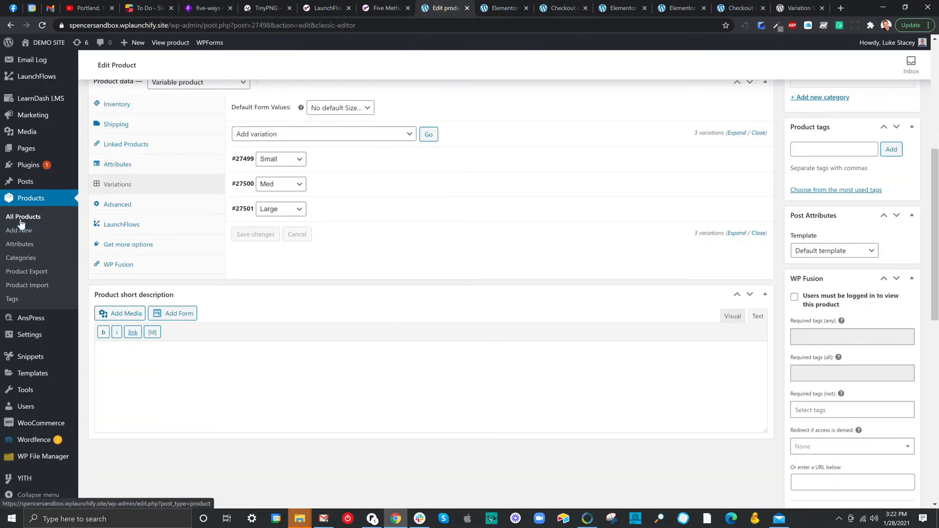
pyautogui.click(23, 217)
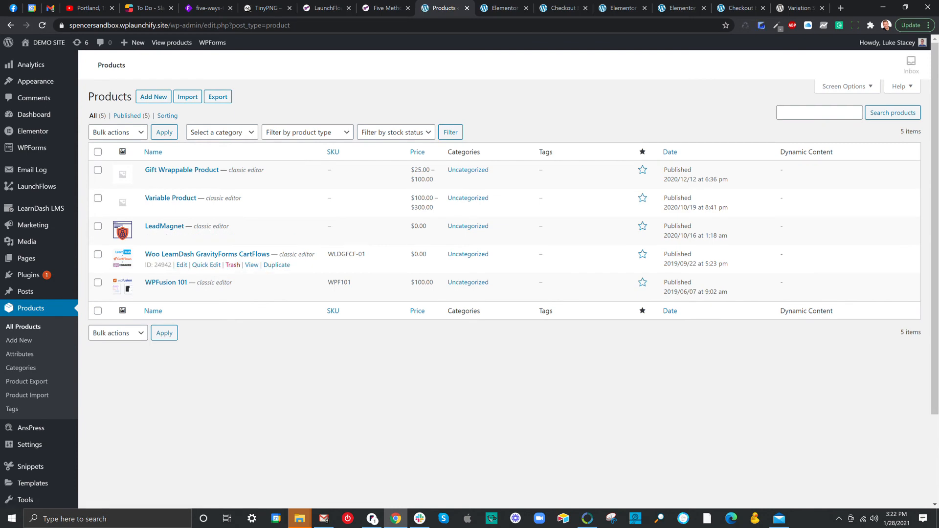
pyautogui.click(676, 9)
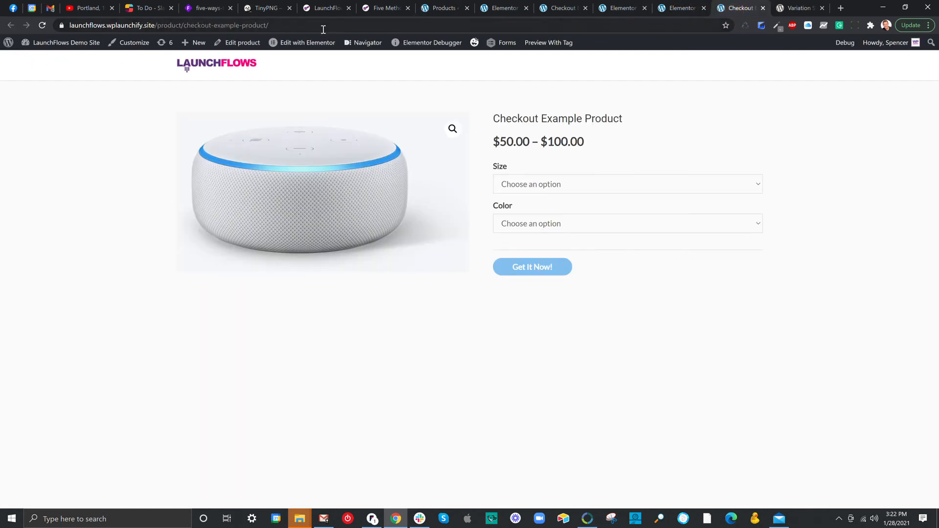
# - Bring up the Checkout Example Product's editor with its Variable product General data
pyautogui.click(241, 43)
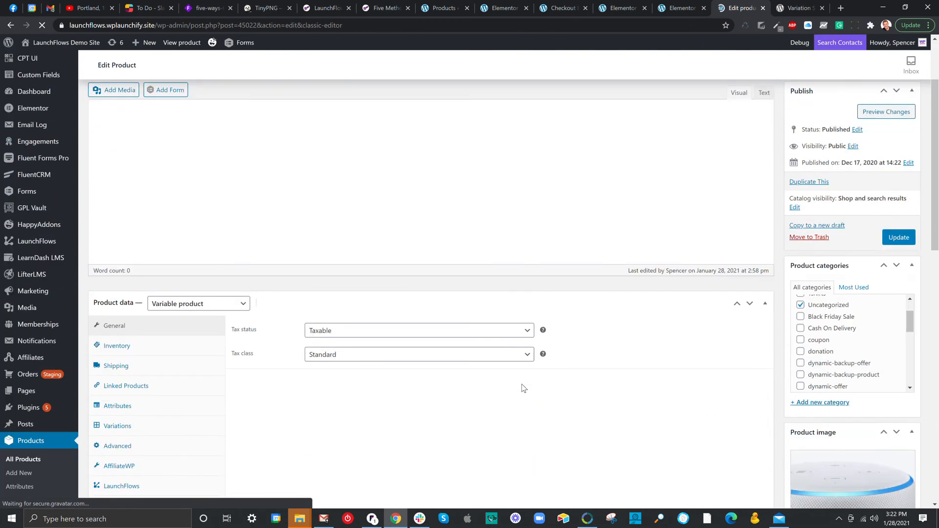
# - Confirm Instant Sales Page is enabled in the LaunchFlows settings, then bring up permalink link options
pyautogui.scroll(-3)
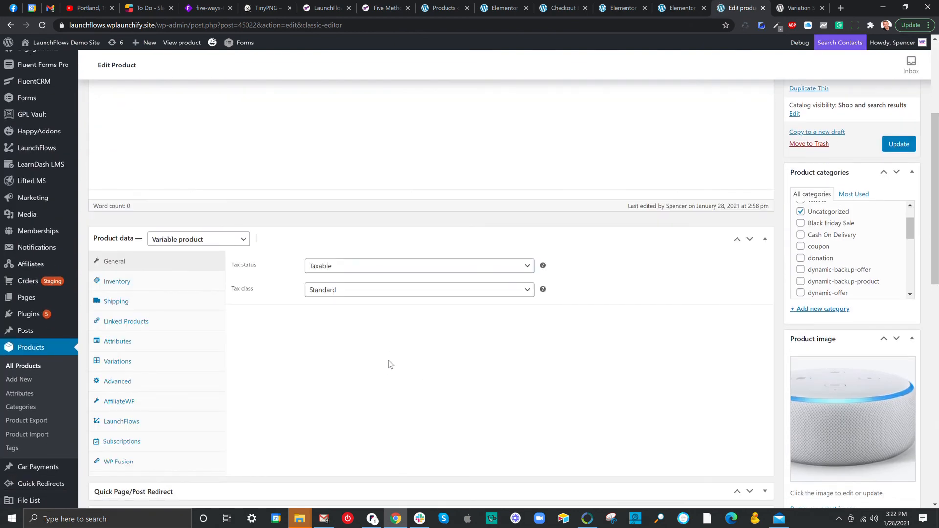
pyautogui.click(121, 421)
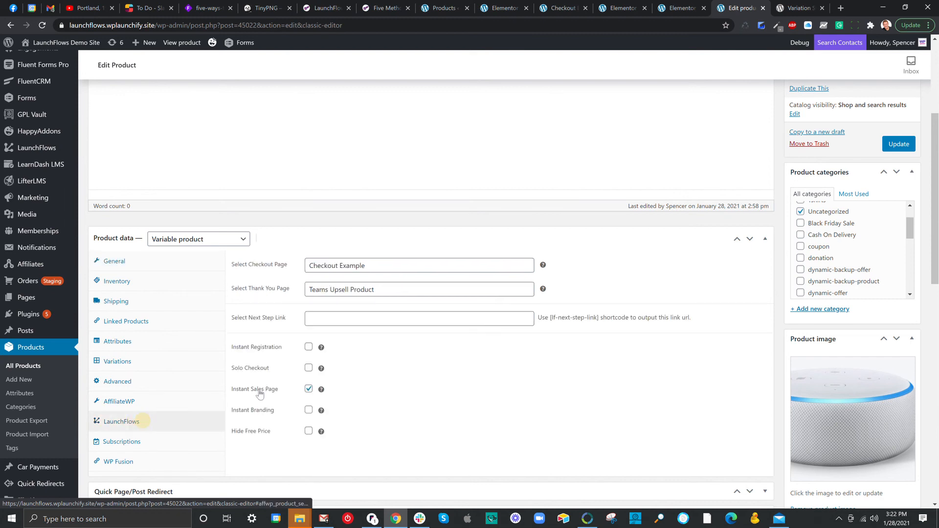
pyautogui.doubleClick(255, 389)
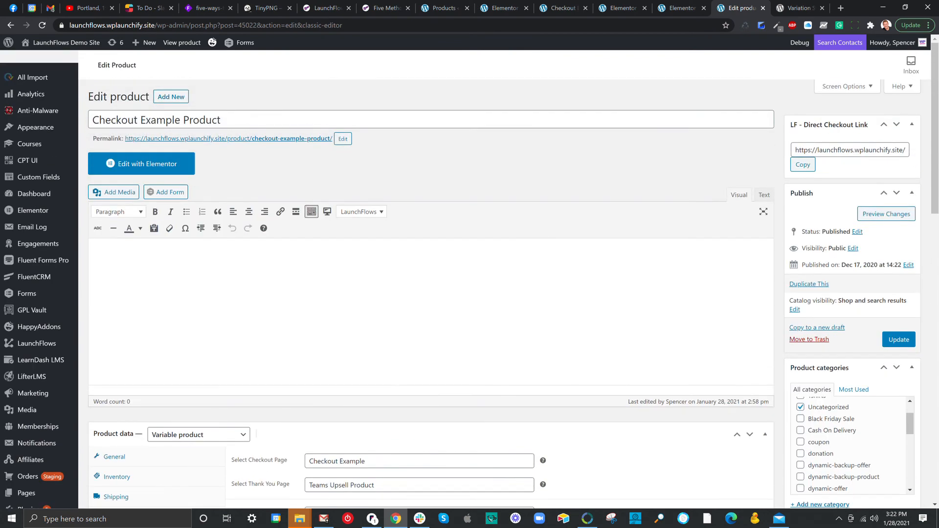
pyautogui.moveTo(593, 196)
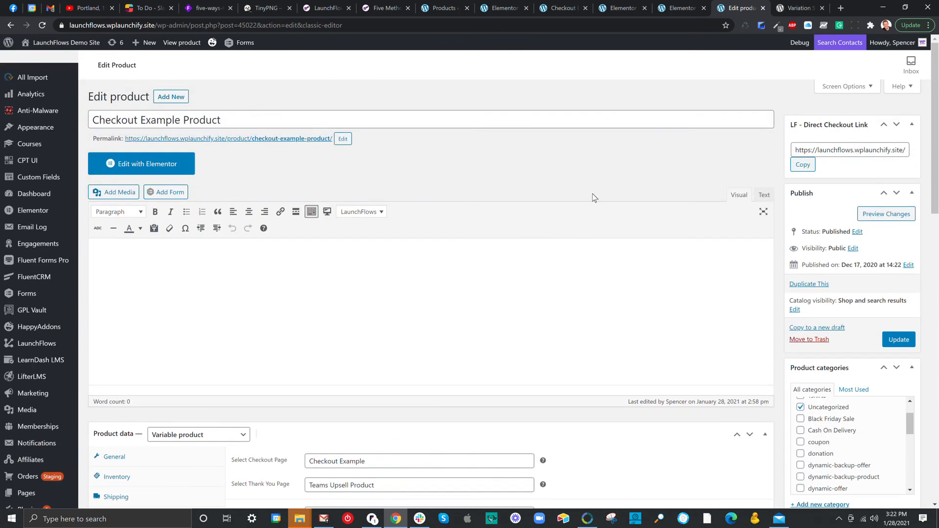
pyautogui.moveTo(326, 182)
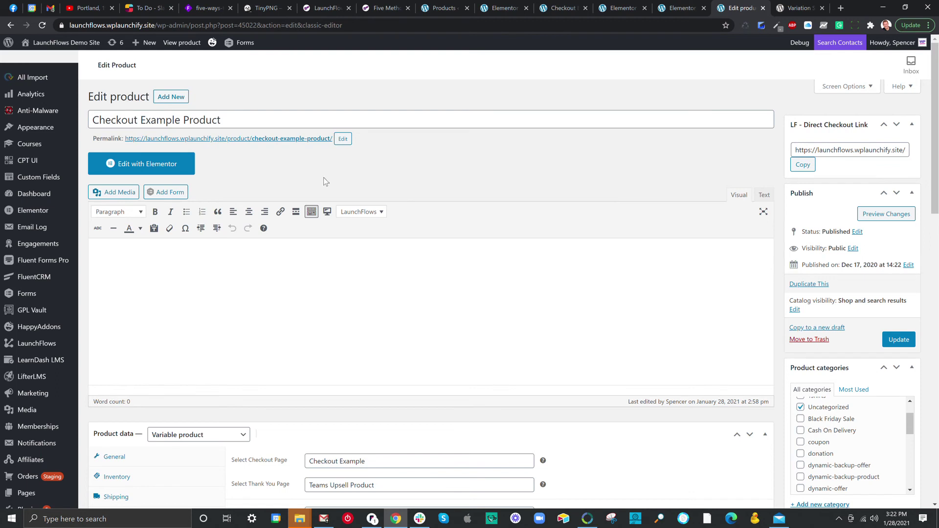
pyautogui.moveTo(152, 169)
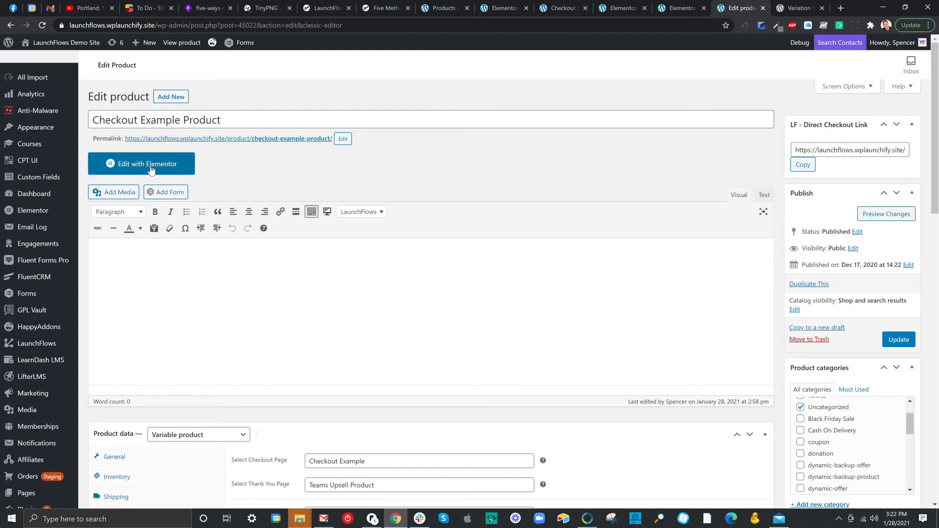
pyautogui.moveTo(729, 33)
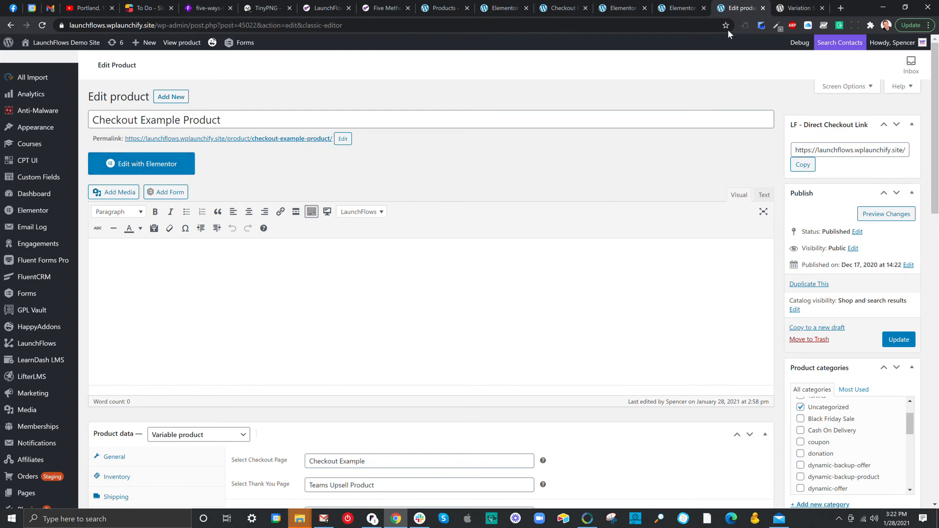
pyautogui.rightClick(227, 139)
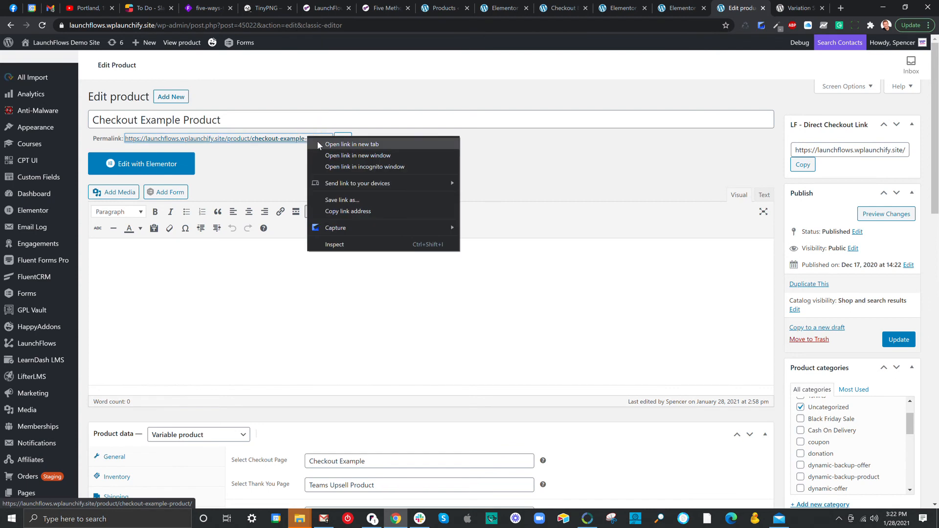
pyautogui.click(351, 144)
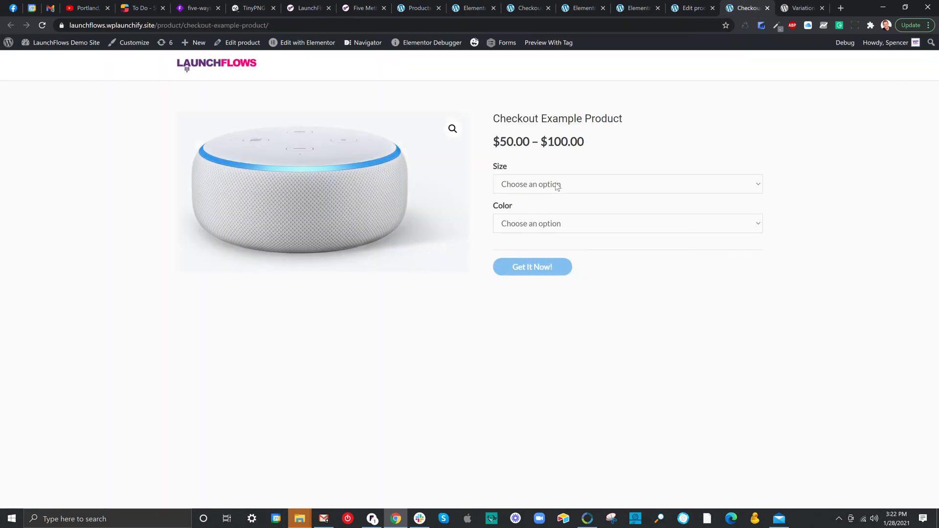
pyautogui.click(628, 184)
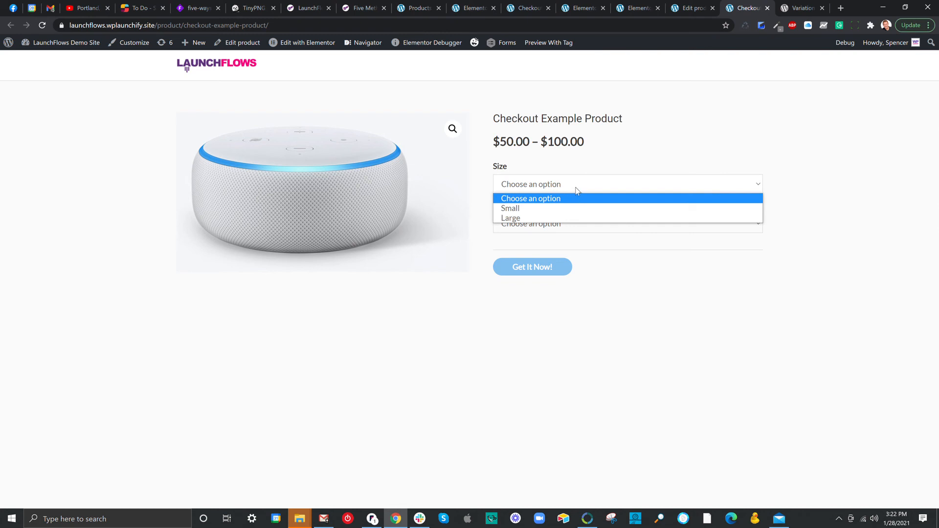
pyautogui.moveTo(564, 207)
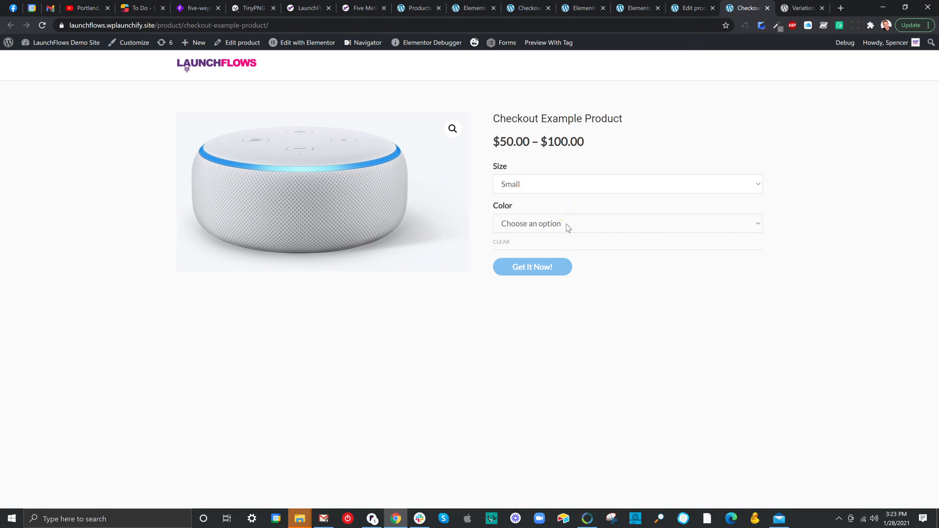
pyautogui.click(628, 223)
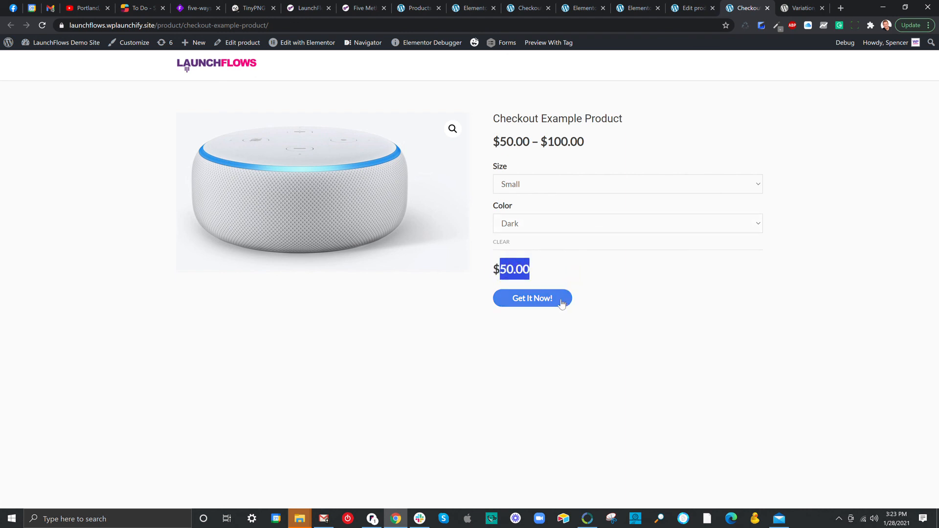
pyautogui.moveTo(543, 307)
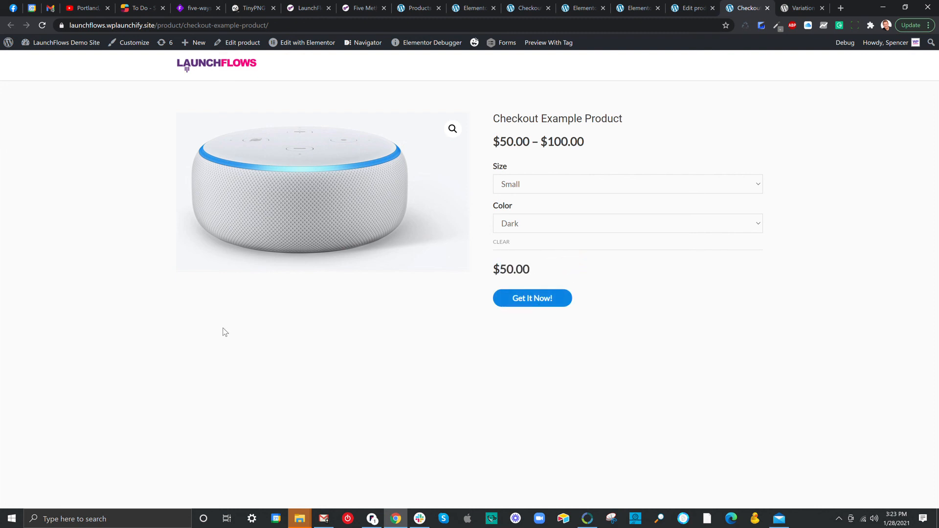
pyautogui.moveTo(299, 357)
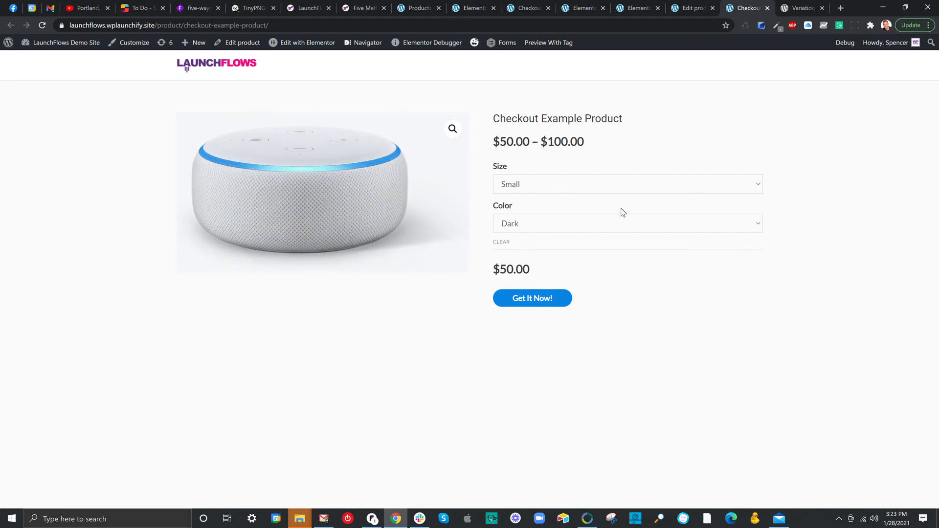
pyautogui.moveTo(568, 206)
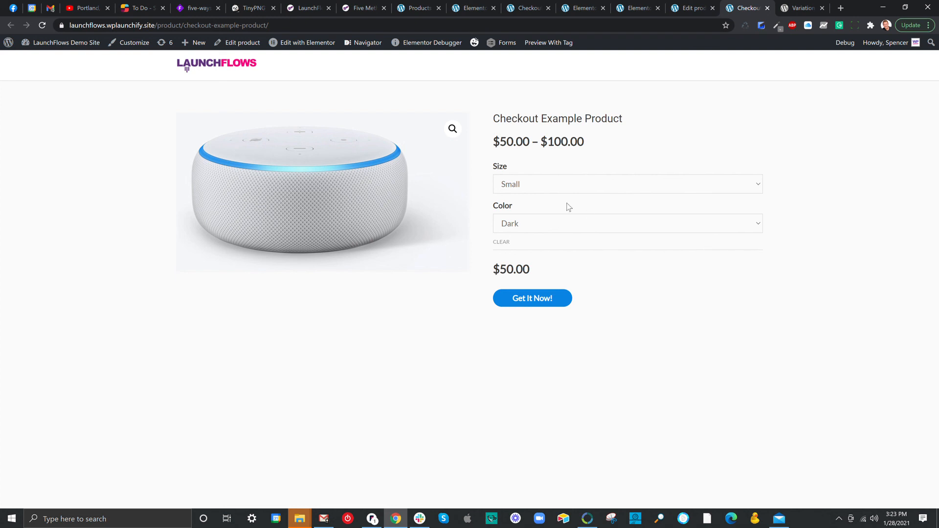
pyautogui.moveTo(783, 183)
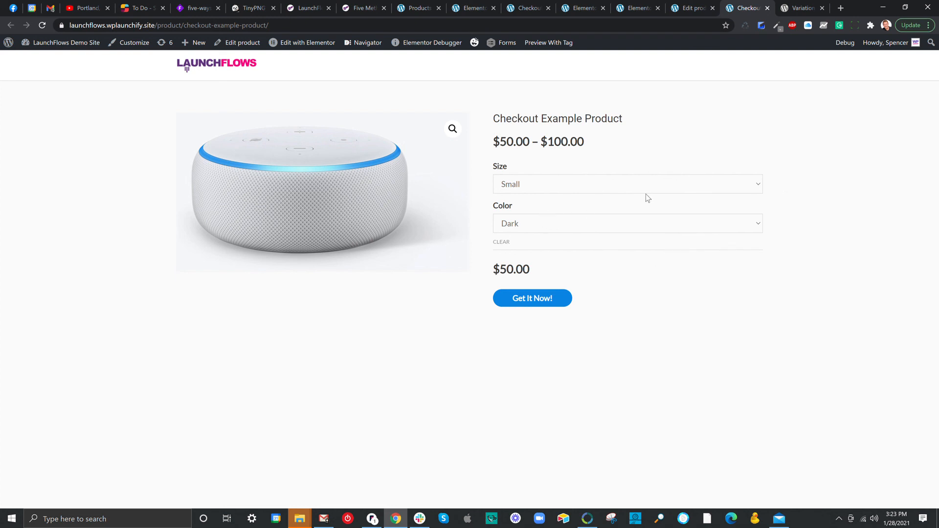
pyautogui.moveTo(553, 300)
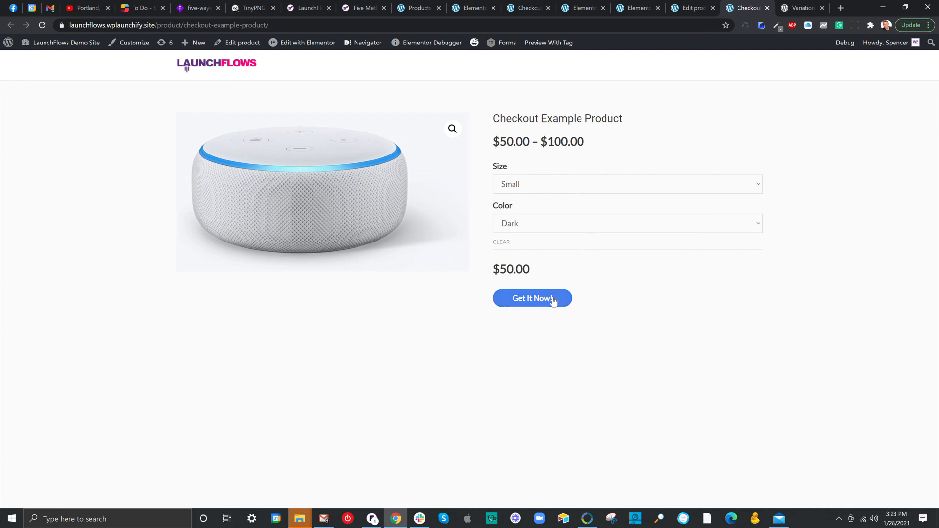
pyautogui.moveTo(539, 307)
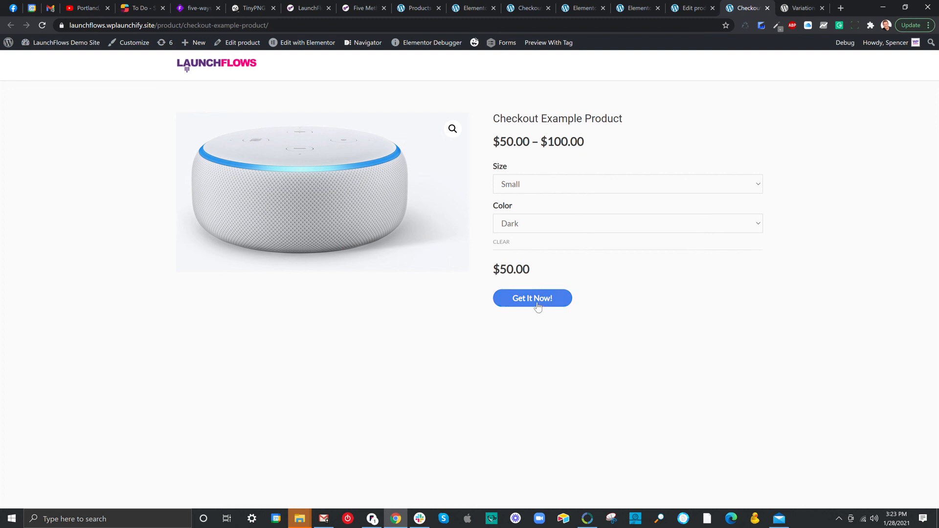
pyautogui.moveTo(724, 124)
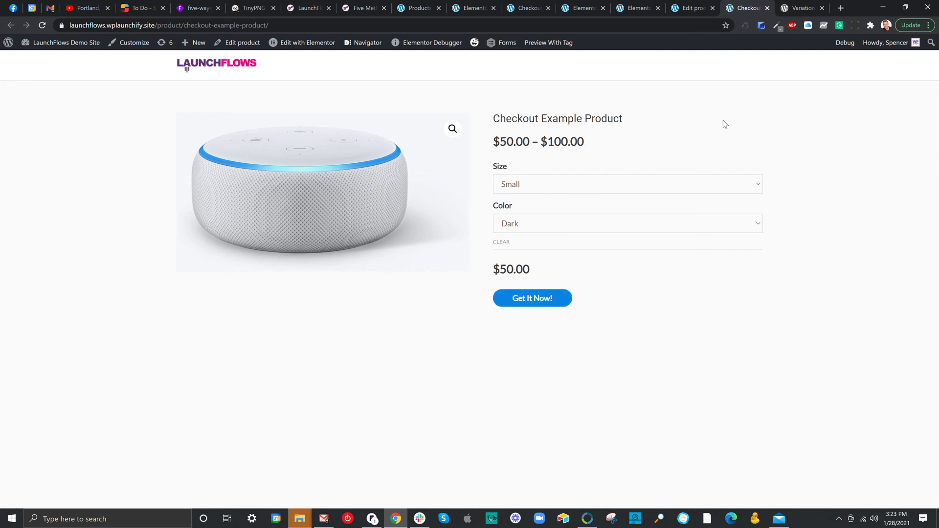
pyautogui.click(804, 8)
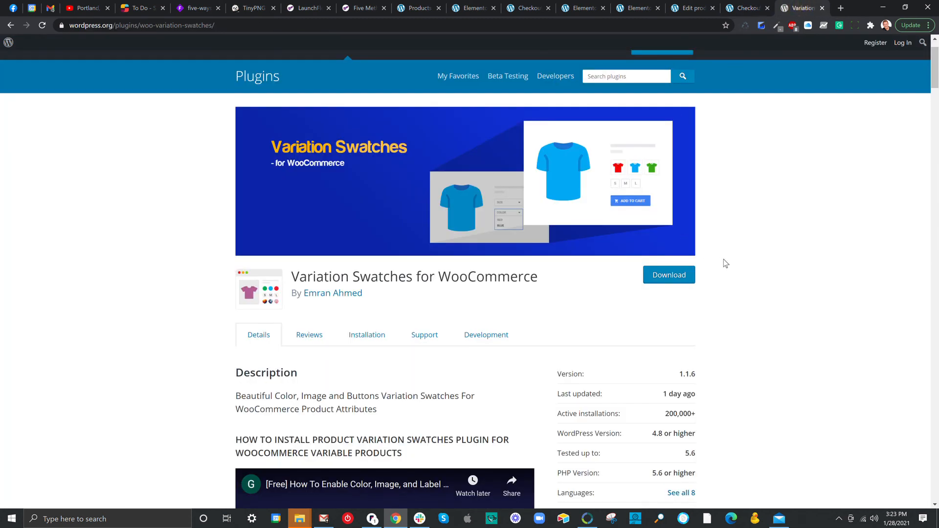
pyautogui.moveTo(741, 289)
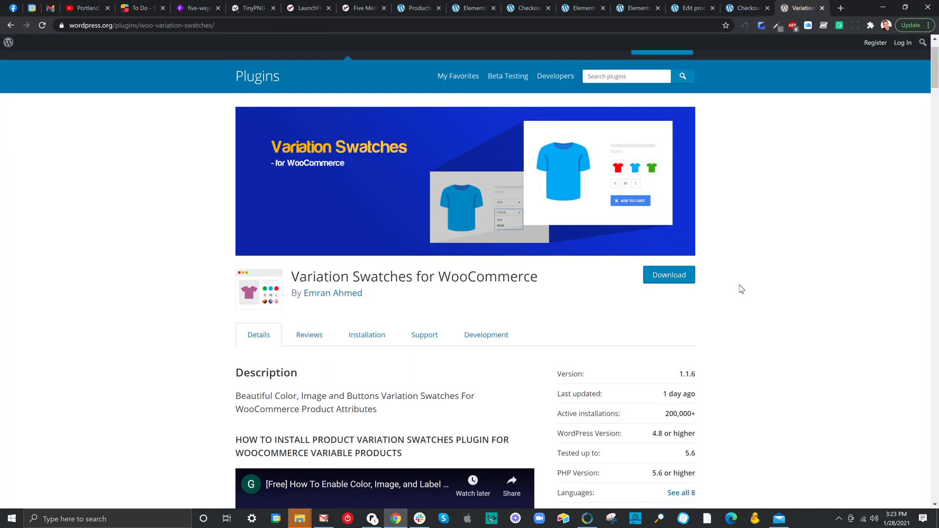
pyautogui.moveTo(753, 304)
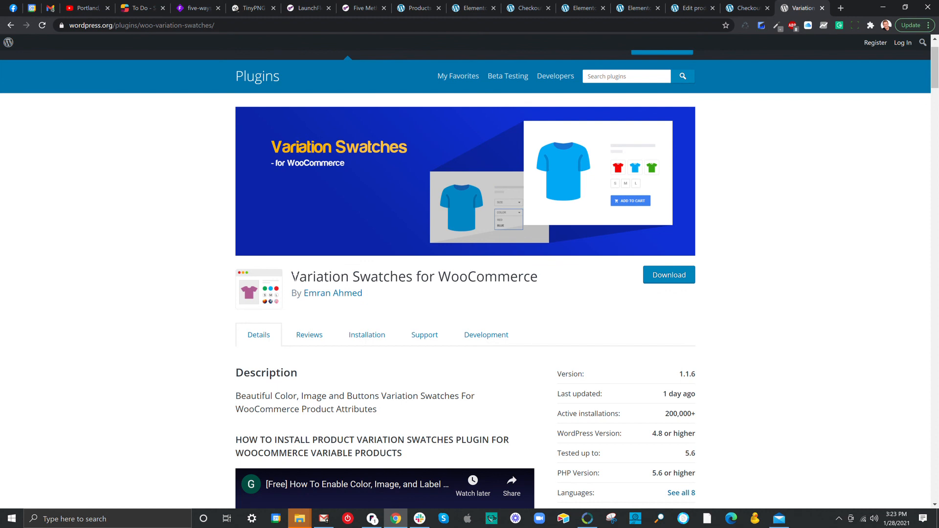
pyautogui.moveTo(259, 315)
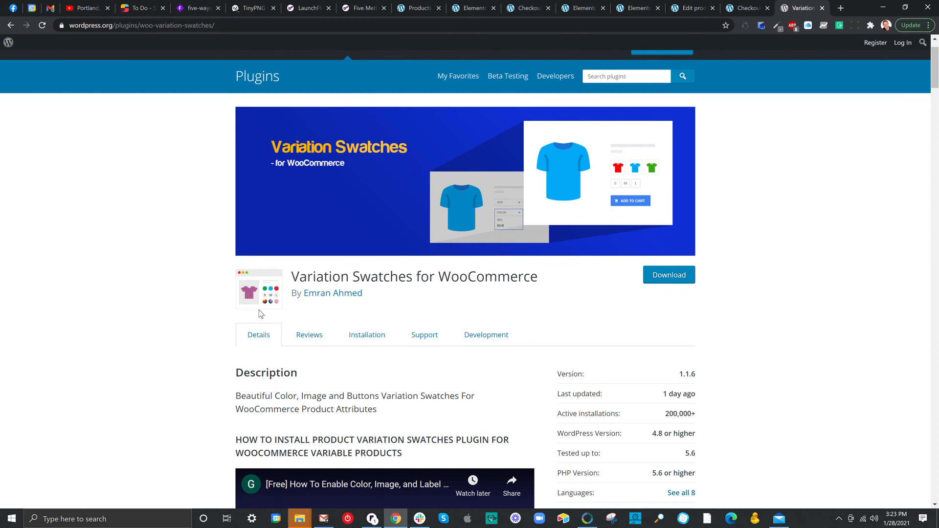
pyautogui.moveTo(559, 210)
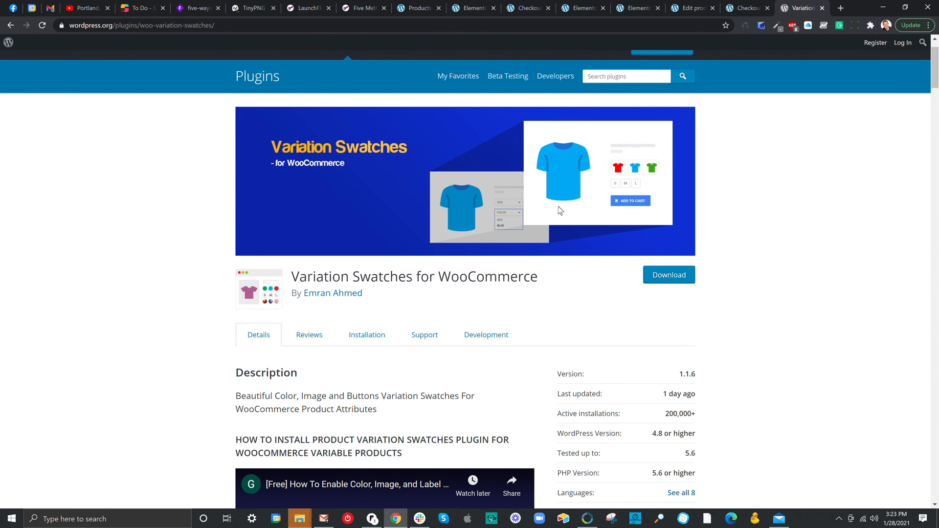
pyautogui.moveTo(706, 311)
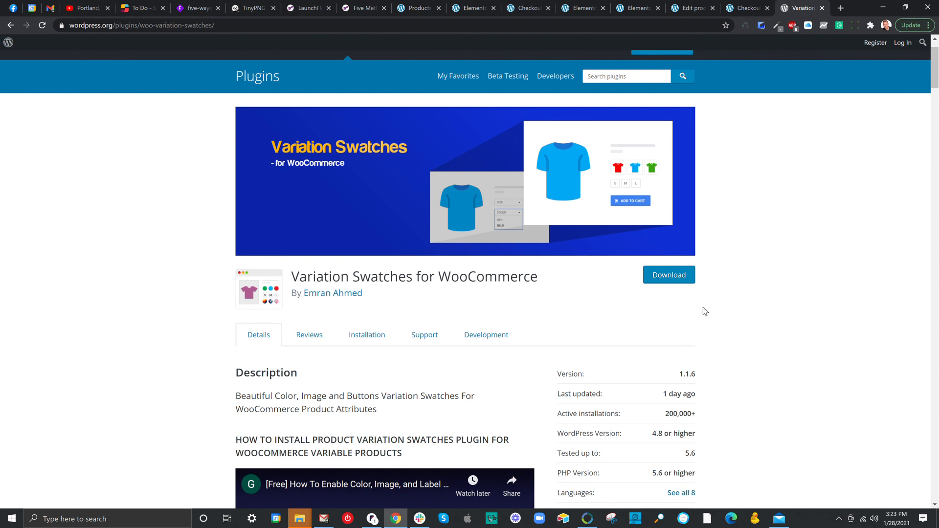
pyautogui.moveTo(787, 328)
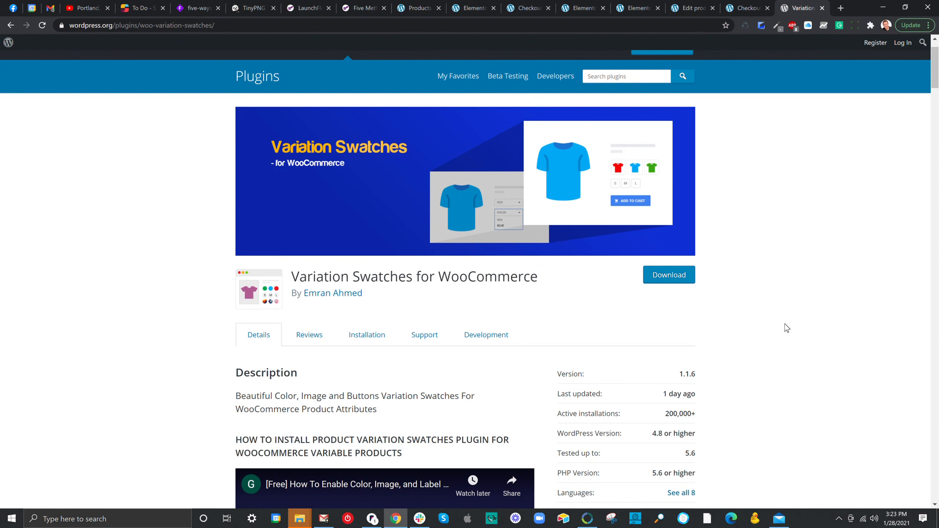
pyautogui.moveTo(804, 235)
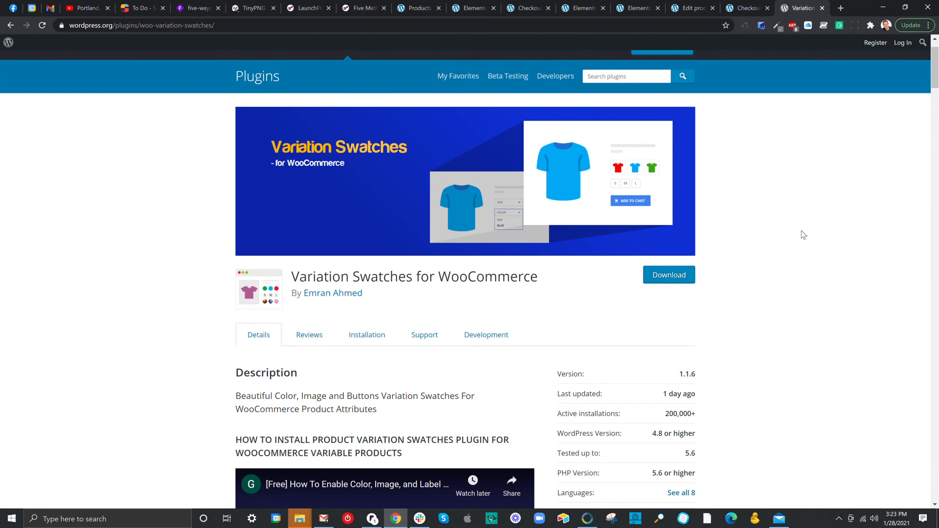
pyautogui.moveTo(778, 203)
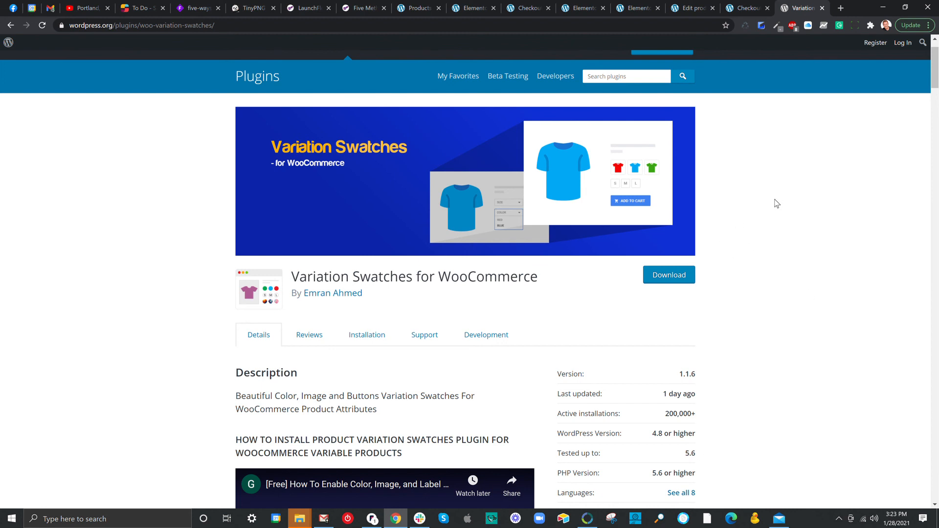
pyautogui.moveTo(760, 80)
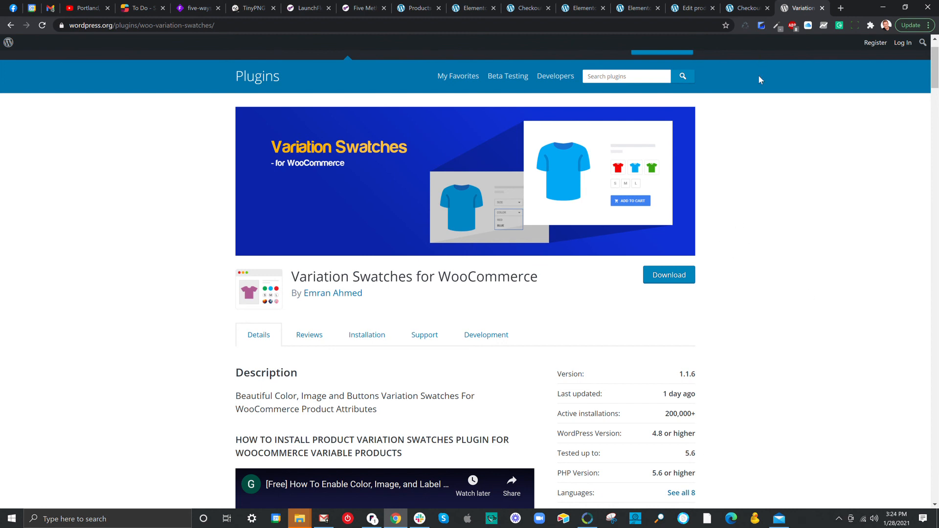
pyautogui.click(745, 7)
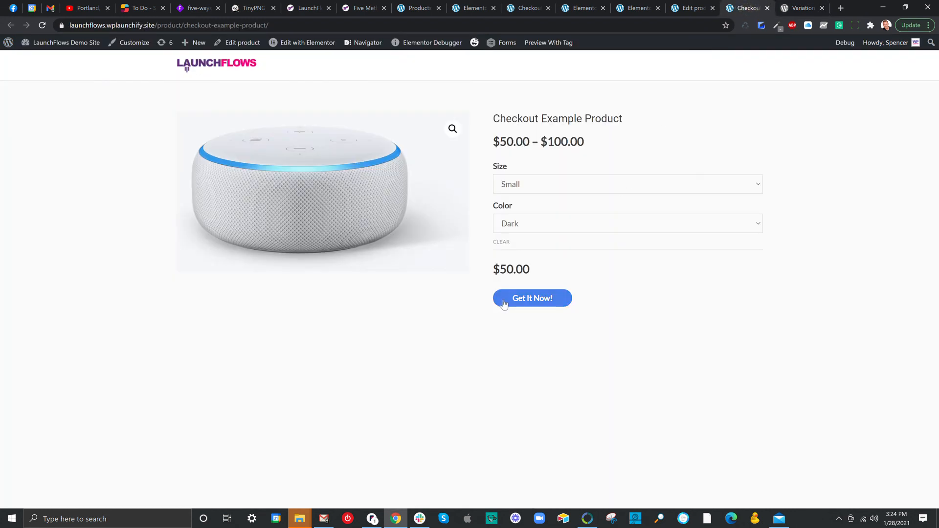
pyautogui.moveTo(617, 307)
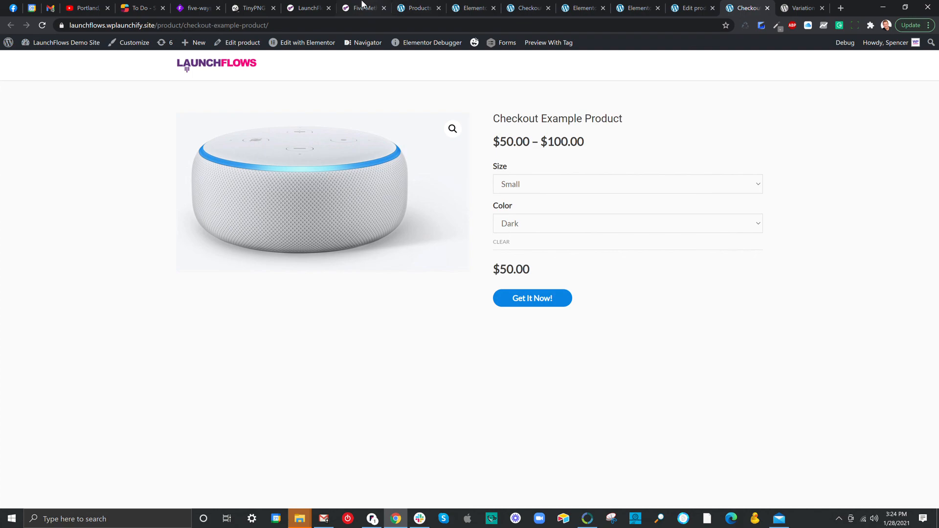
# - Switch to the Five Methods browser tab to view LaunchFlows' Five Methods For Selling page
pyautogui.click(361, 8)
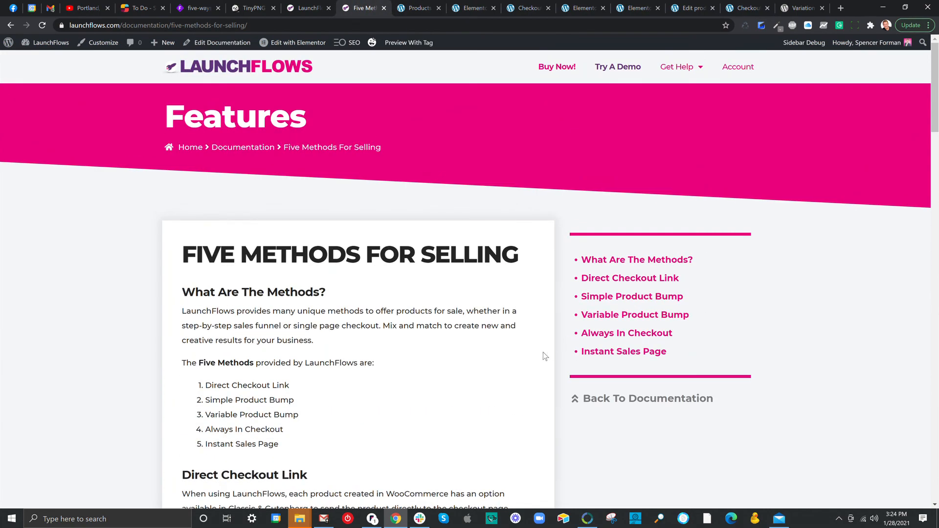
pyautogui.moveTo(443, 347)
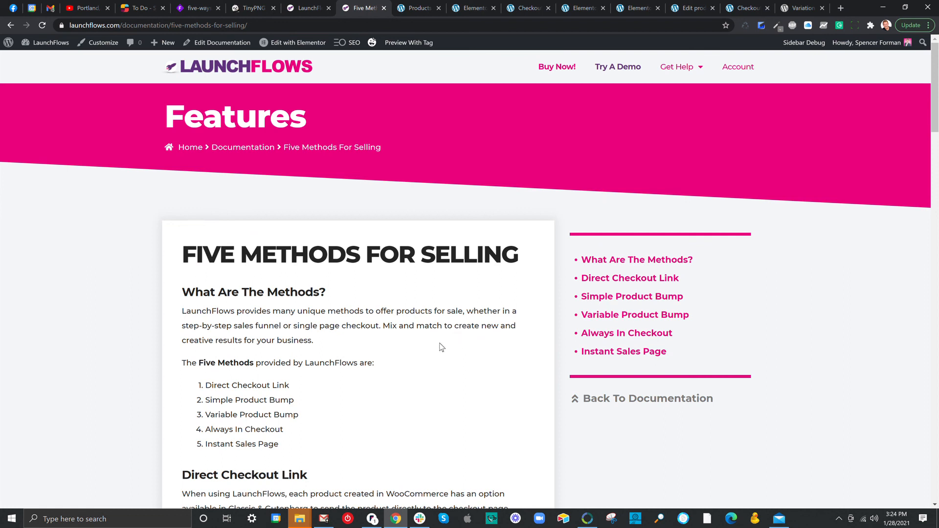
pyautogui.moveTo(466, 346)
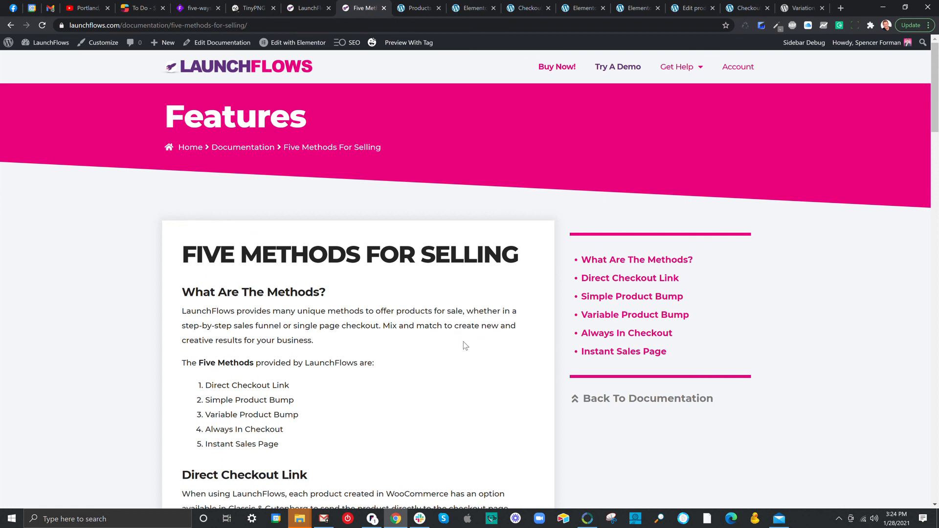
pyautogui.moveTo(493, 356)
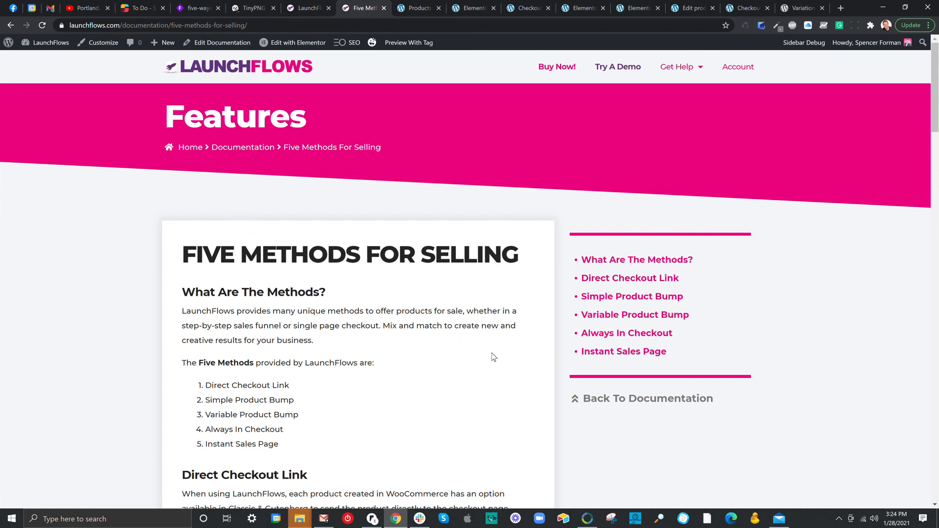
pyautogui.moveTo(502, 378)
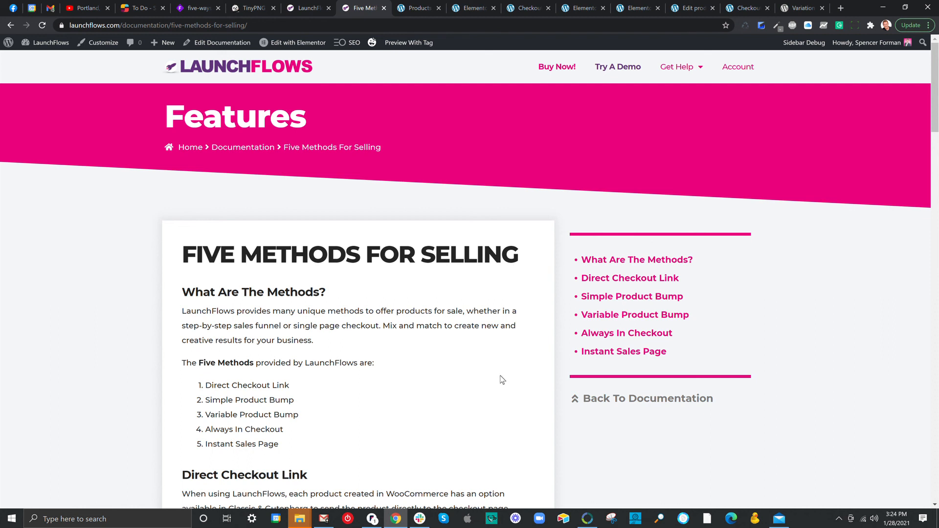
pyautogui.moveTo(509, 378)
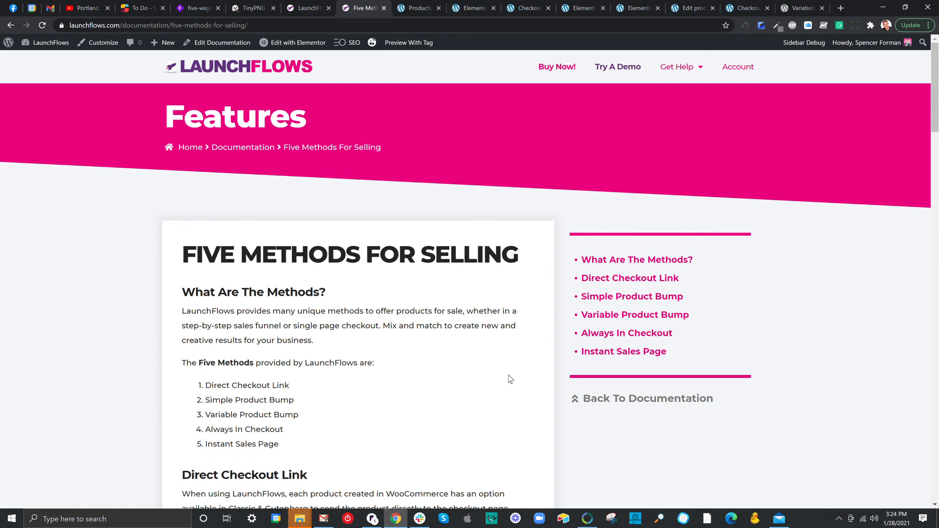
pyautogui.moveTo(512, 363)
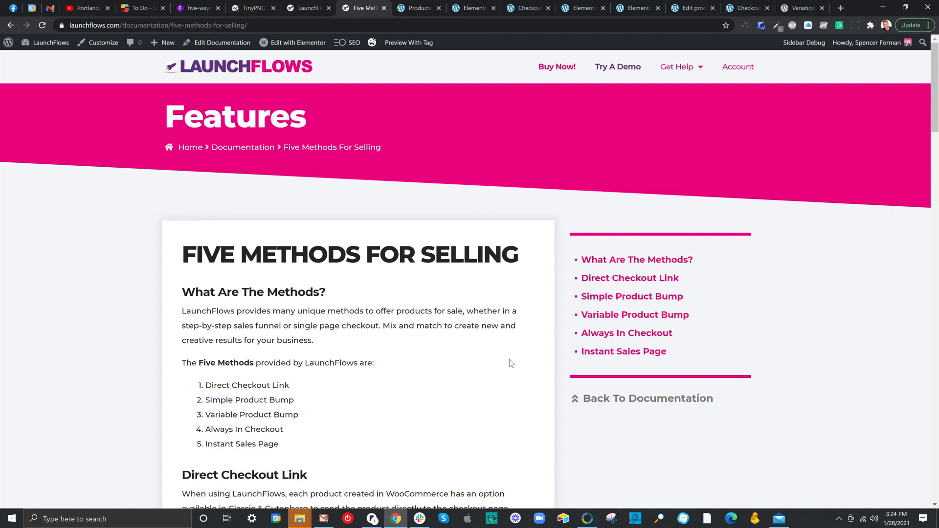
pyautogui.moveTo(526, 461)
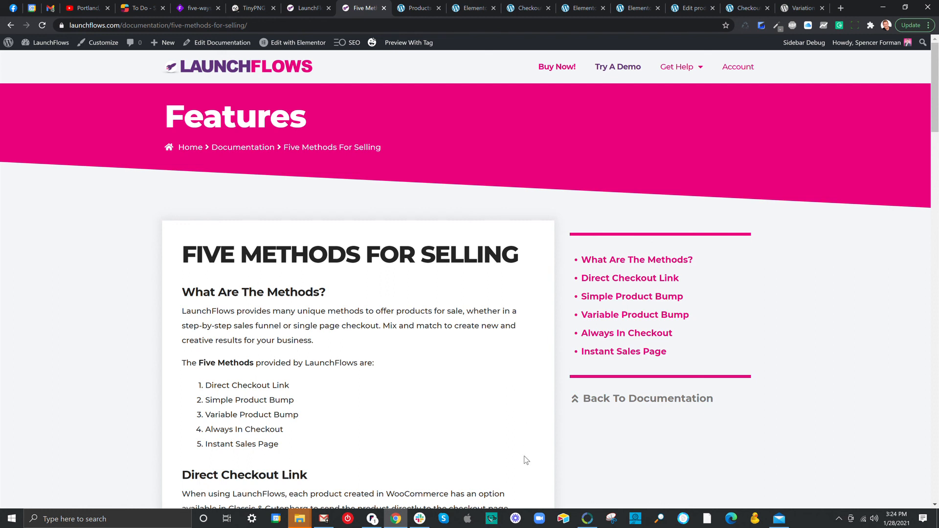